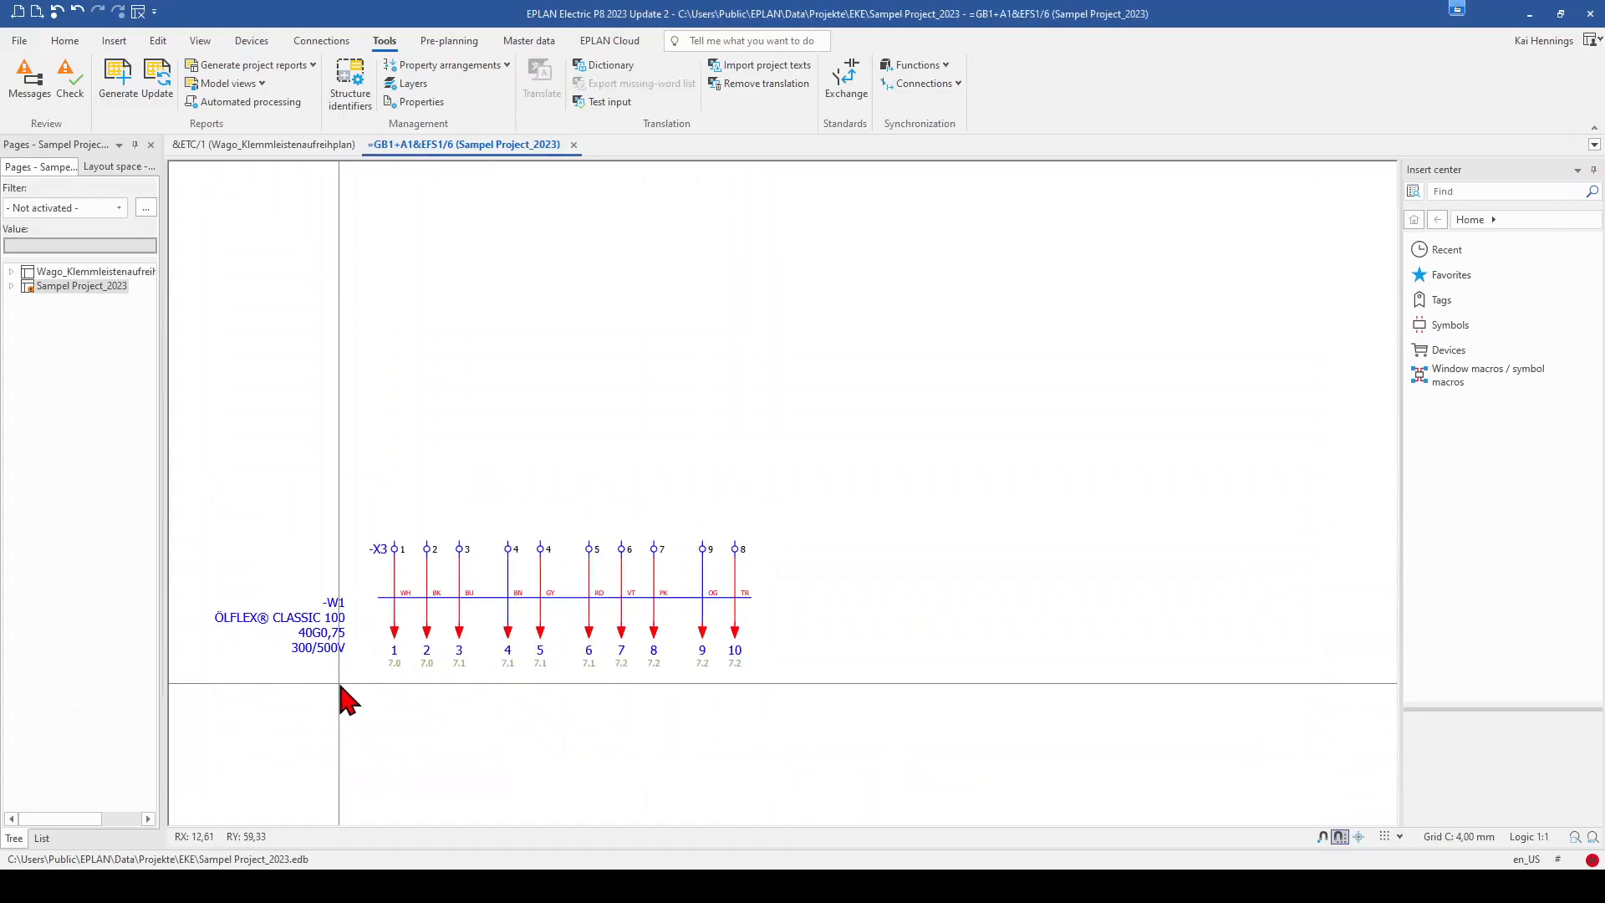
mouse_move(400, 635)
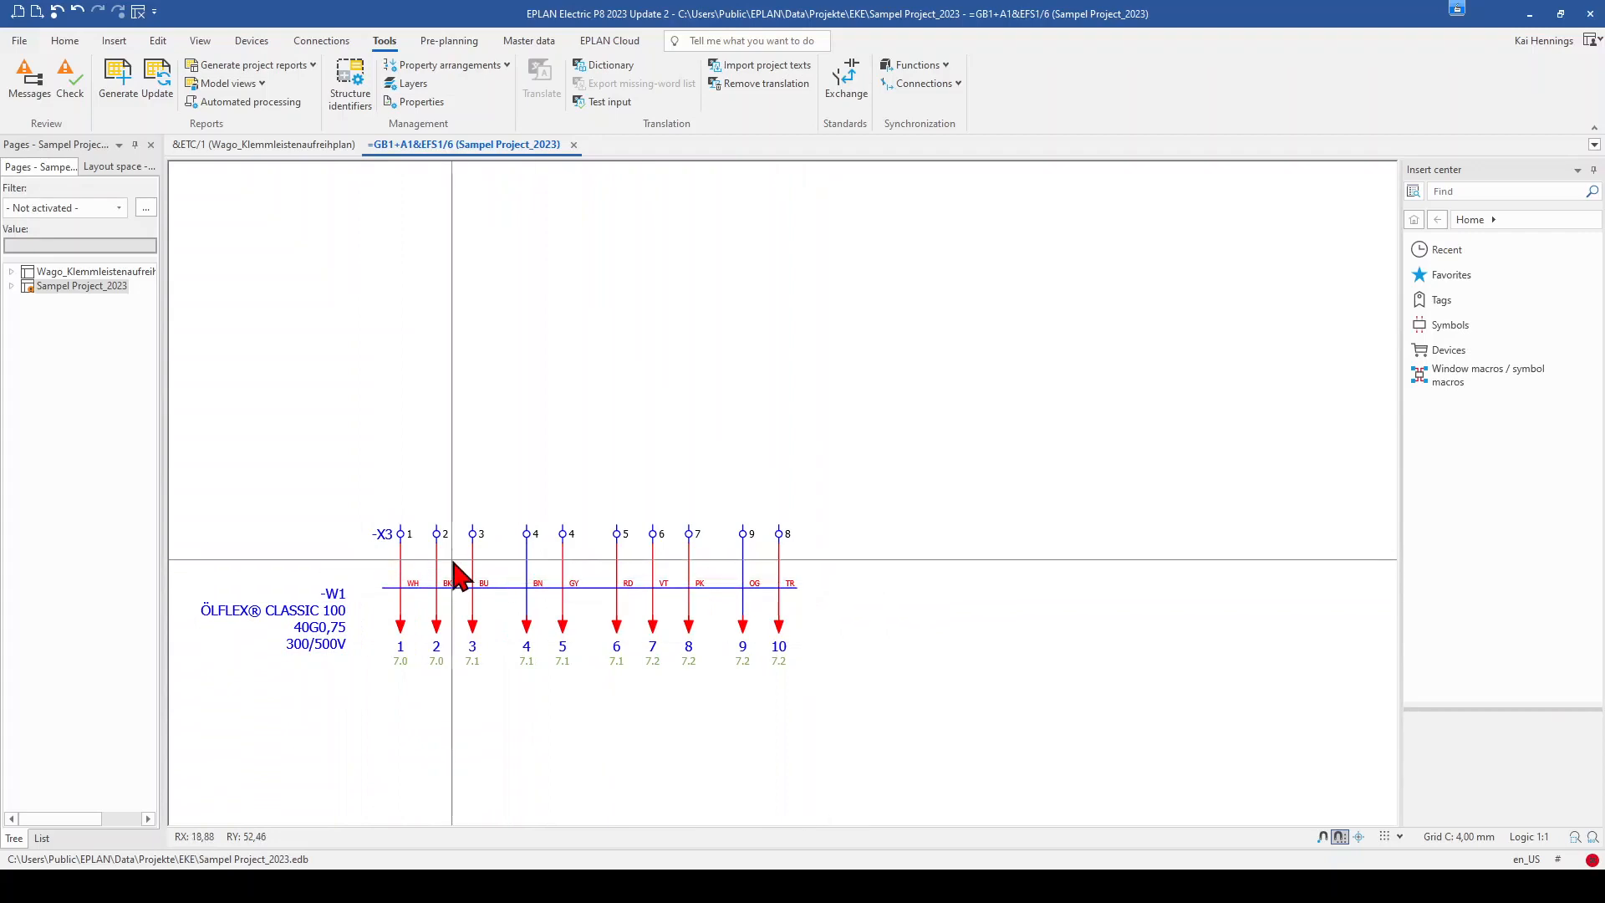
mouse_move(402, 536)
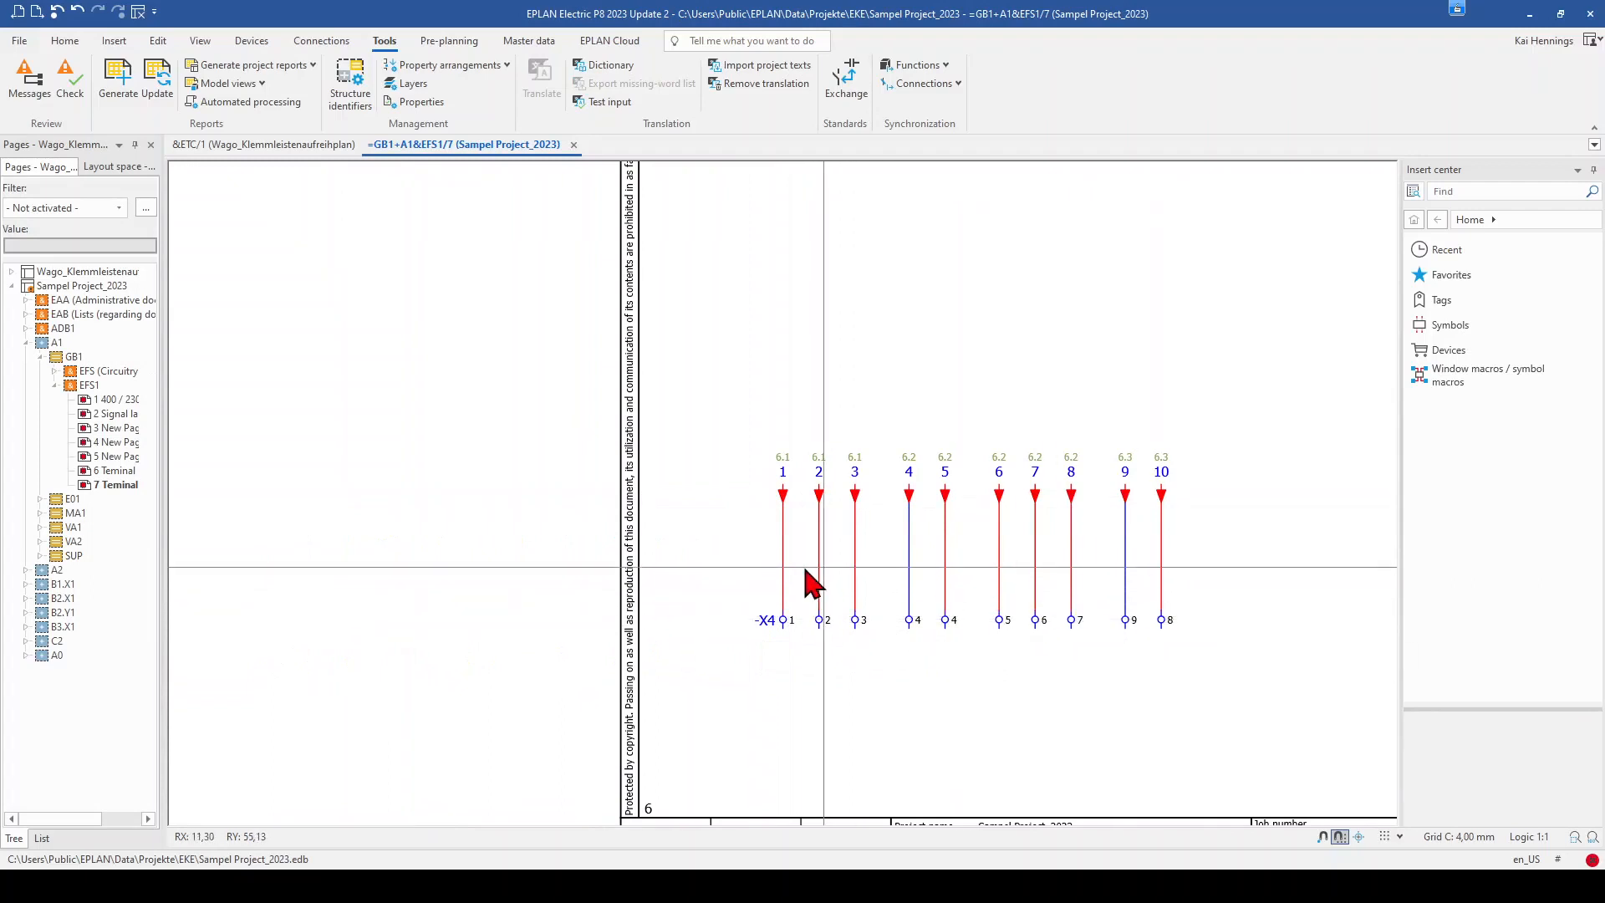
mouse_move(1157, 583)
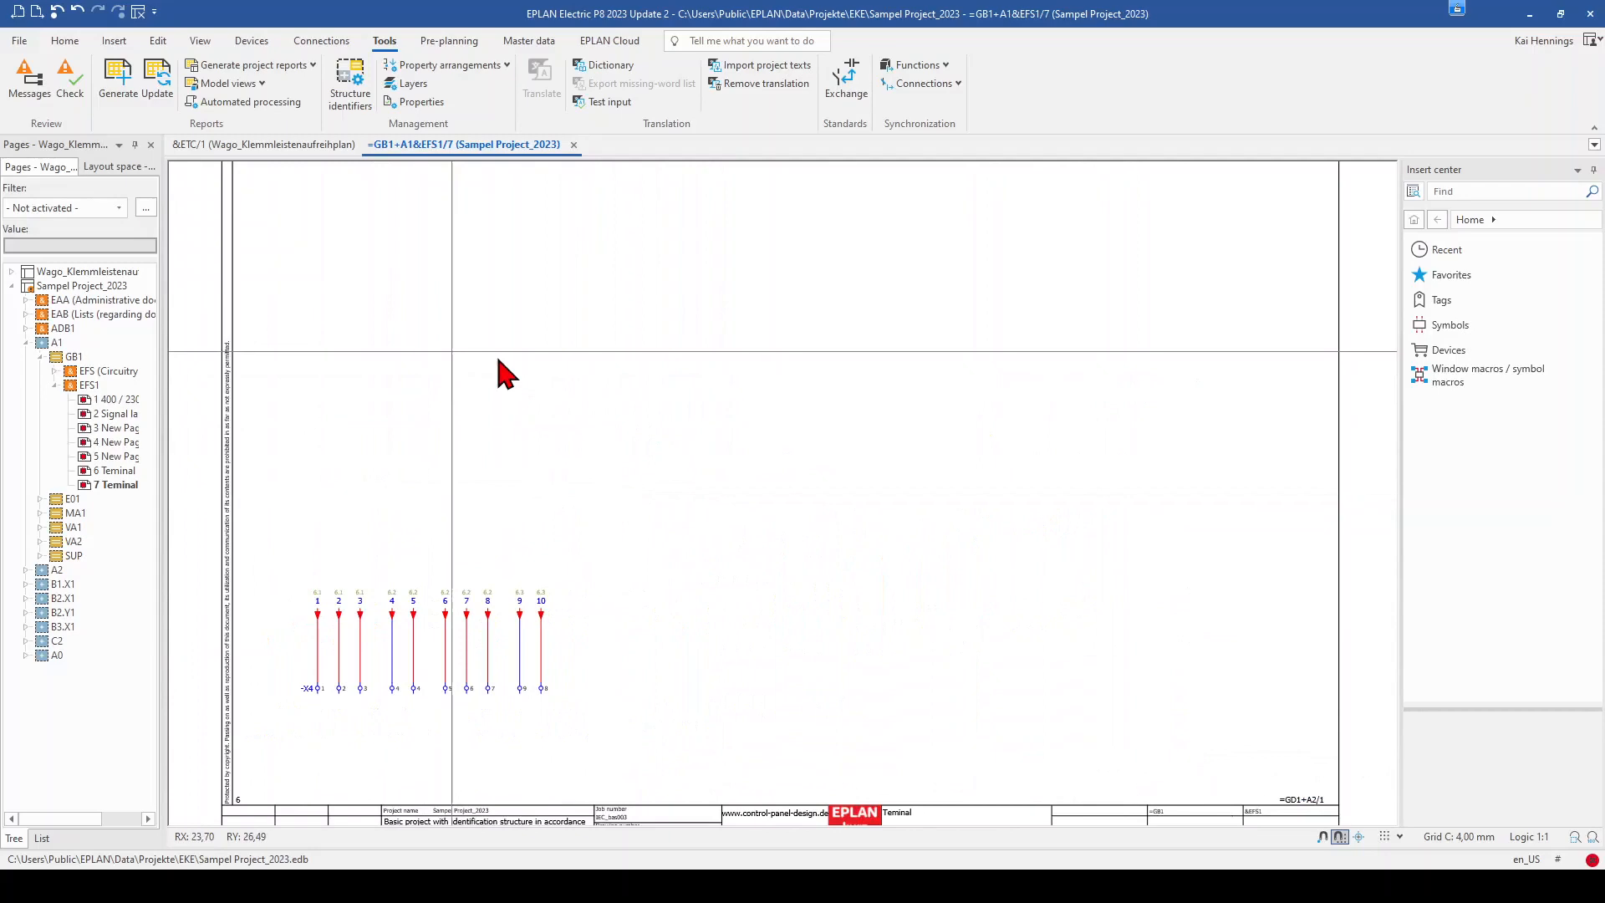
mouse_move(545, 413)
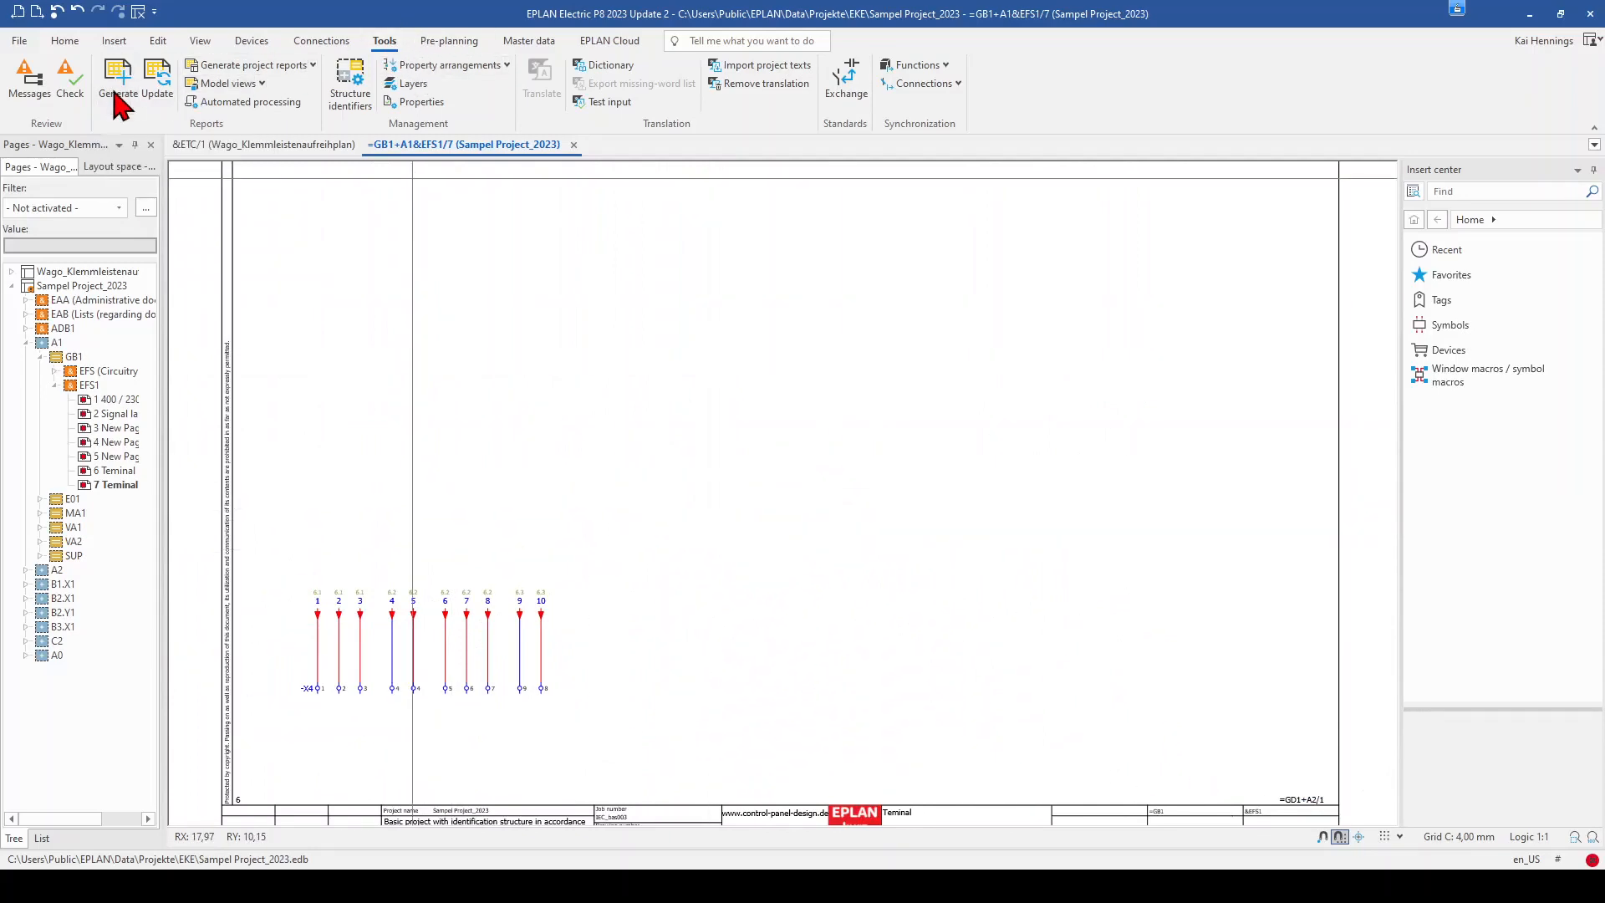
Choose a manually placed cable diagram report restricted to the current page and confirm
click(249, 65)
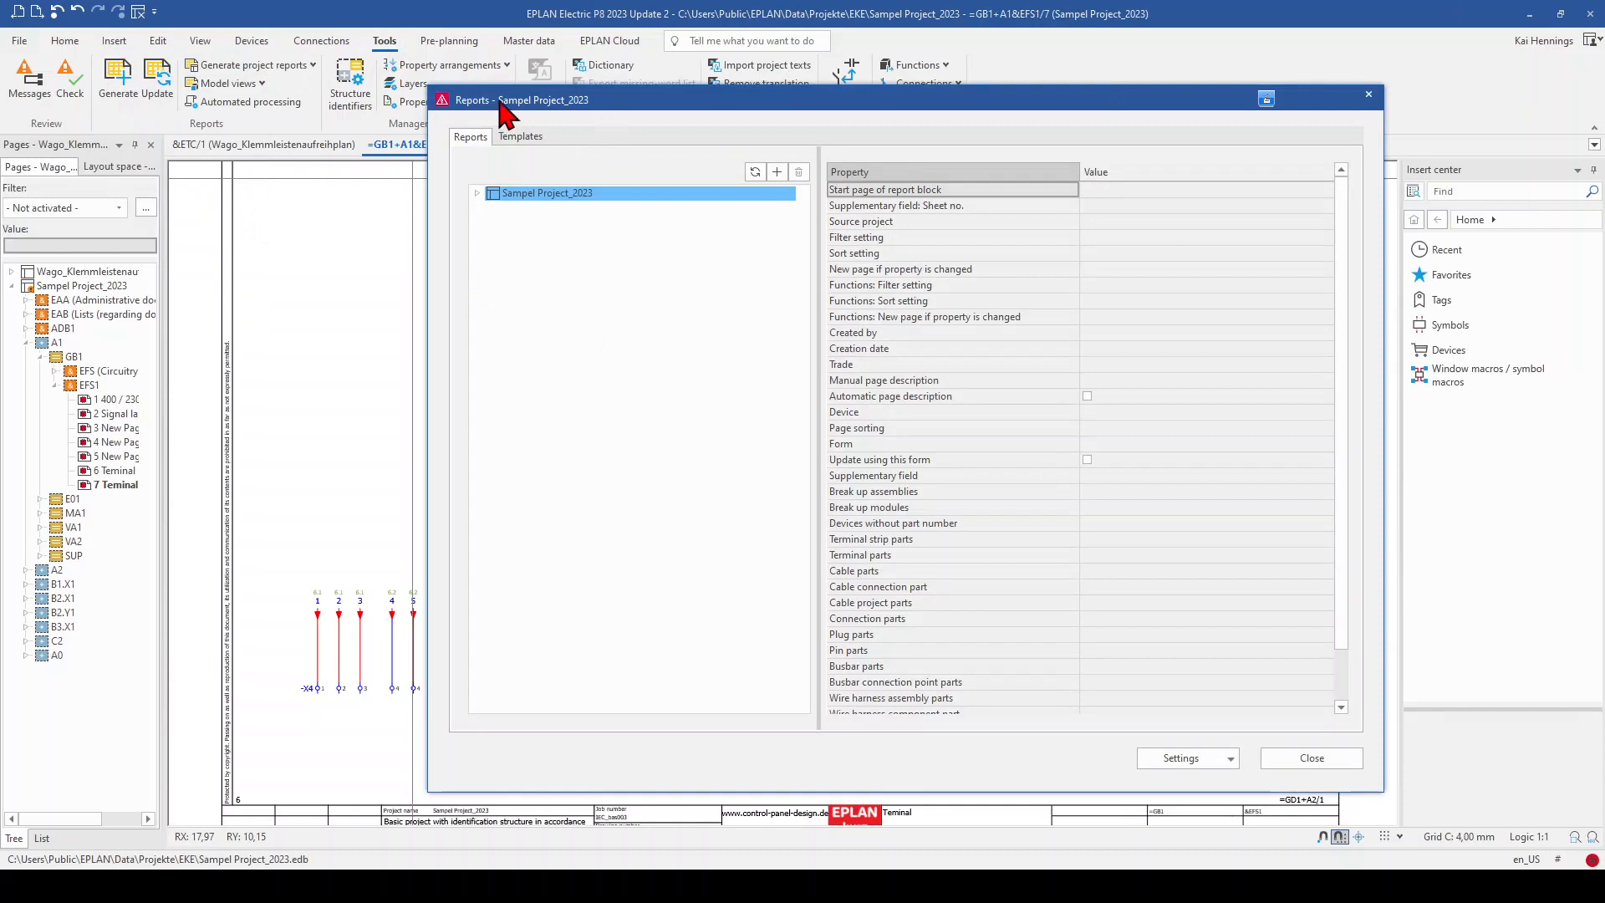
mouse_move(506, 194)
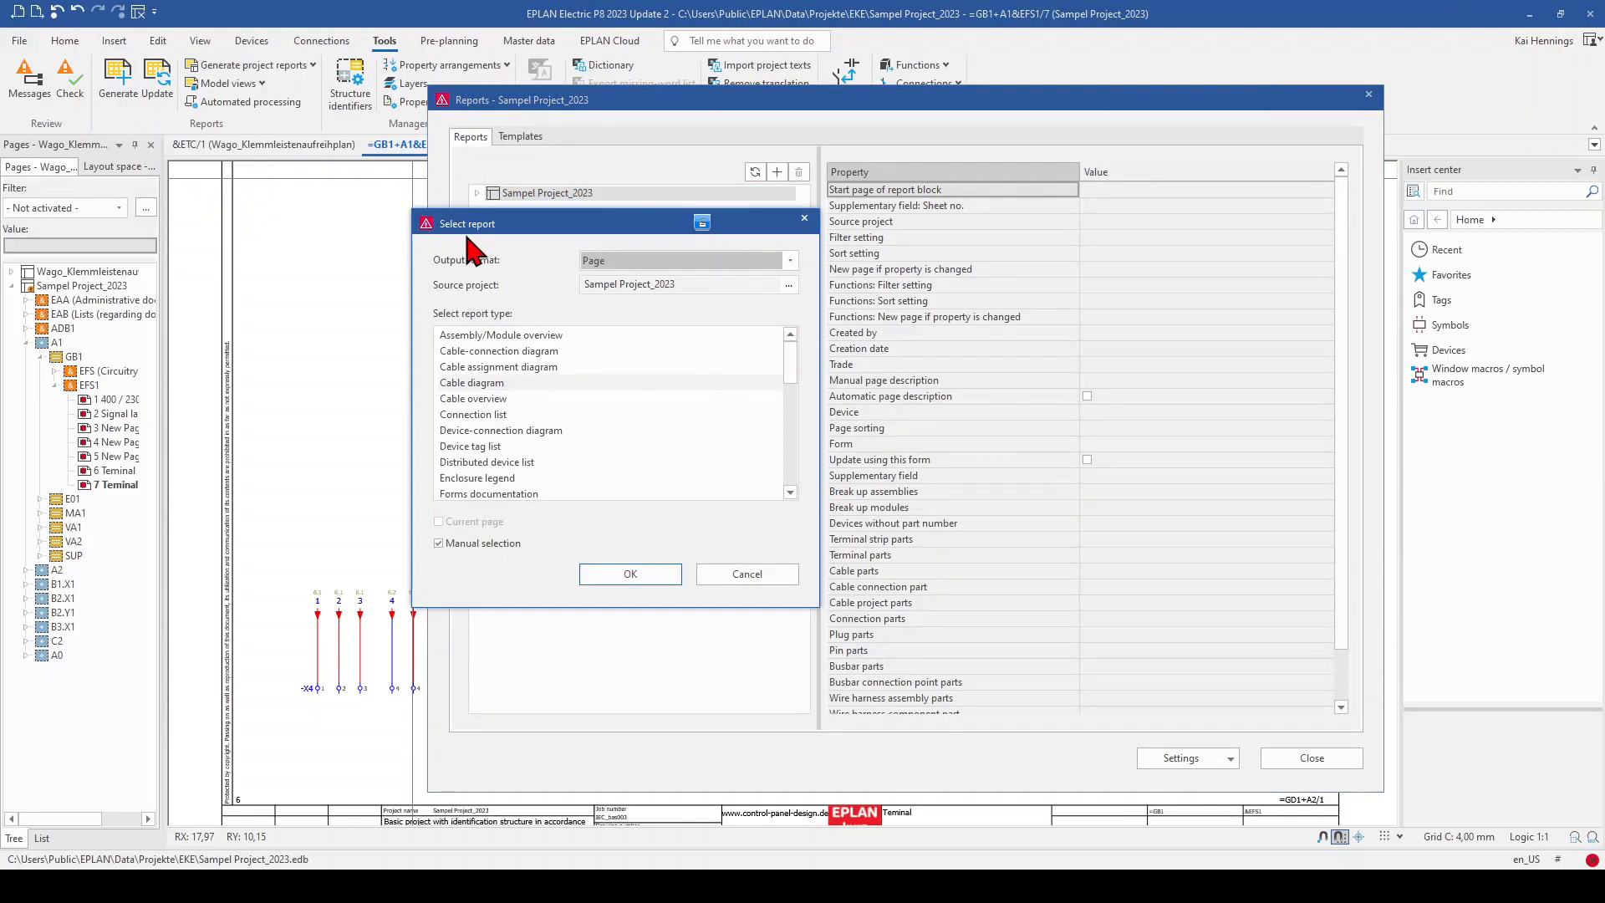
mouse_move(787, 270)
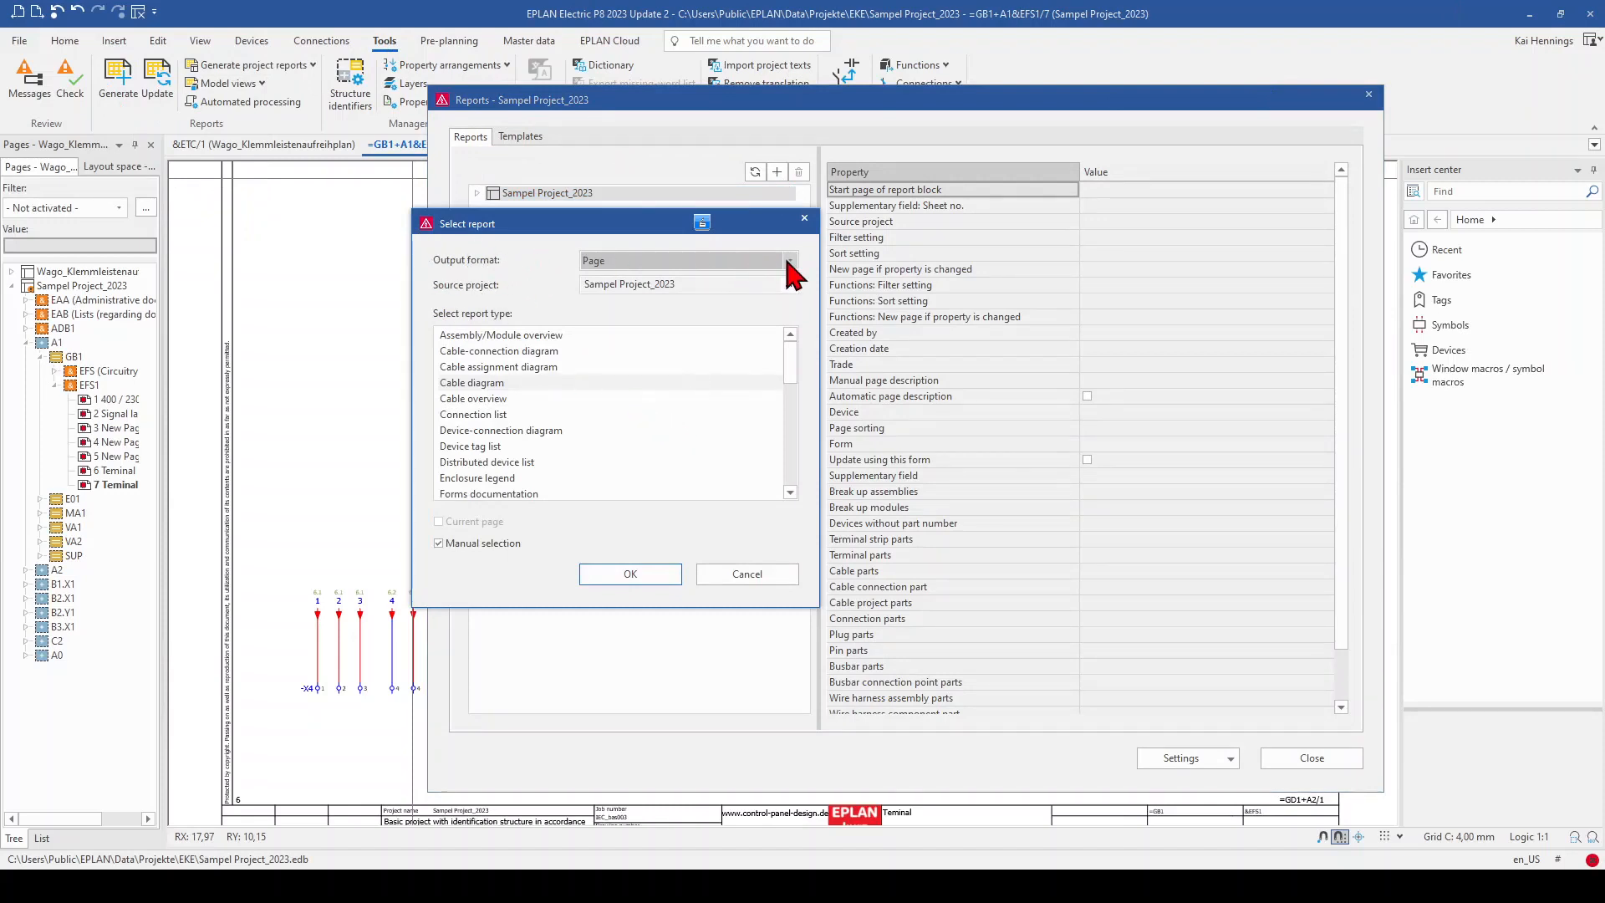
click(787, 261)
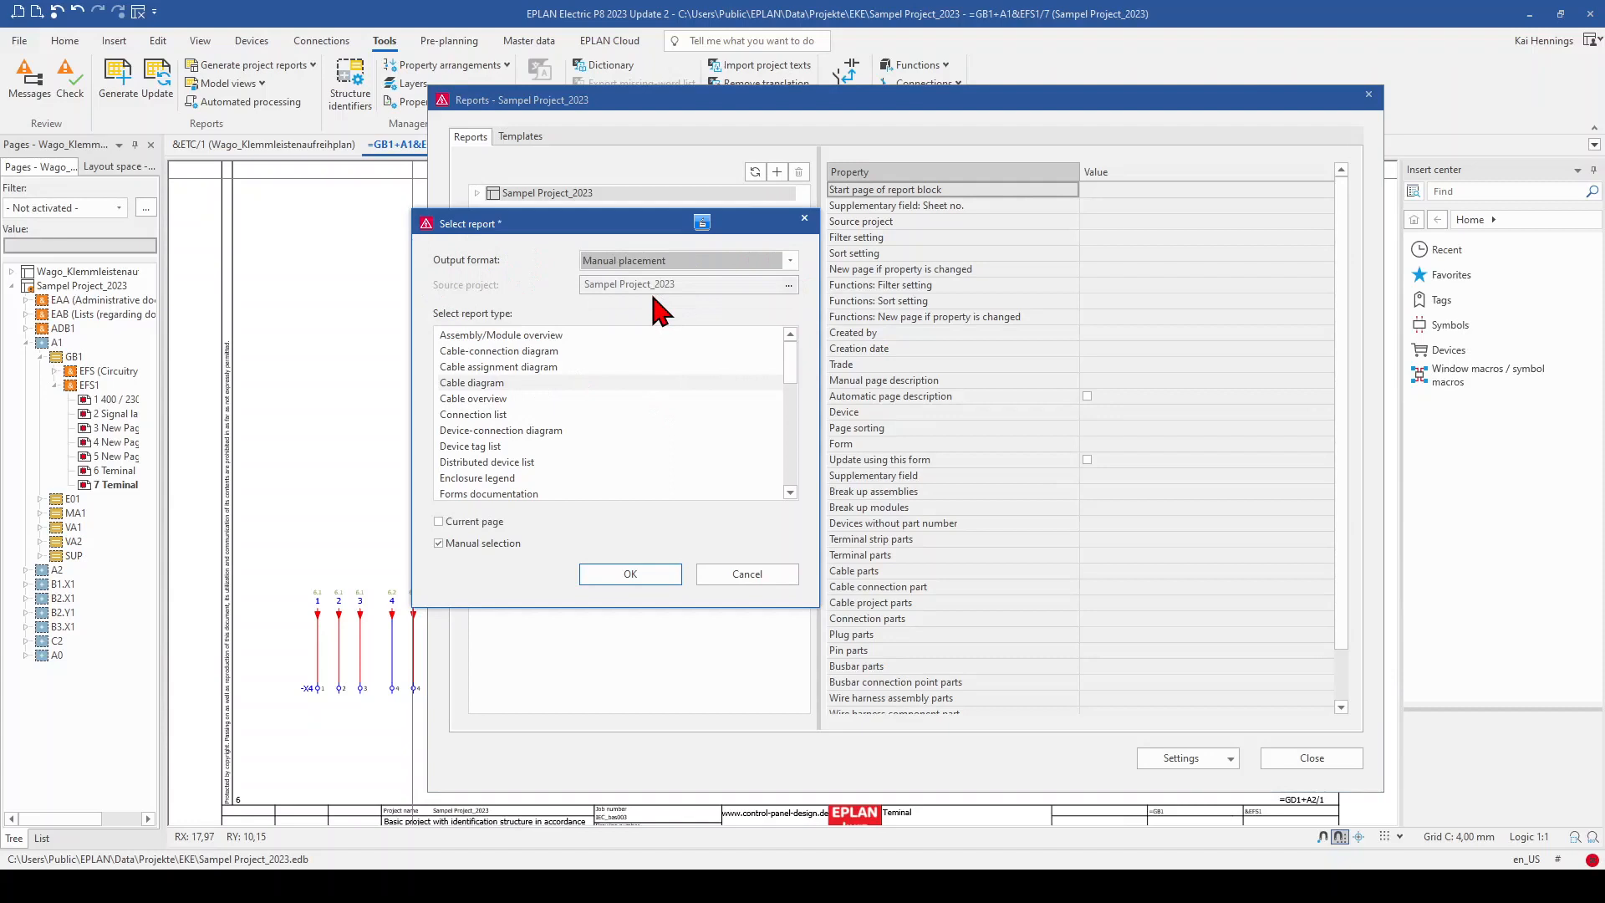
mouse_move(462, 395)
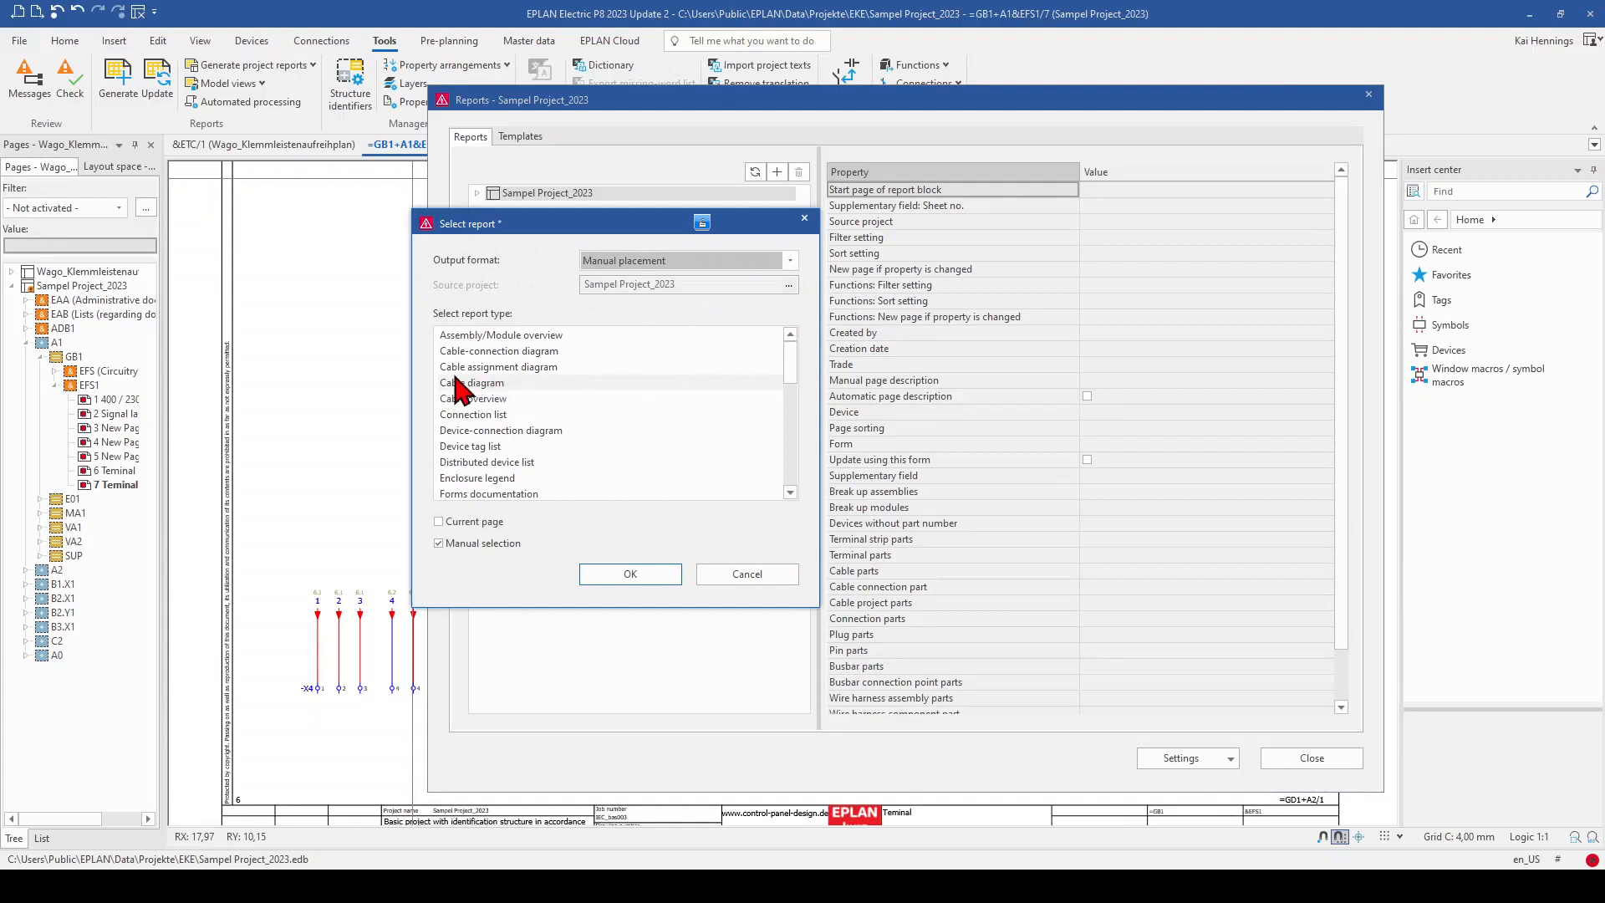
click(472, 381)
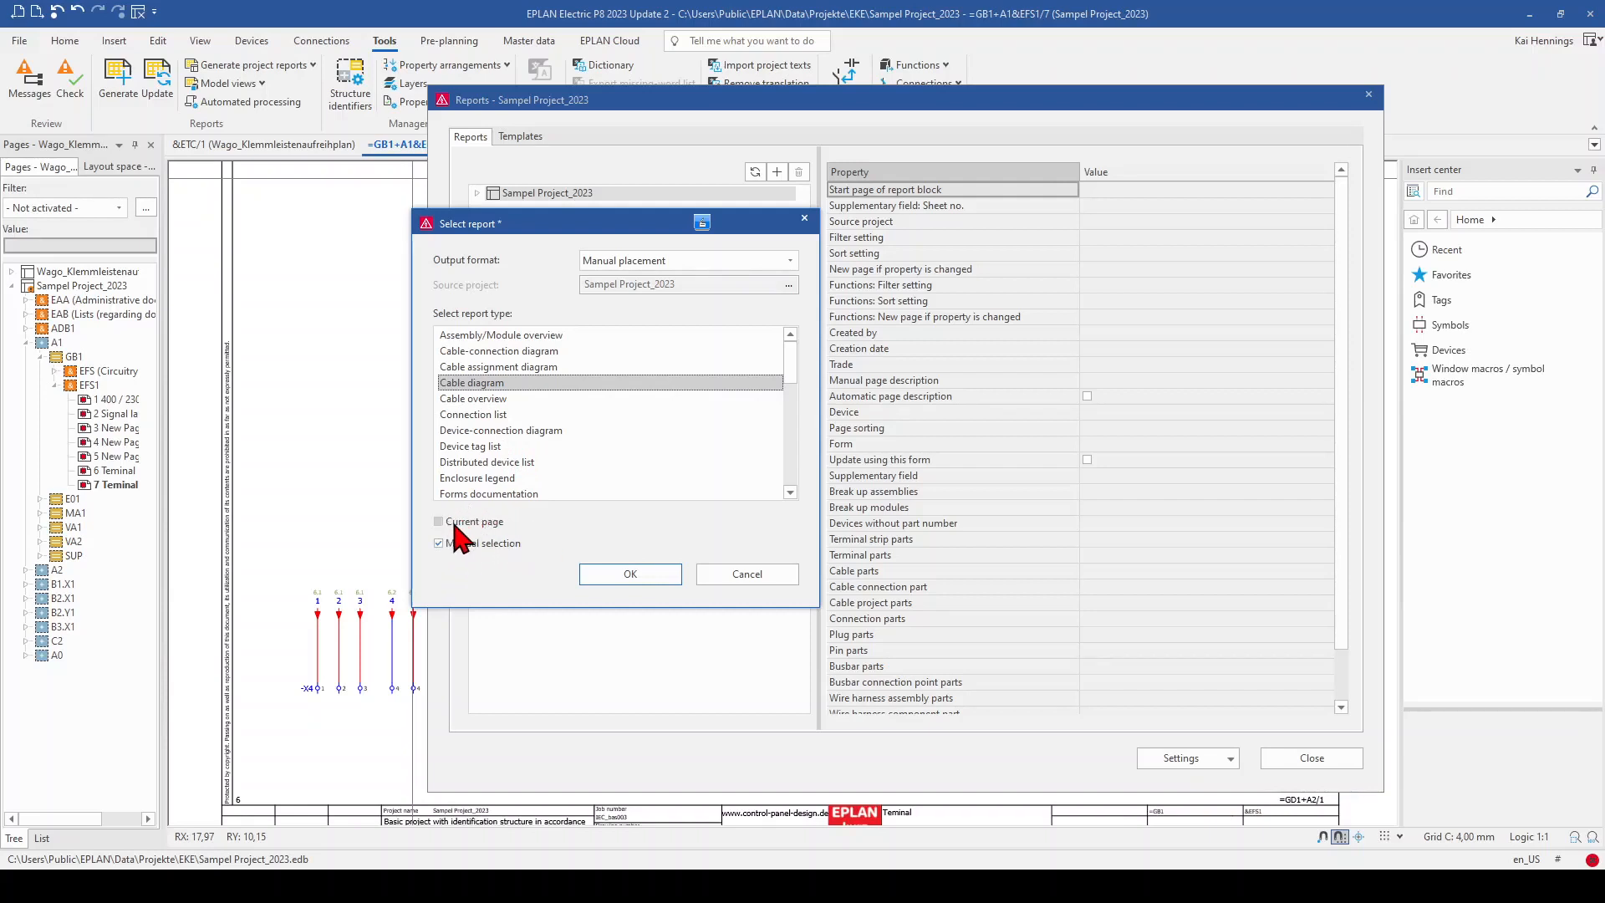
click(439, 521)
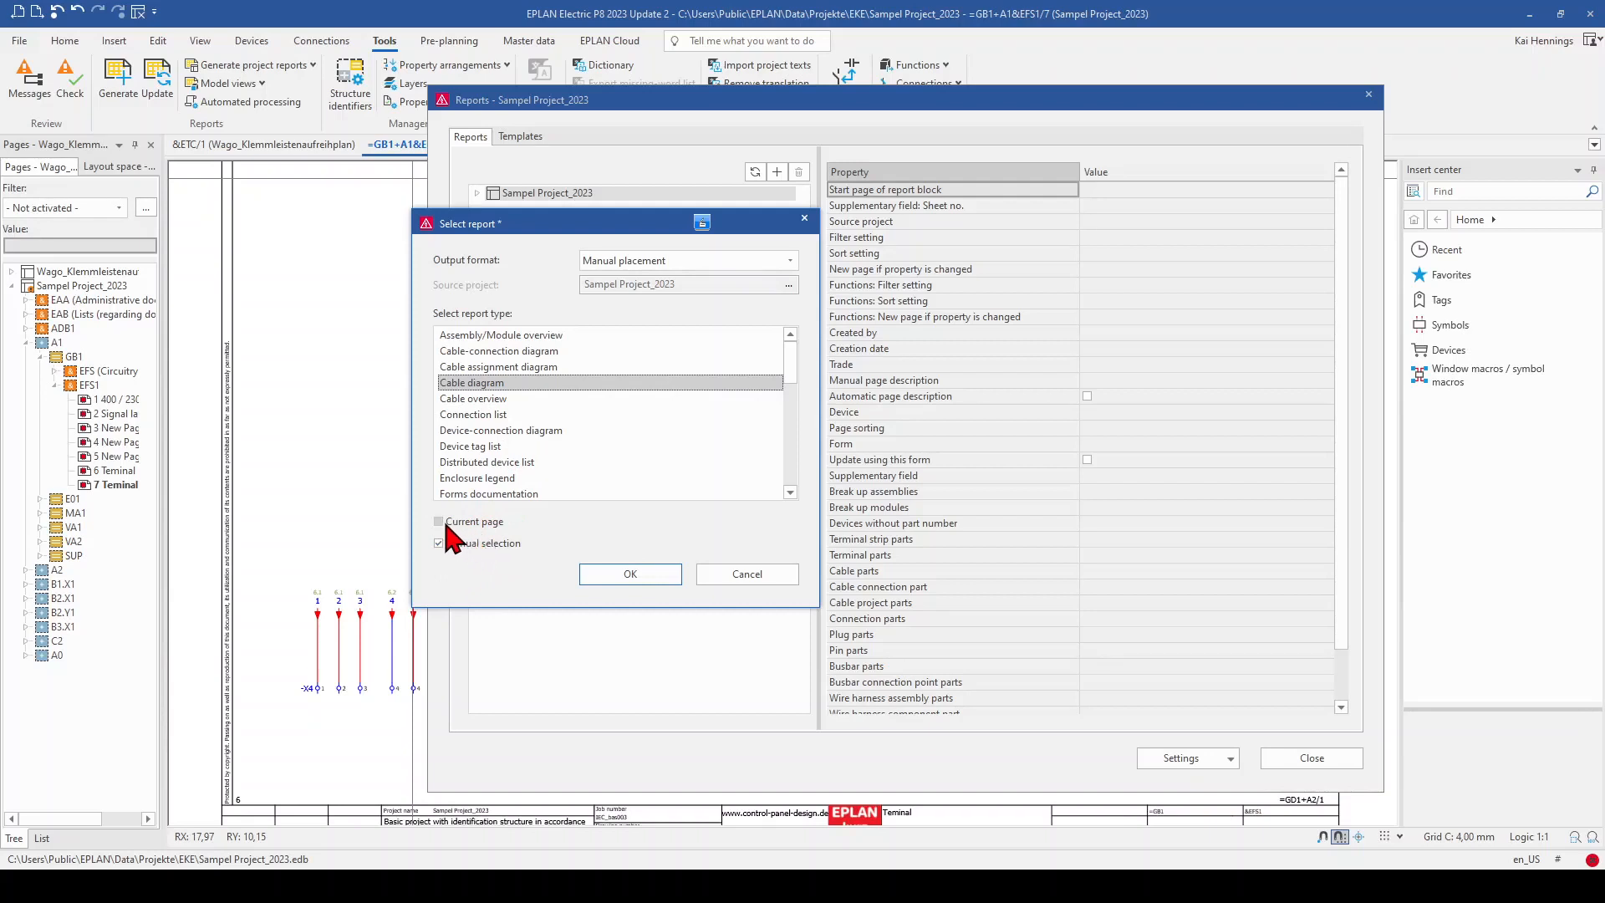
click(440, 522)
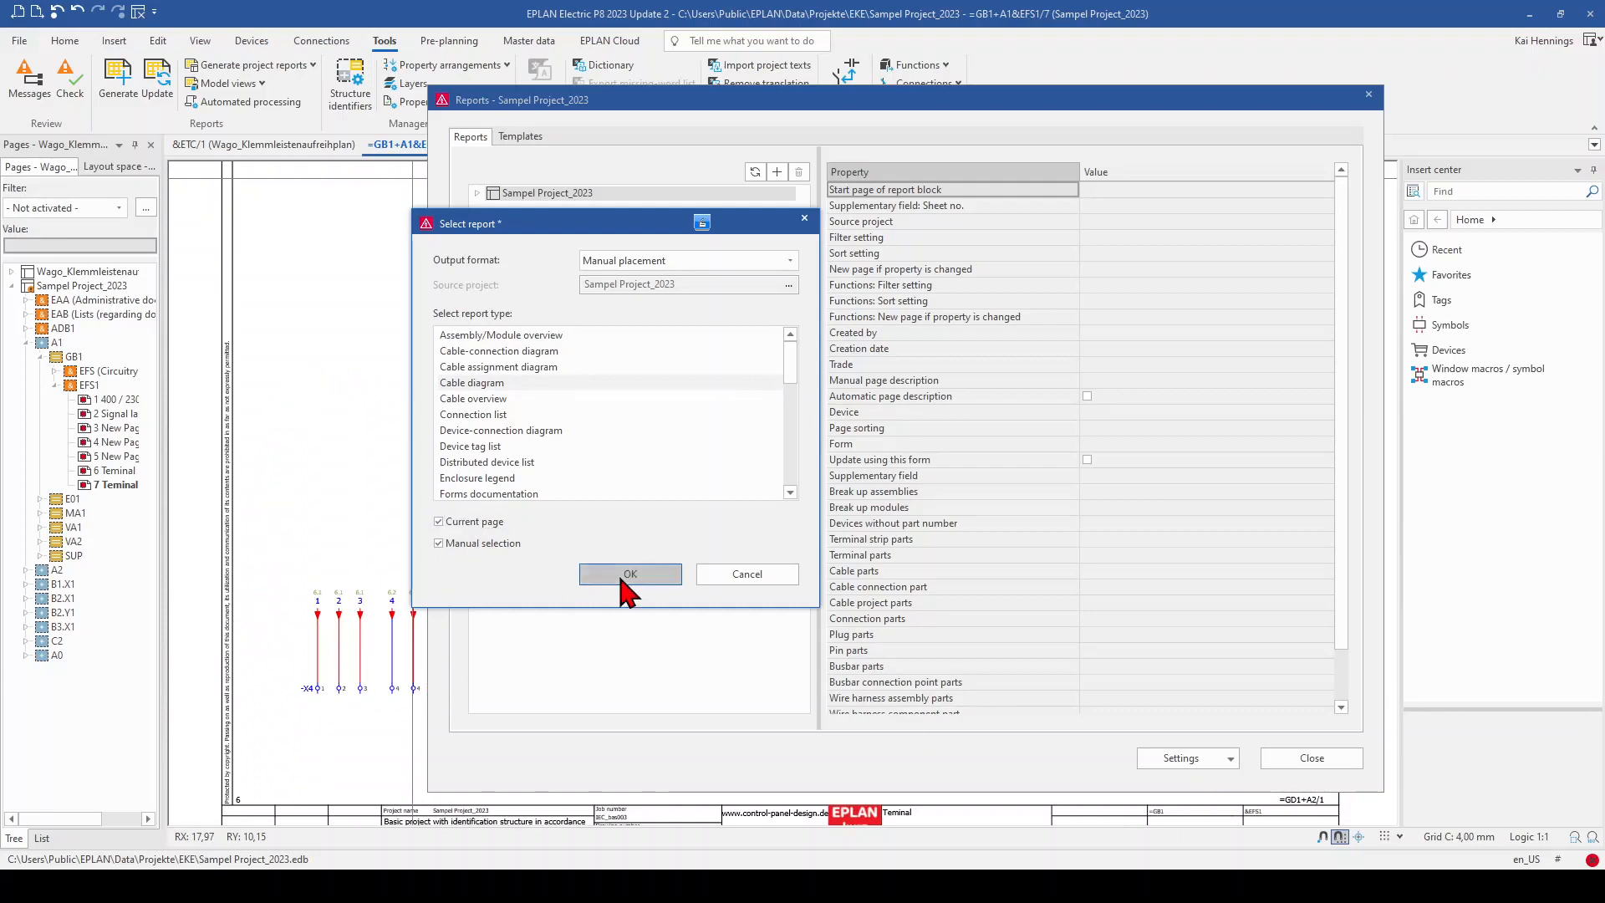
click(631, 573)
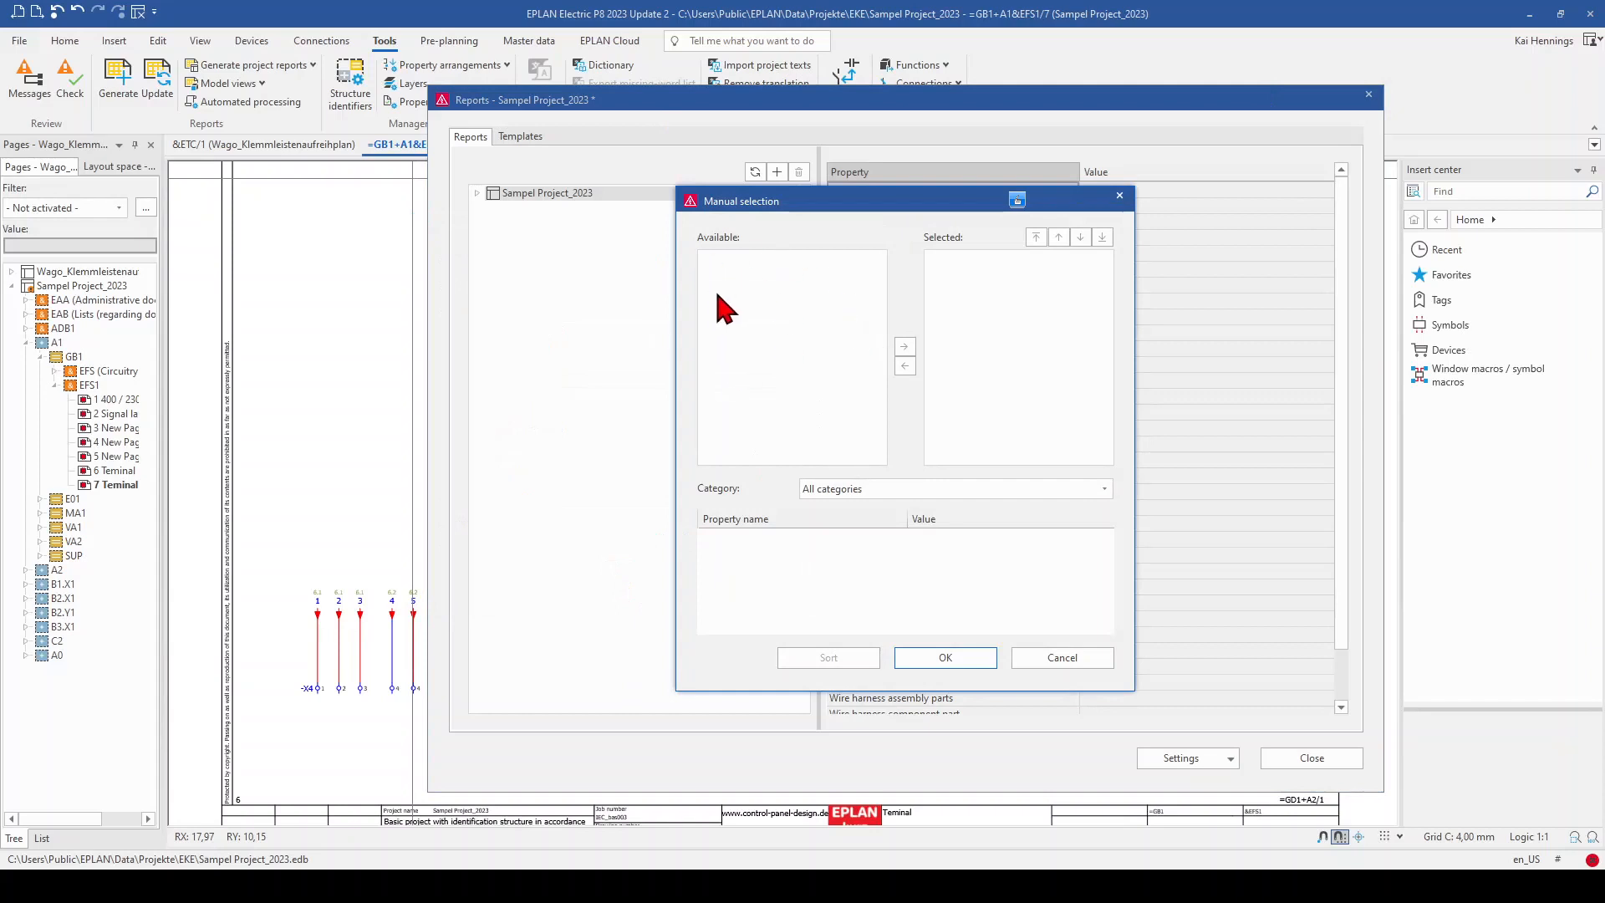
mouse_move(430, 468)
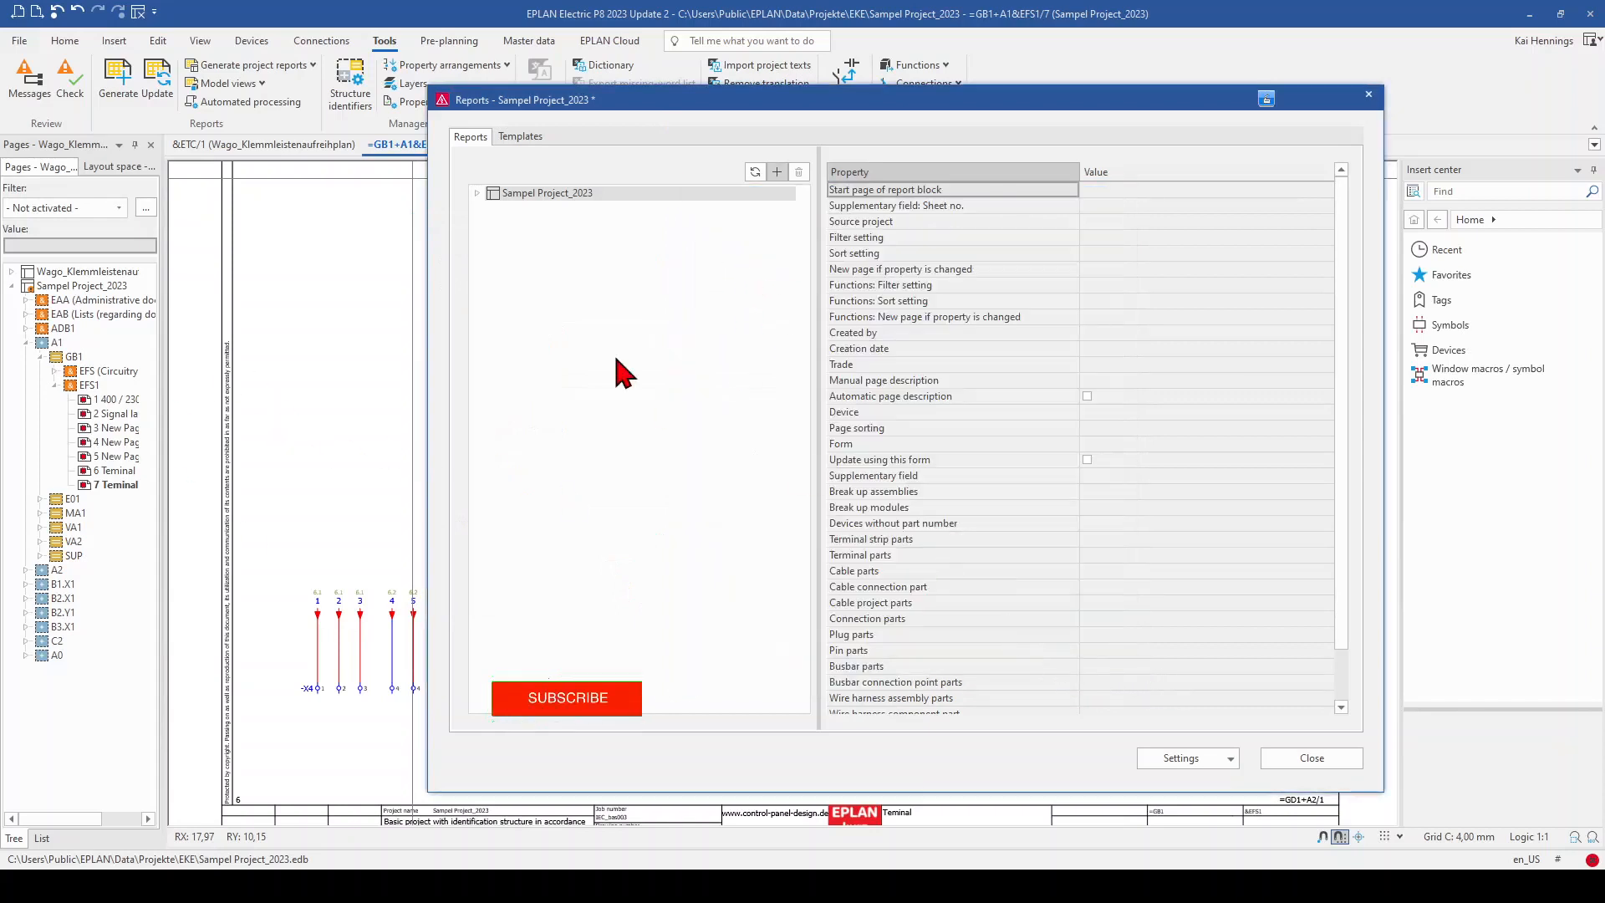
Add a new manually placed report and move cable +A1-W1 into the chosen items
click(776, 171)
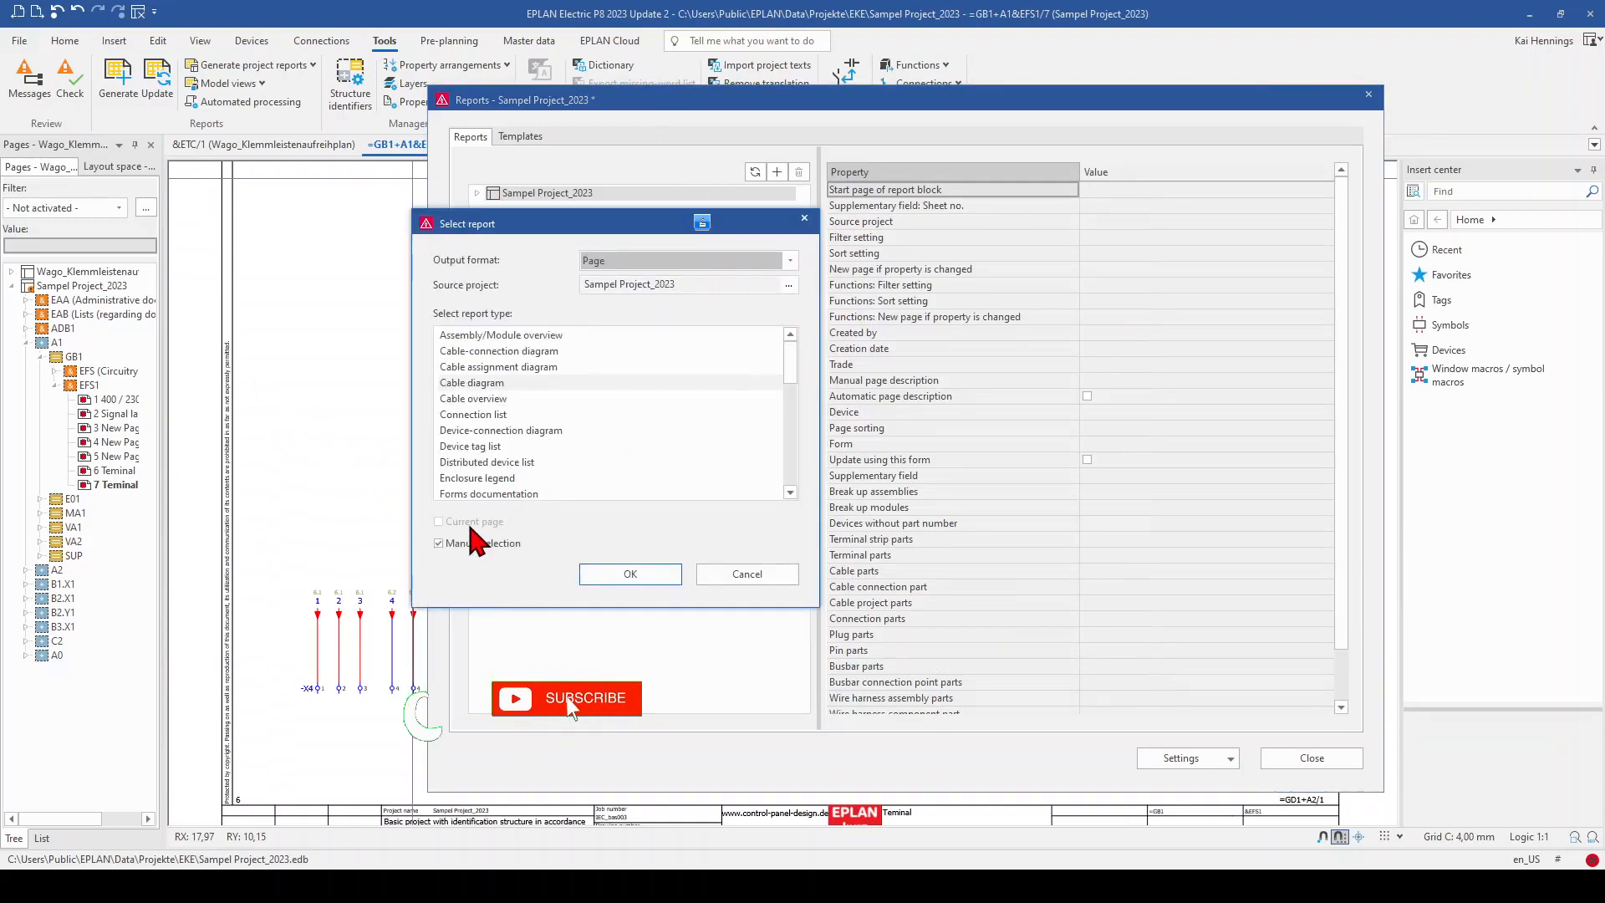
click(788, 260)
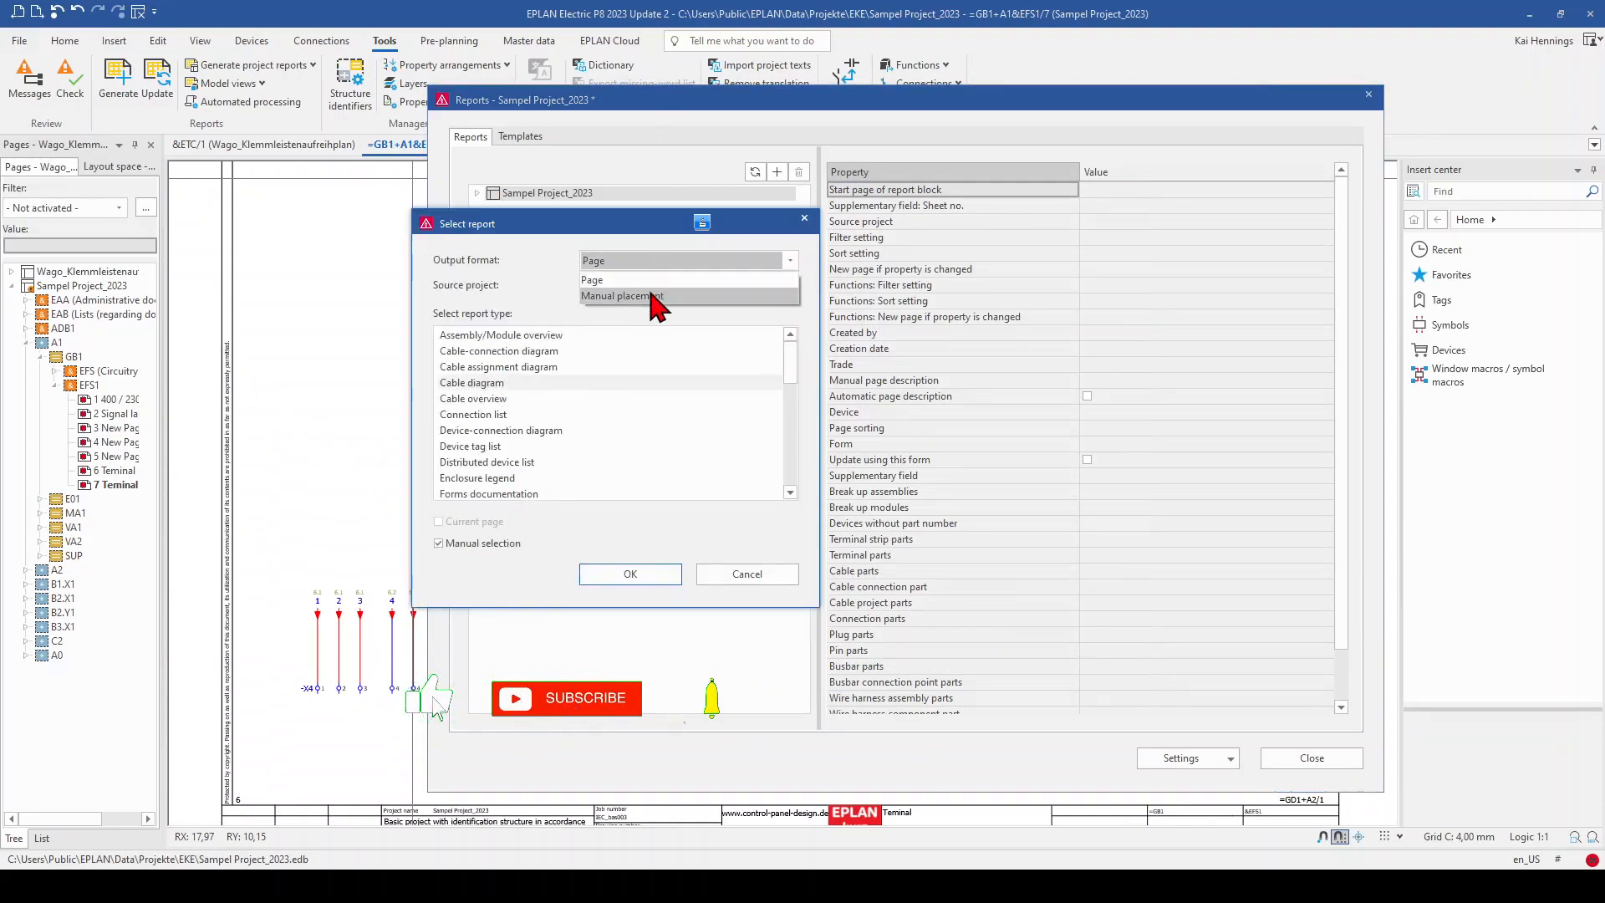
click(622, 296)
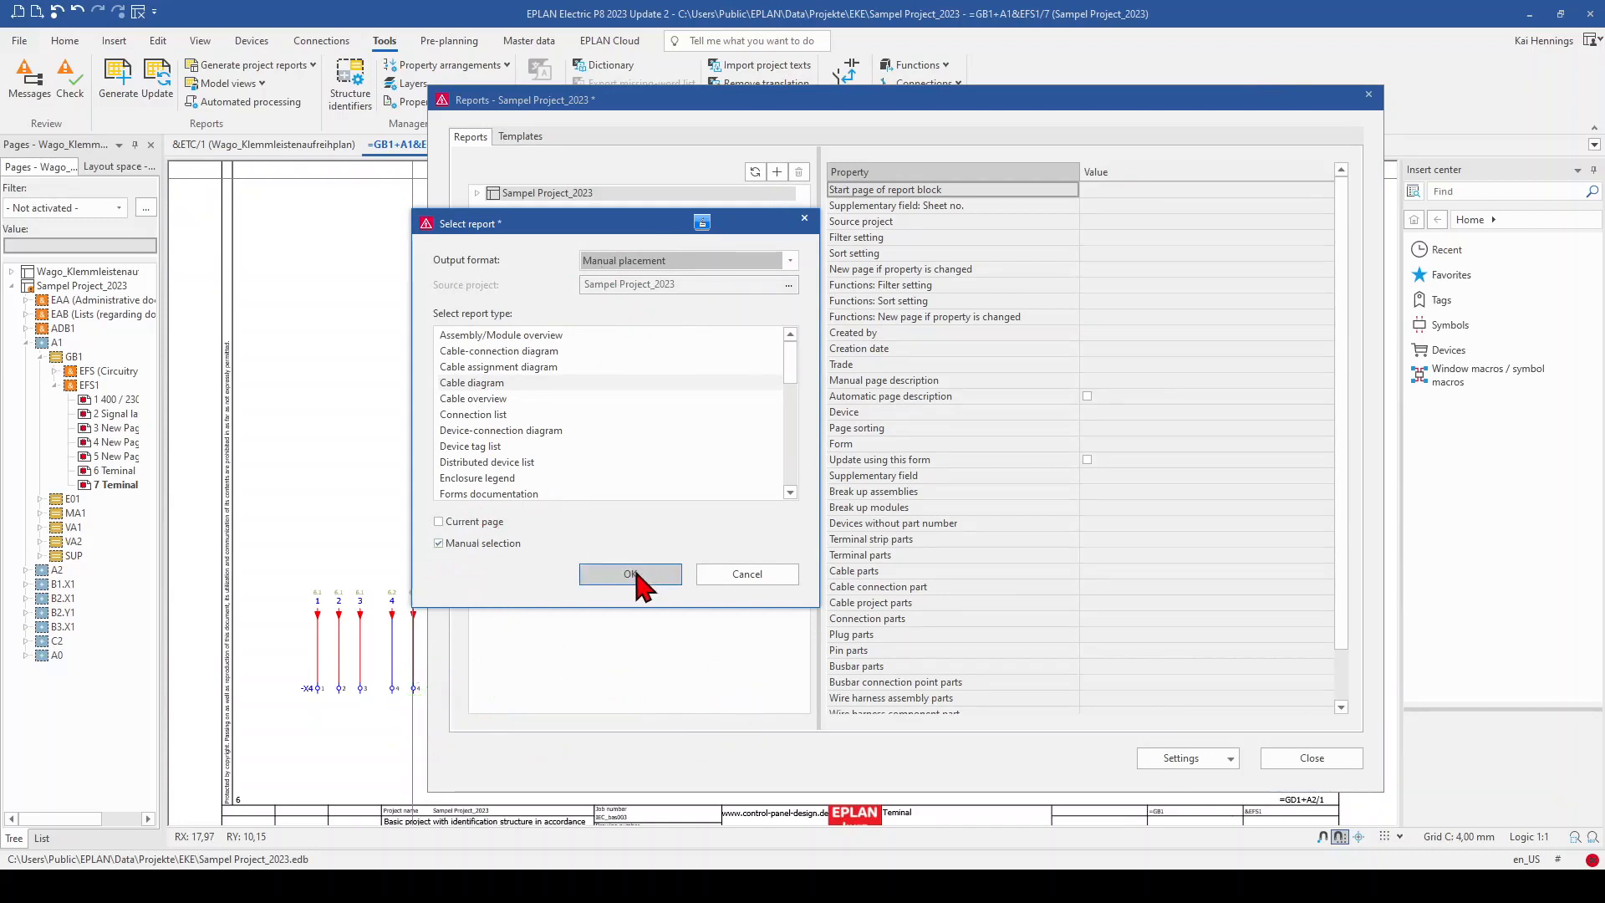
click(630, 574)
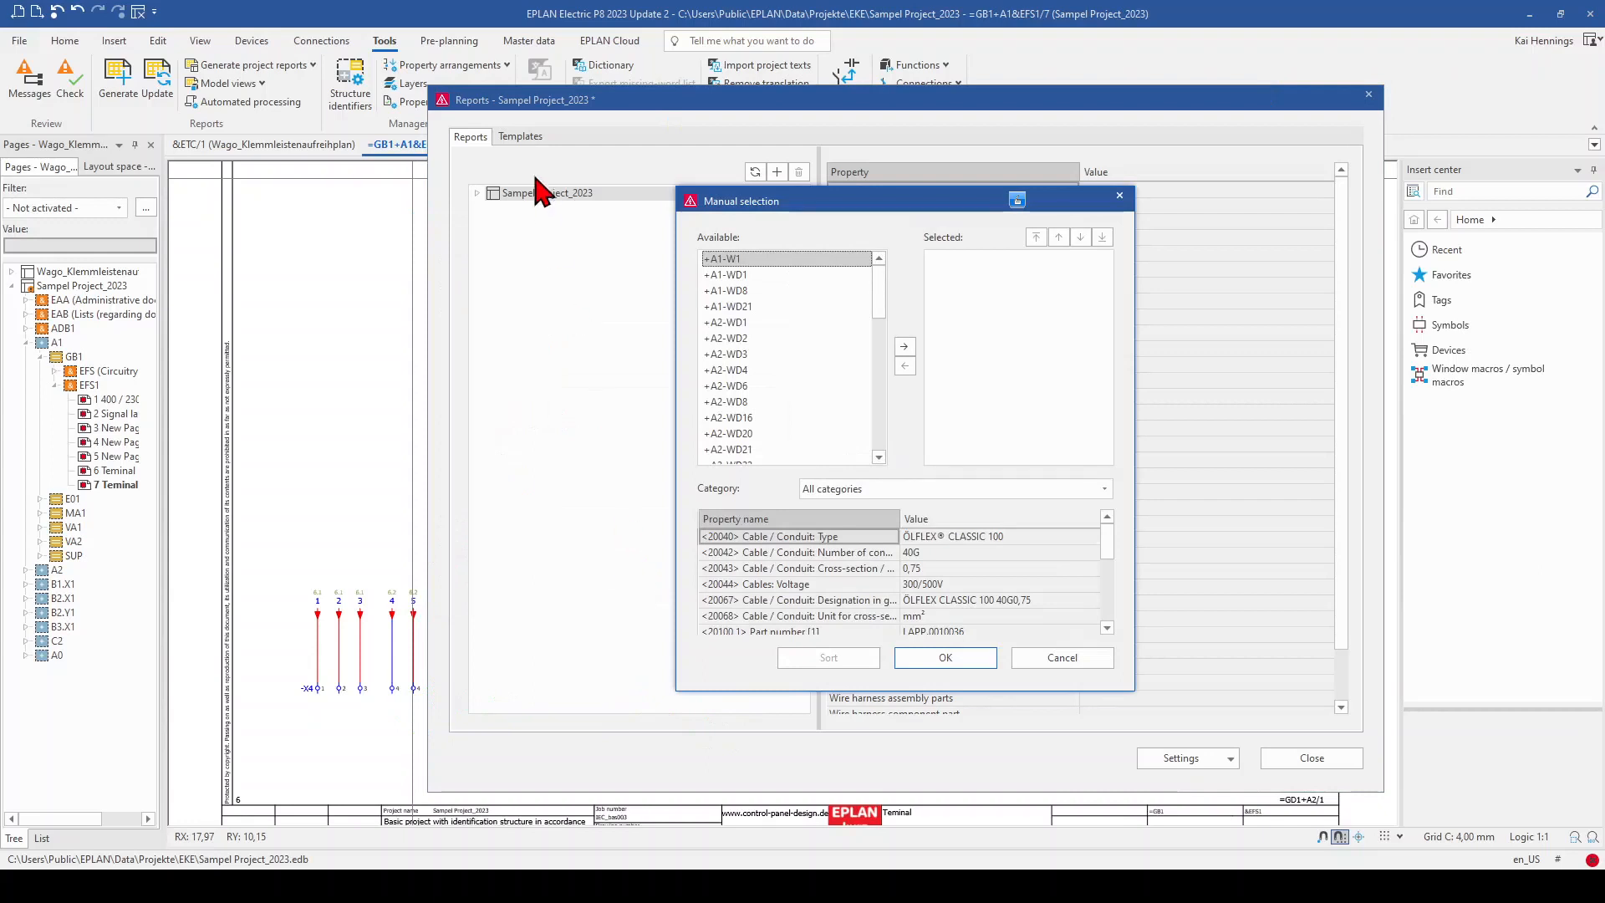
mouse_move(767, 230)
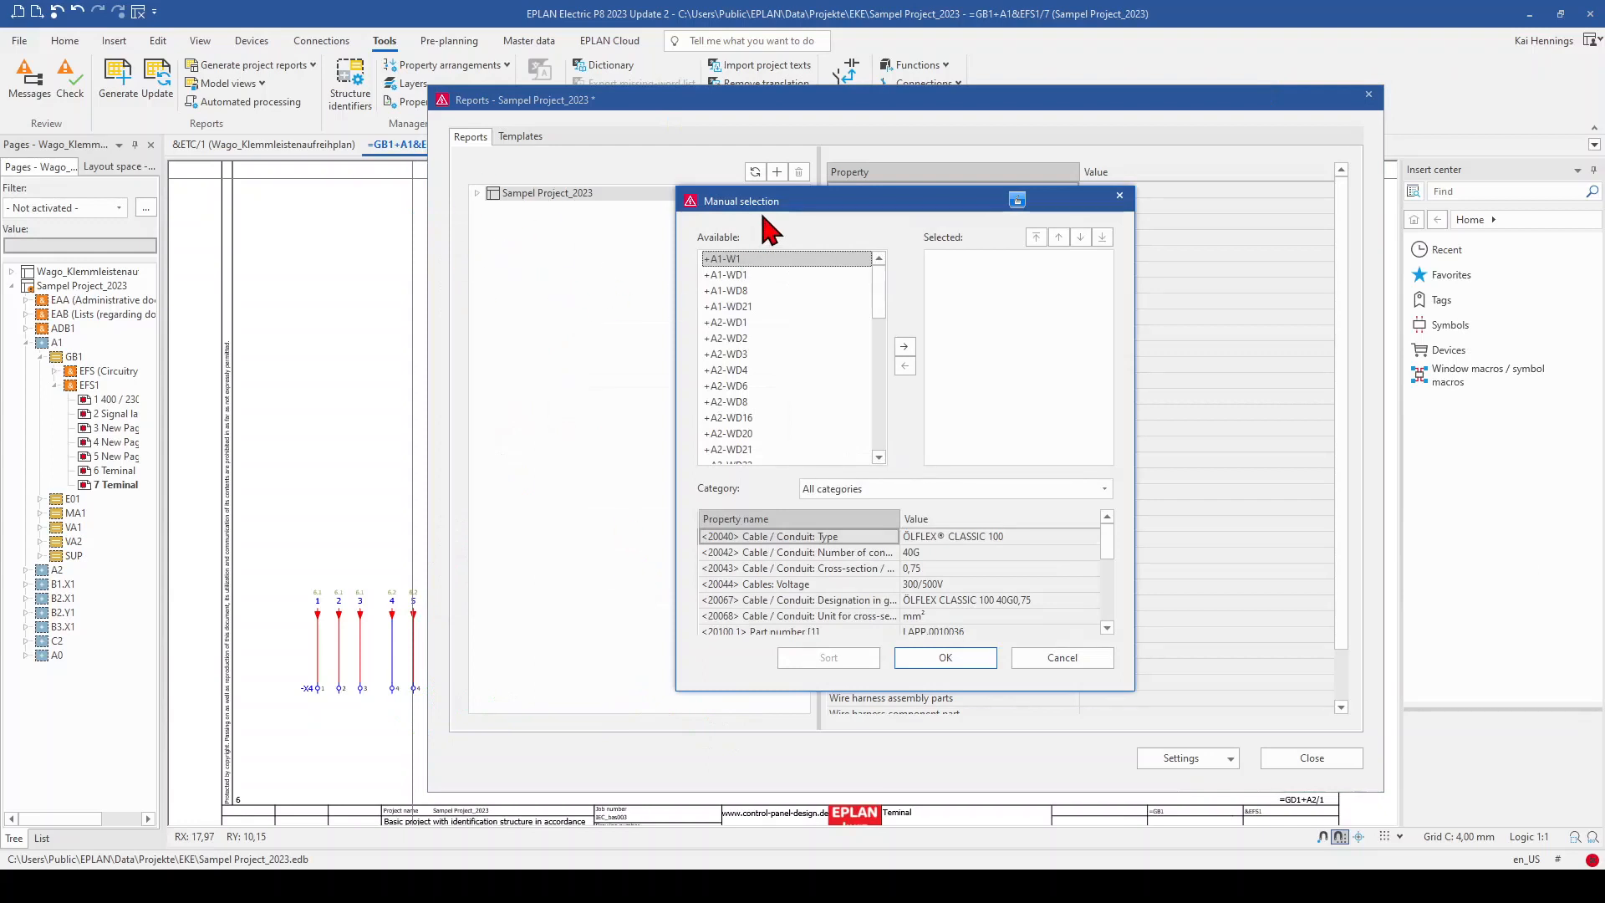
mouse_move(703, 453)
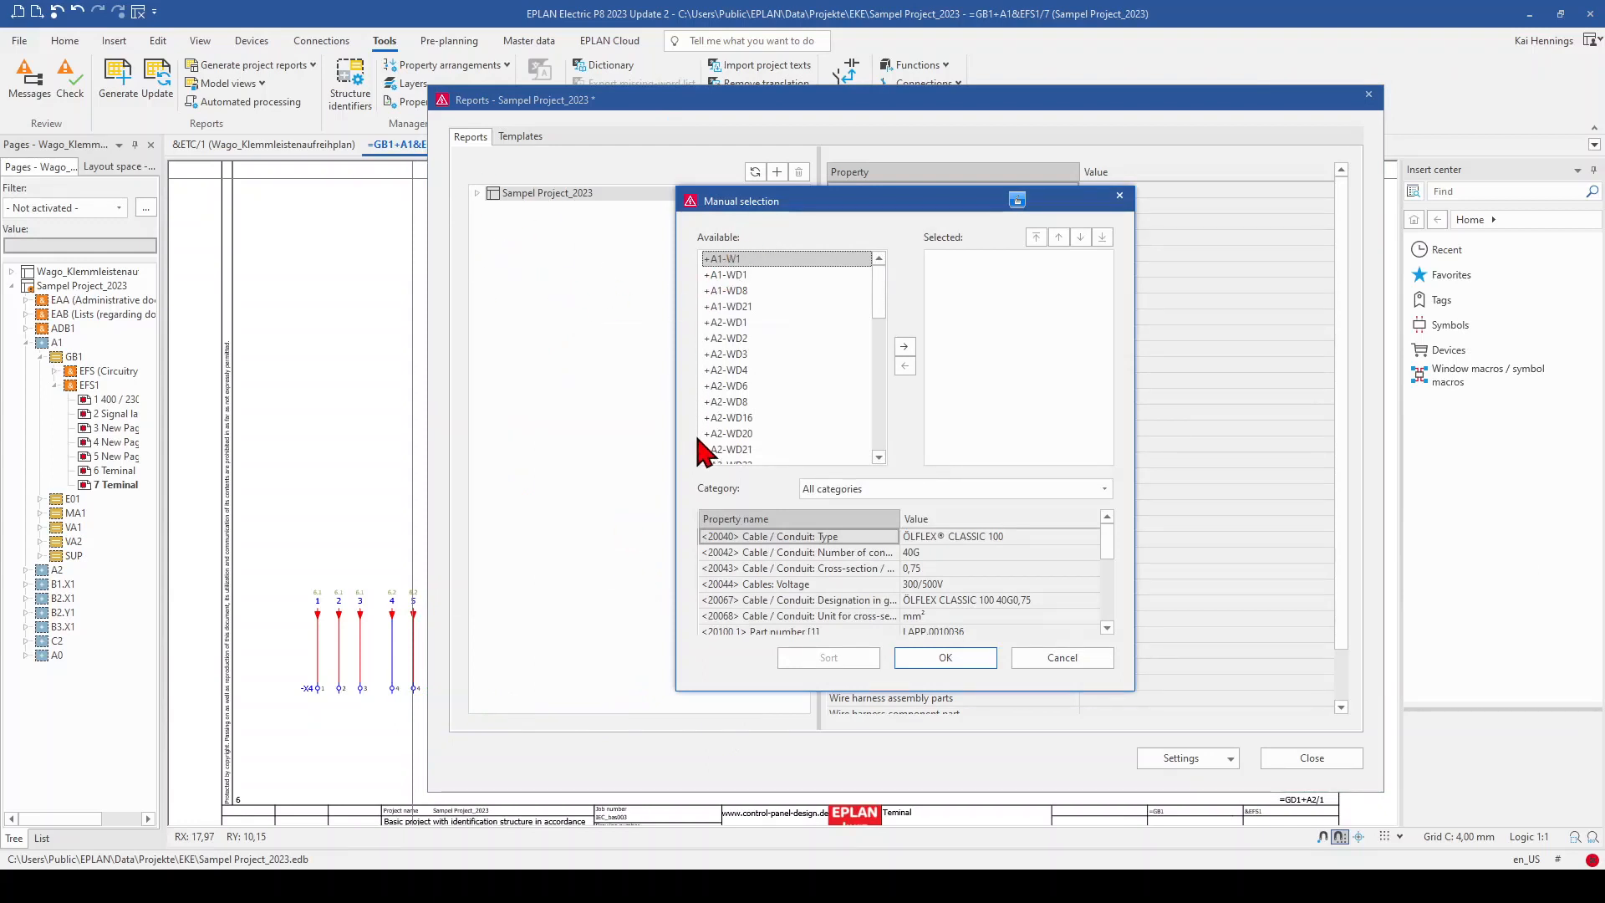
mouse_move(467, 579)
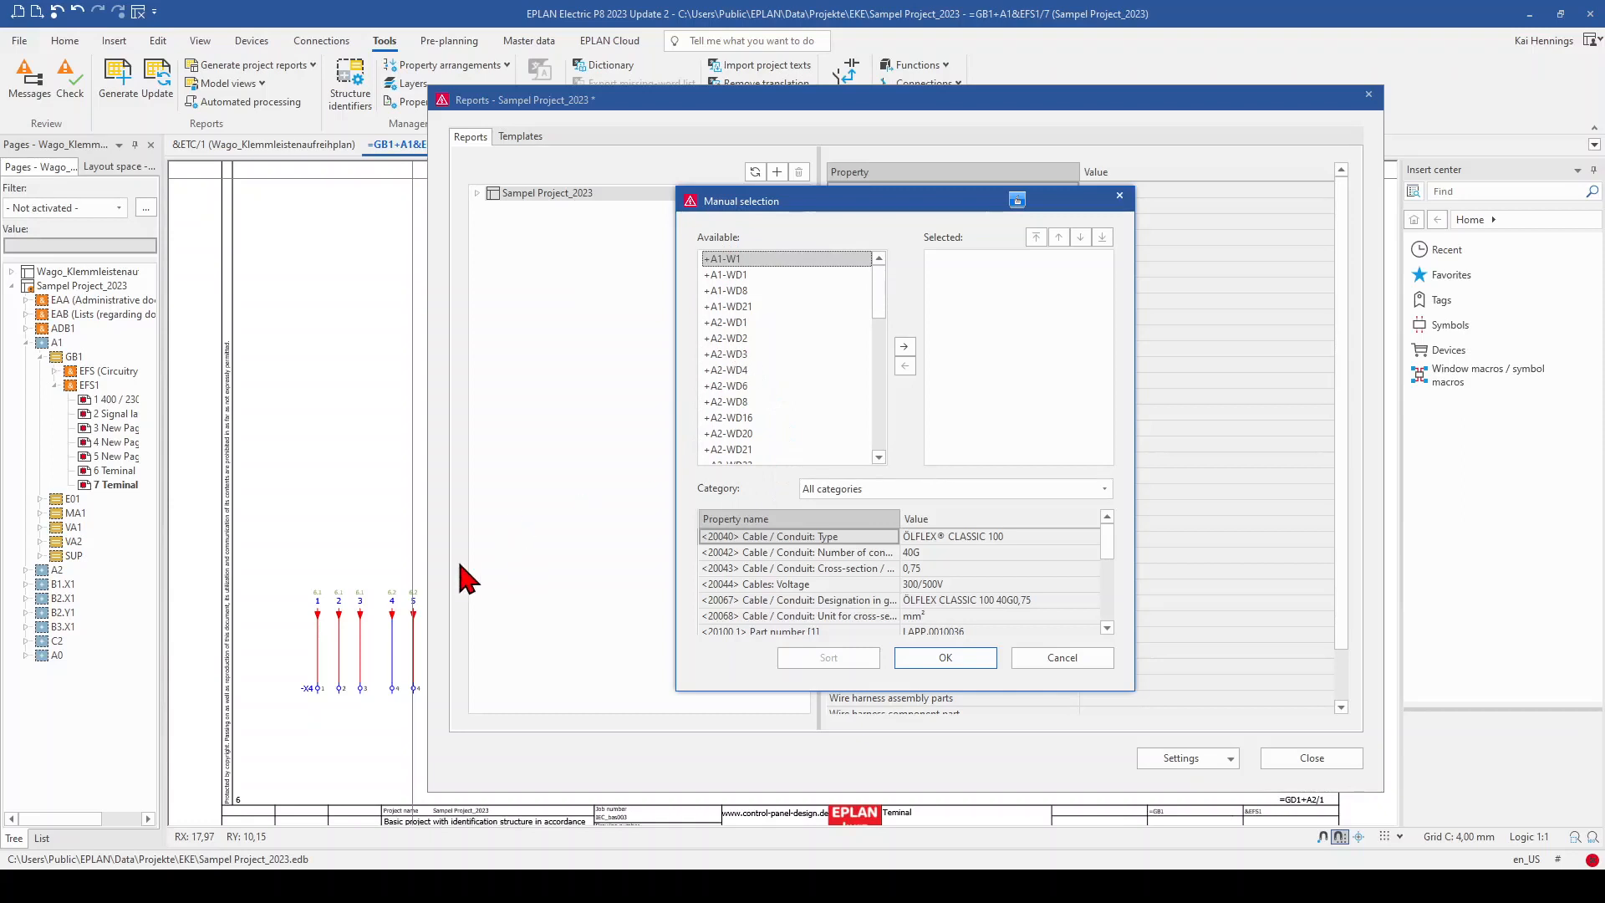
mouse_move(371, 650)
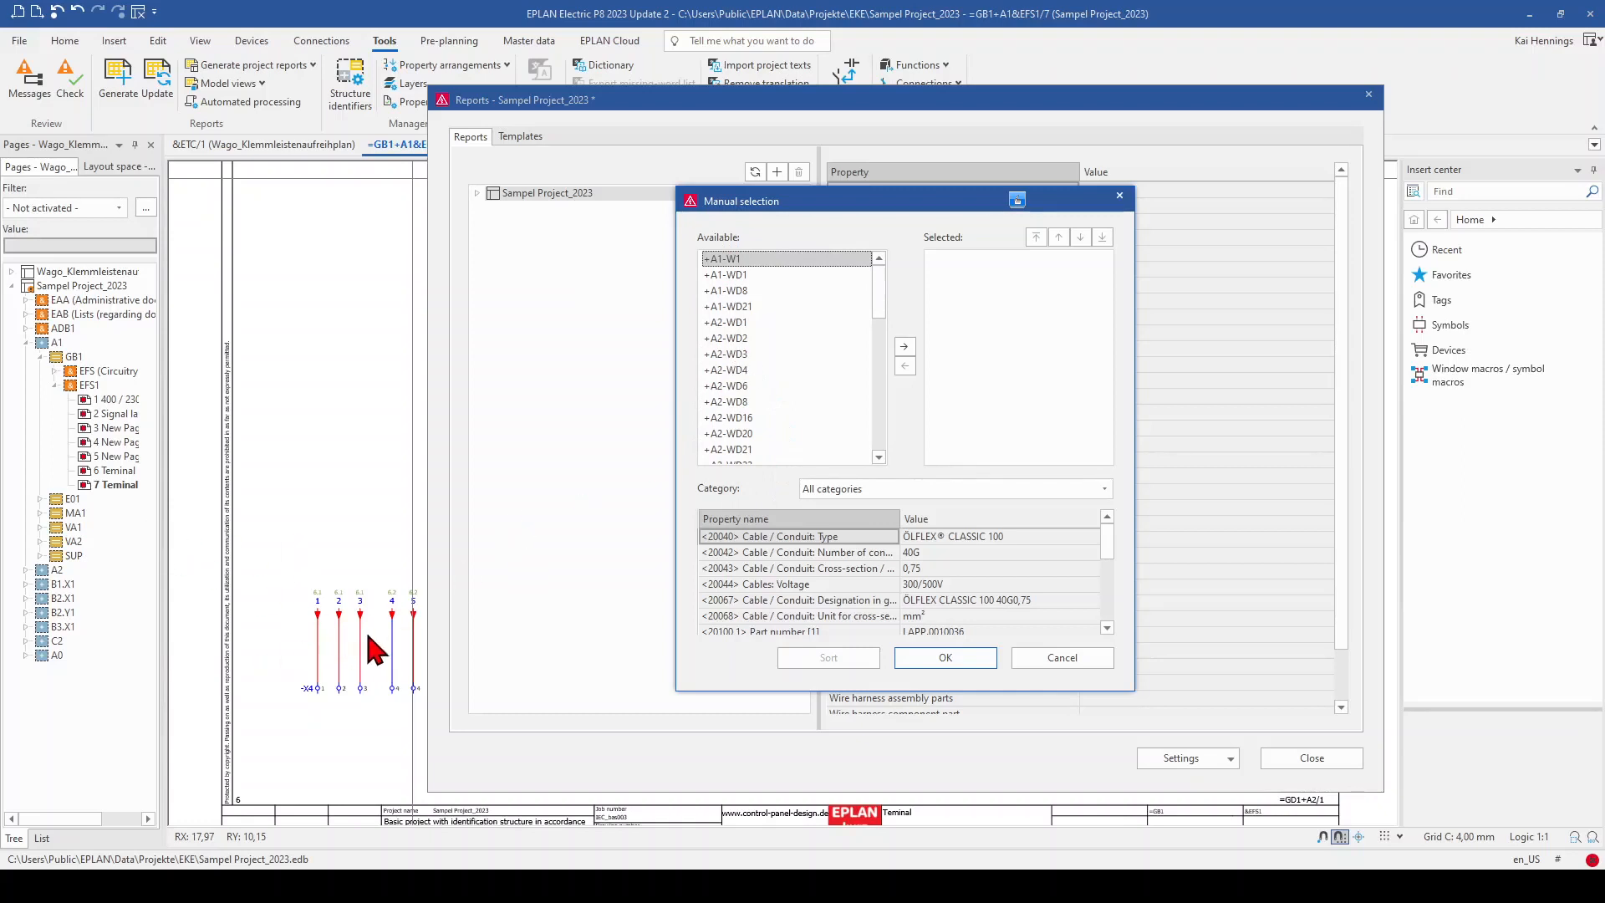
mouse_move(737, 268)
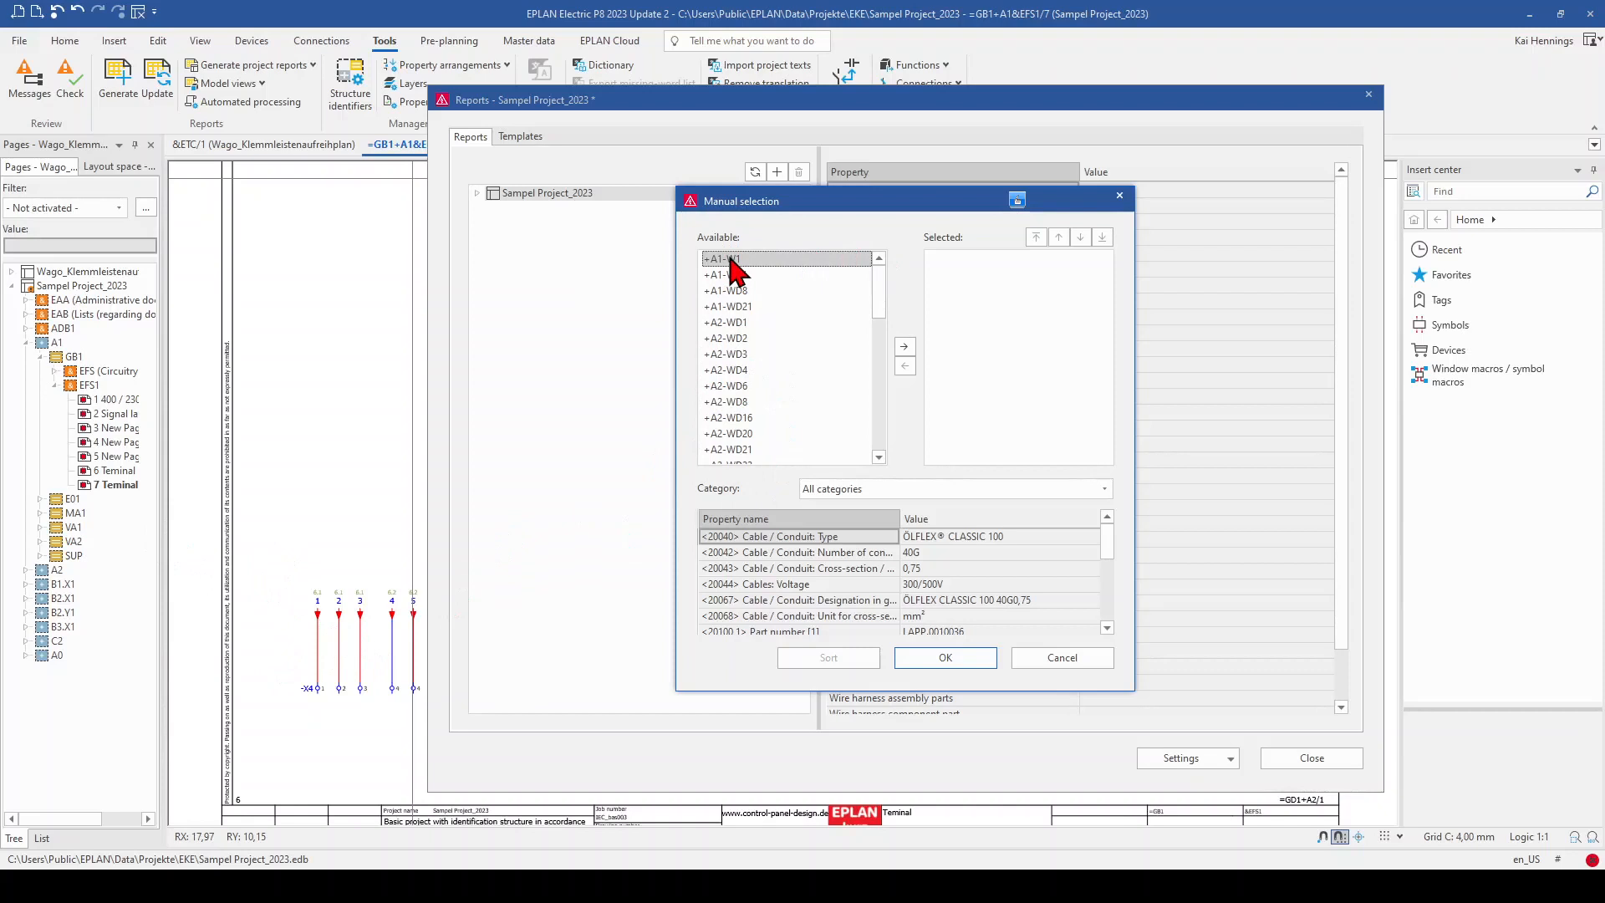
mouse_move(905, 346)
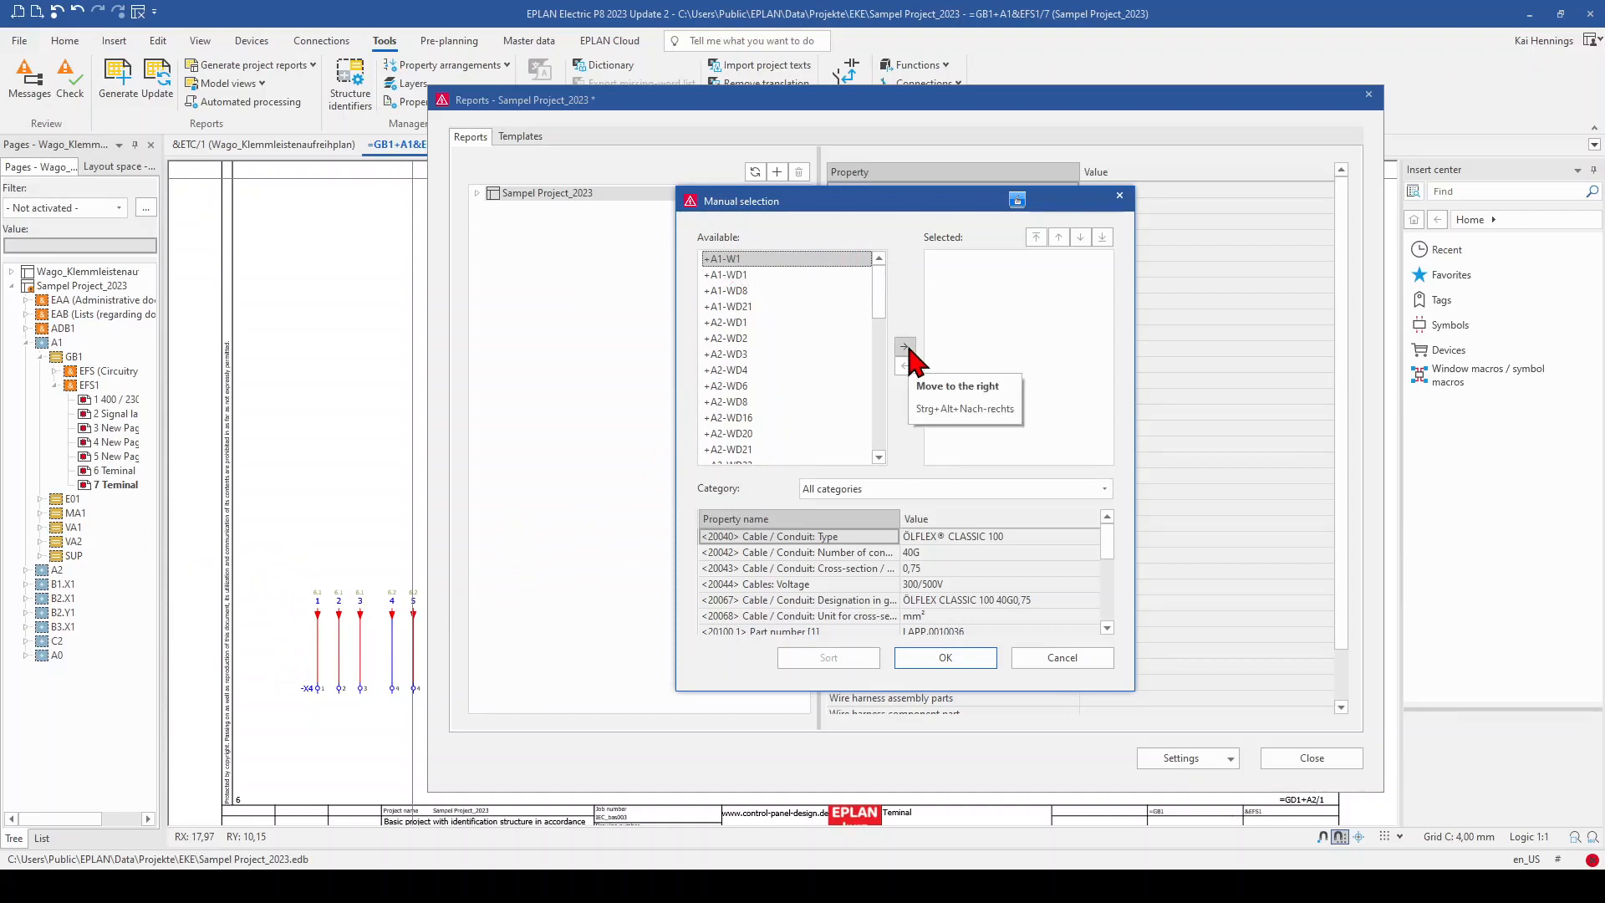
click(903, 346)
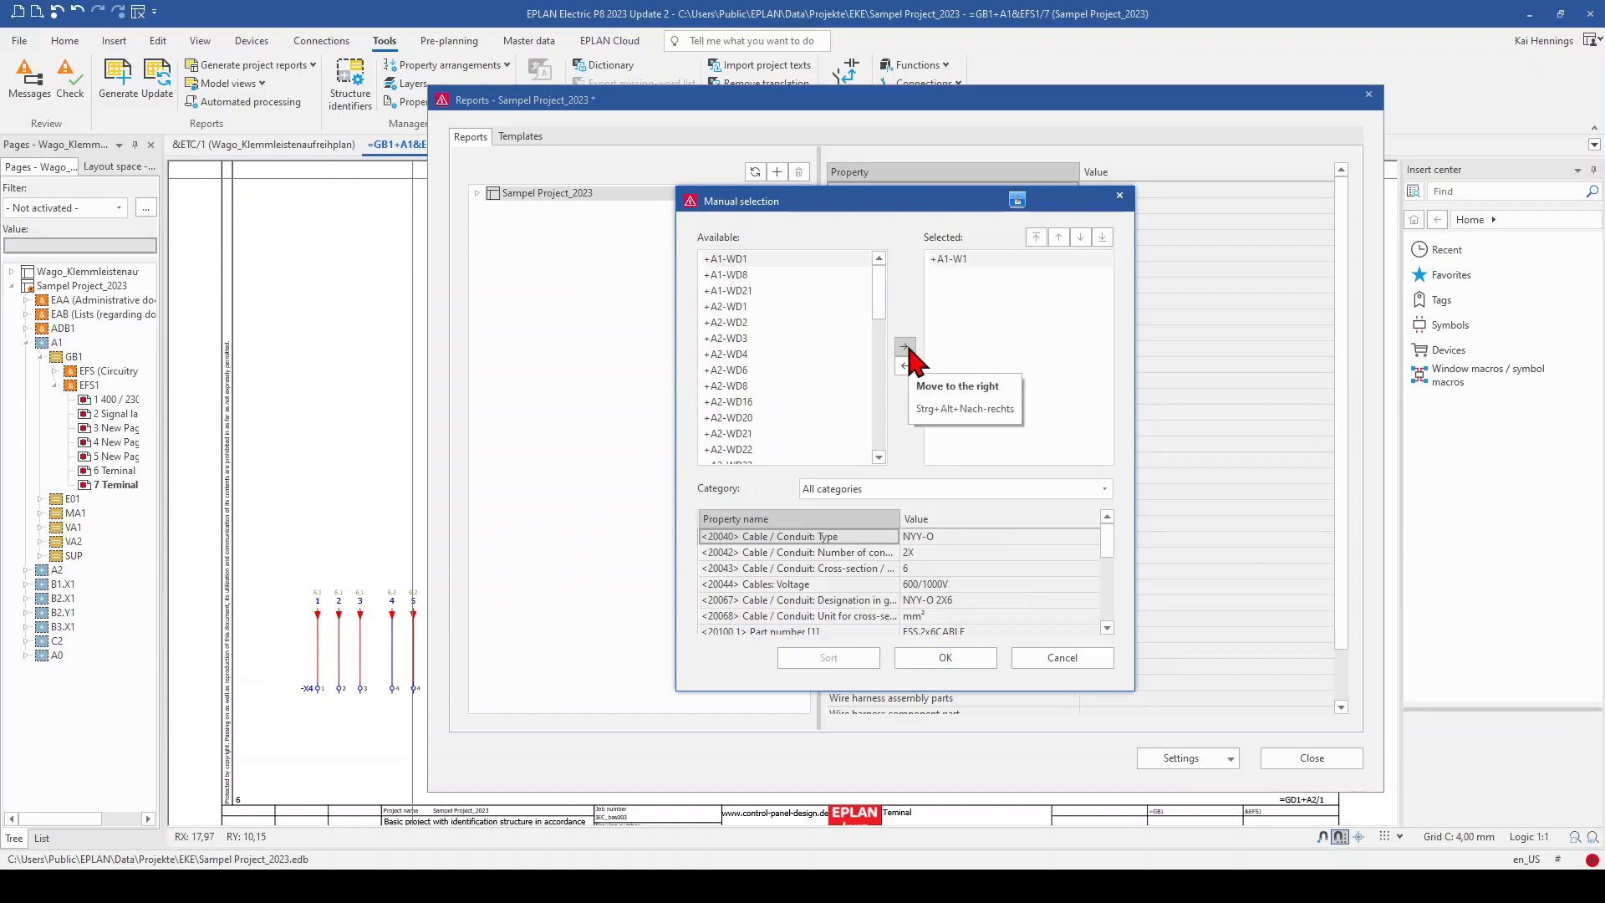
mouse_move(1023, 376)
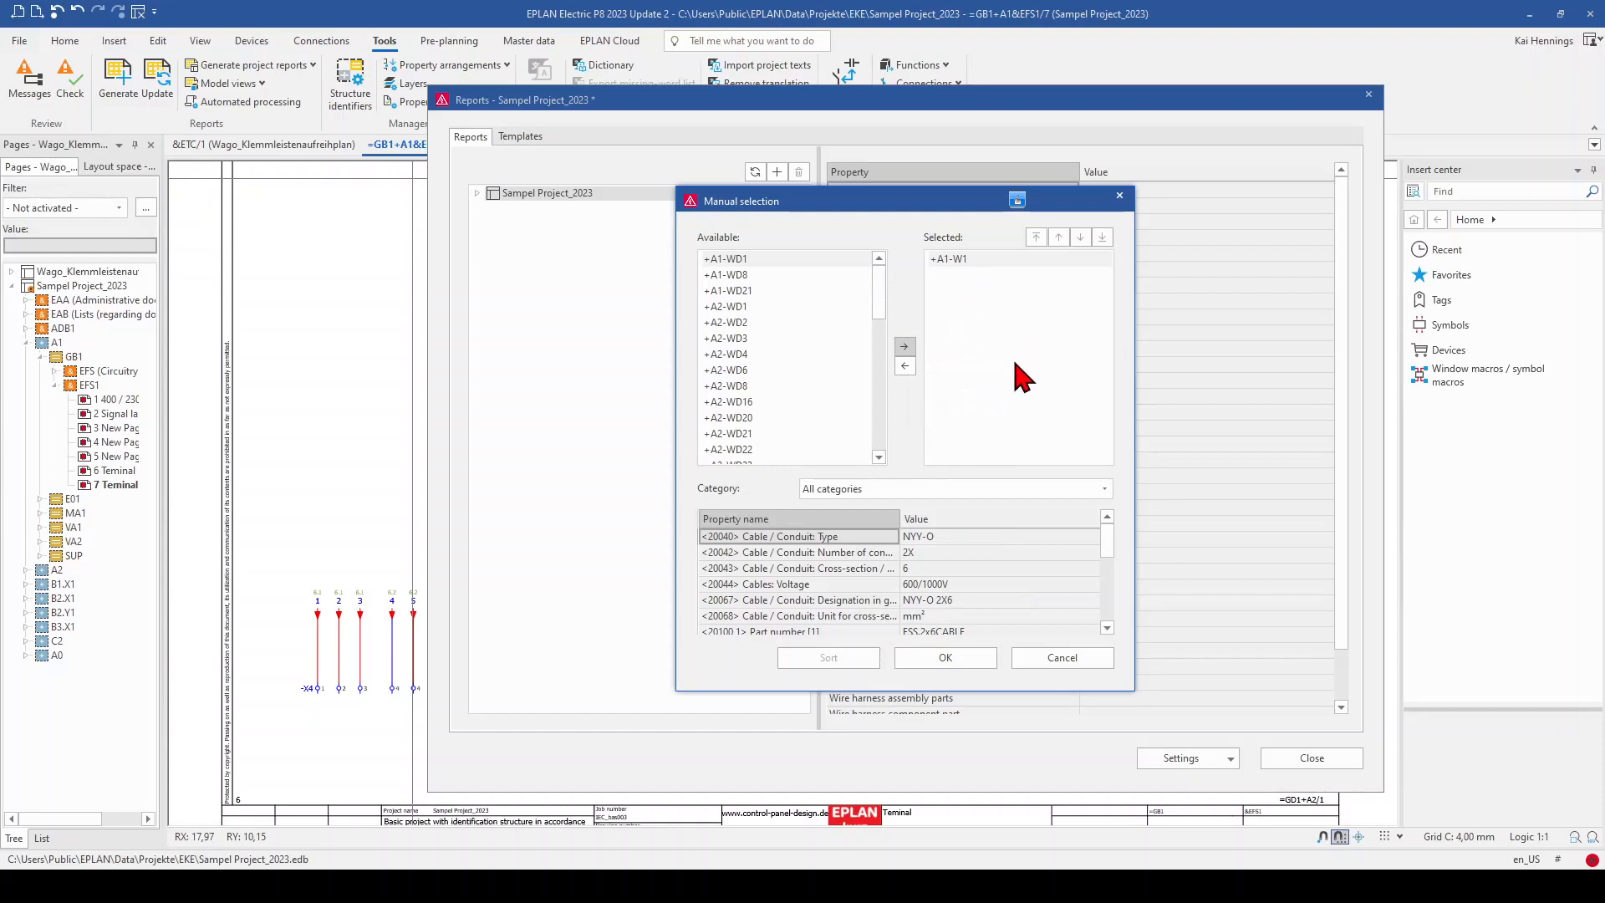
Confirm the +A1-W1 selection and set the cable diagram form to F09_003
click(943, 656)
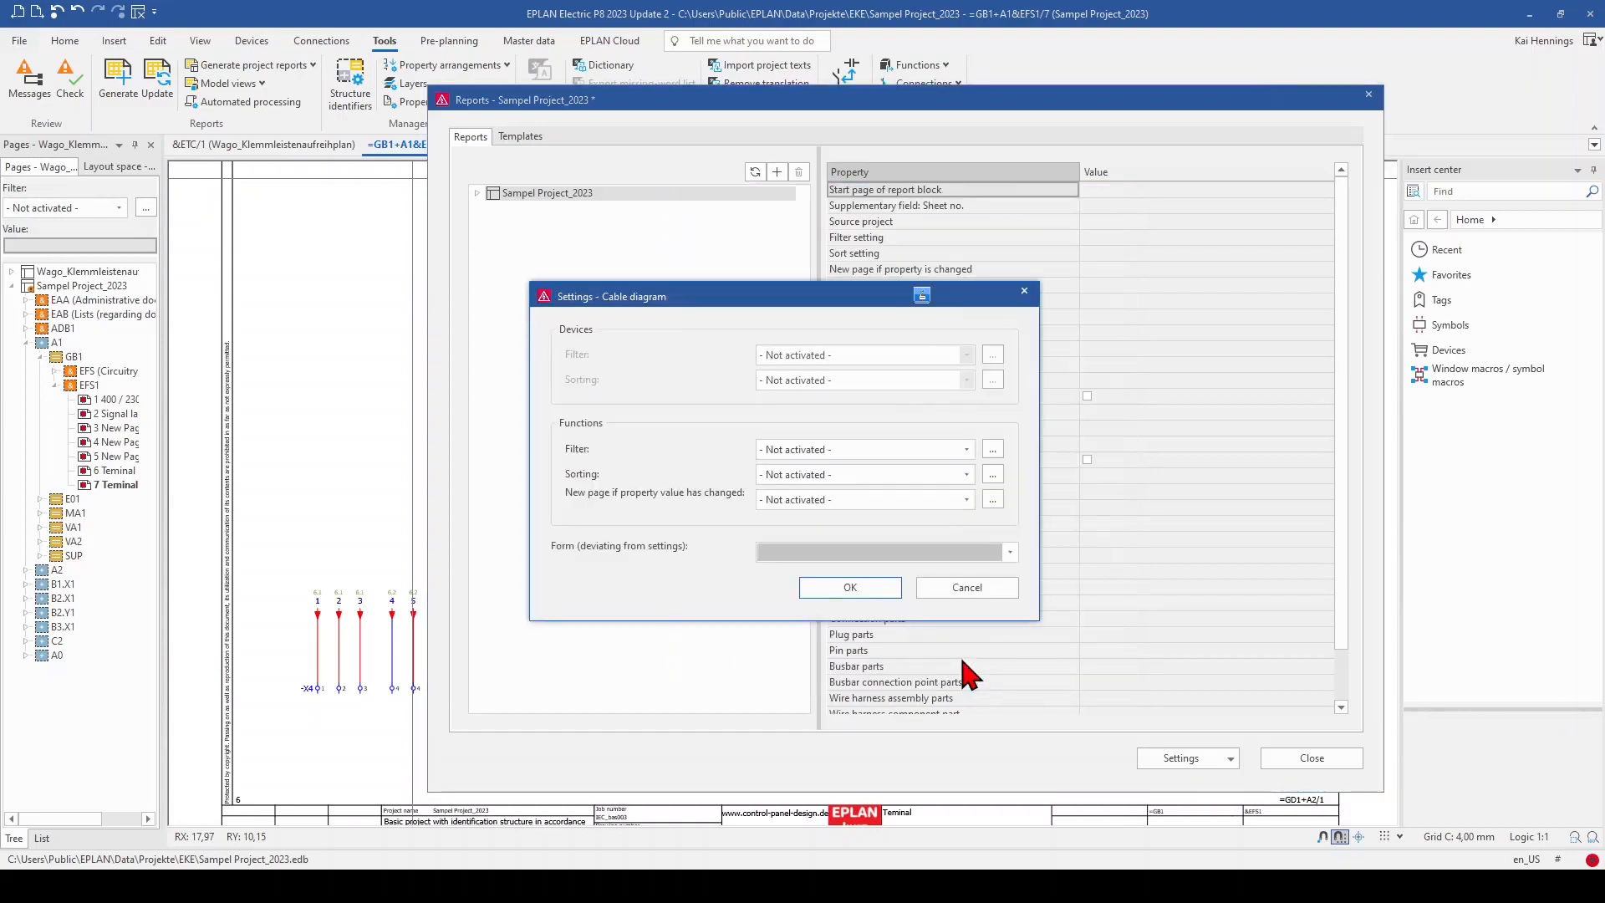
mouse_move(683, 490)
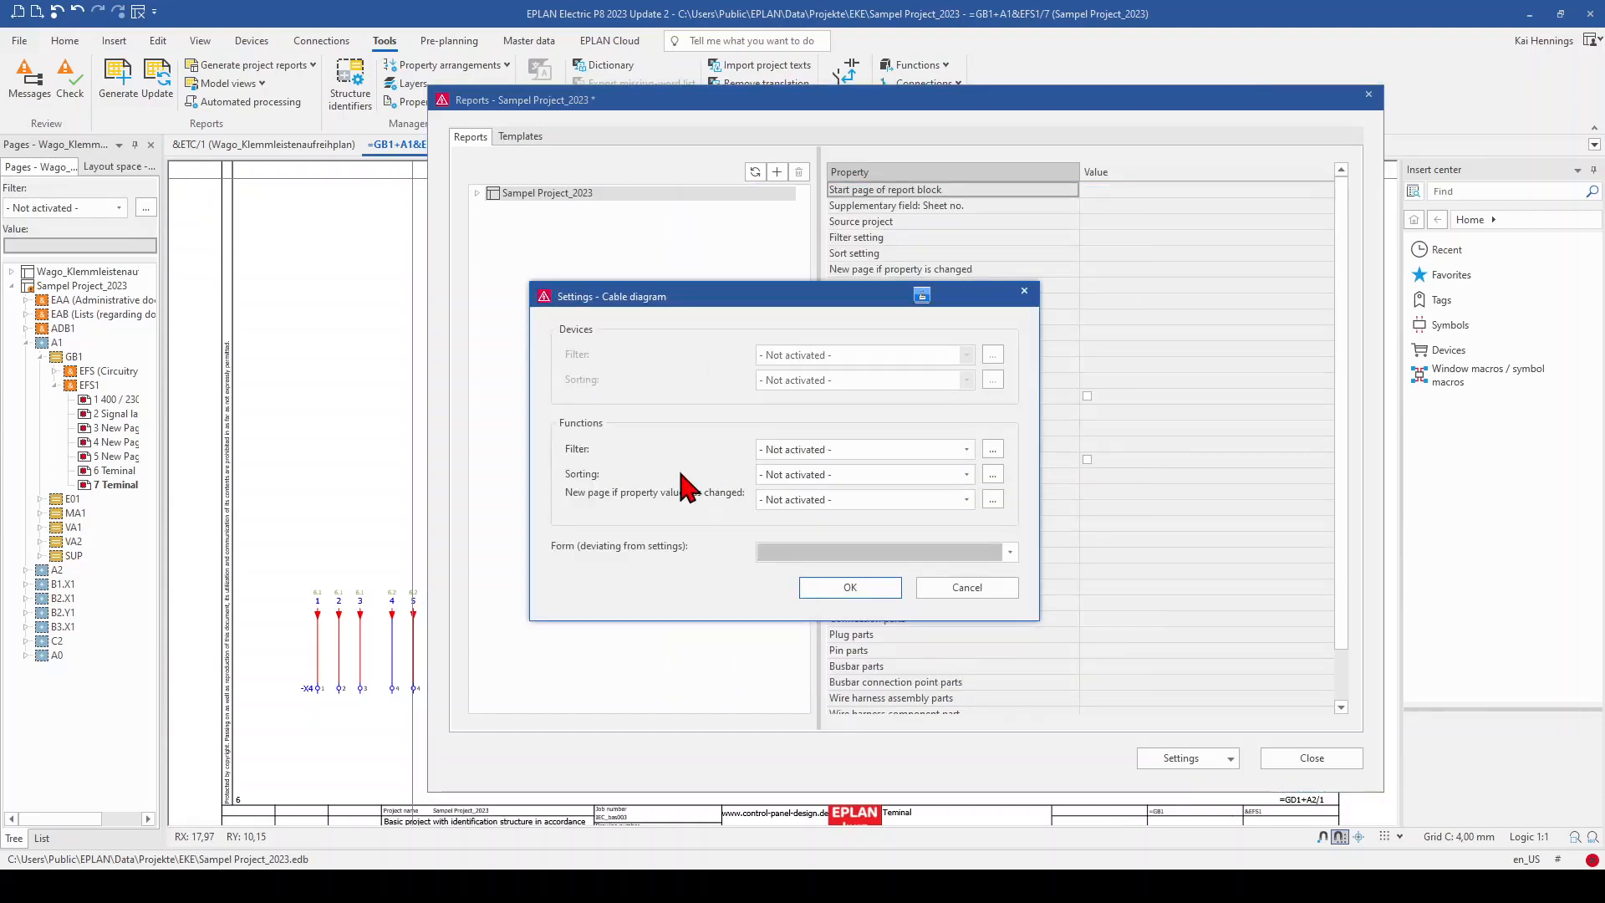
mouse_move(763, 584)
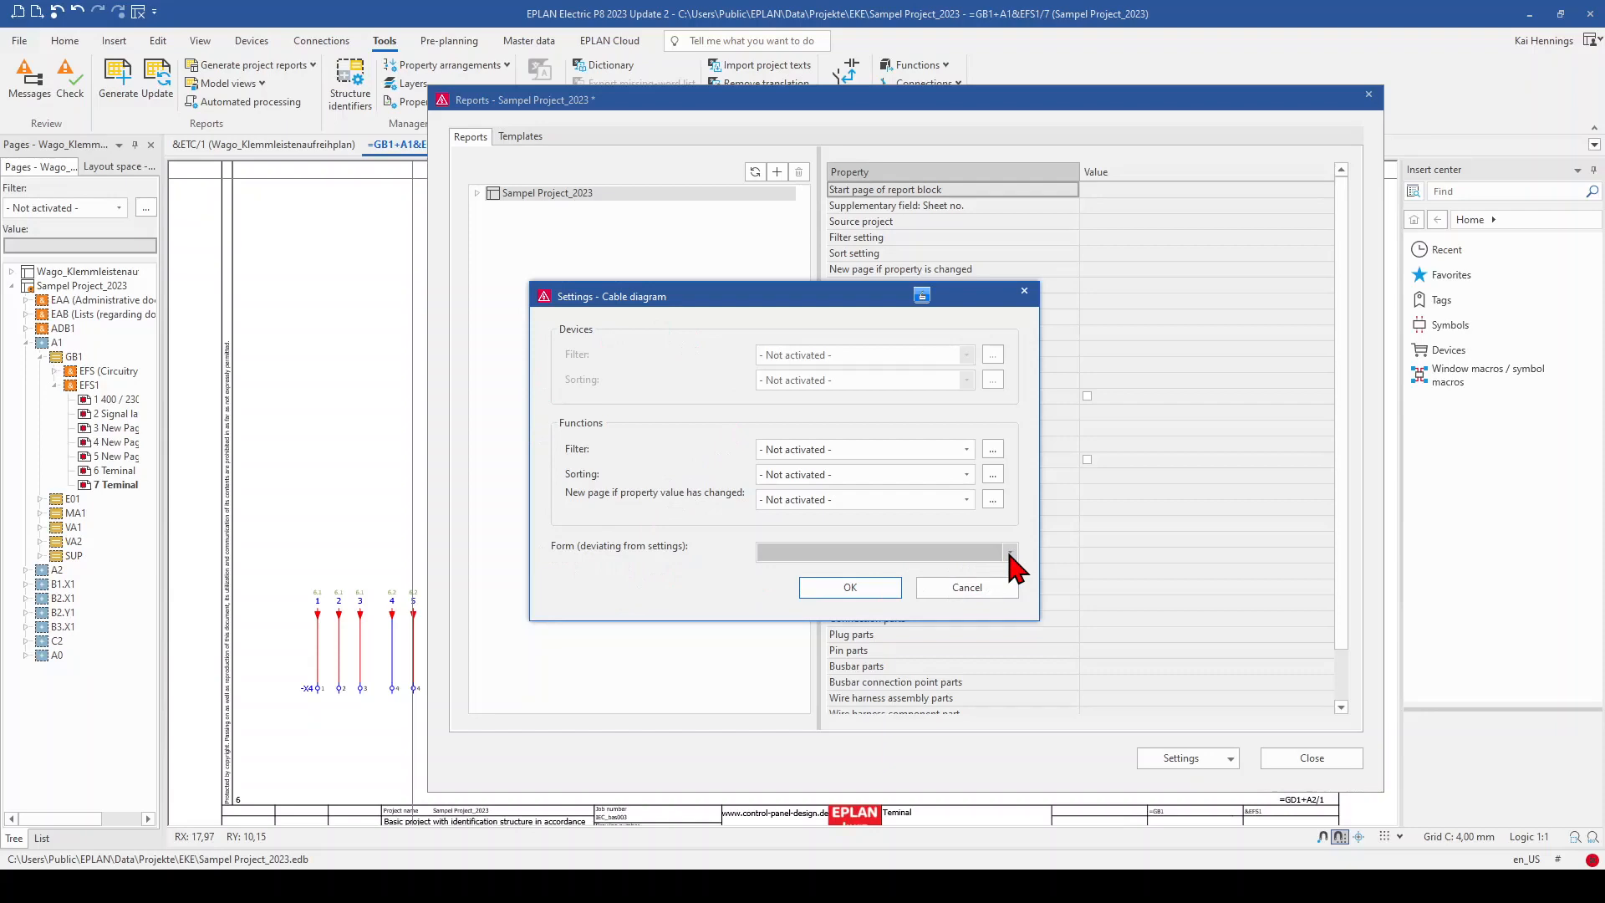
click(1008, 551)
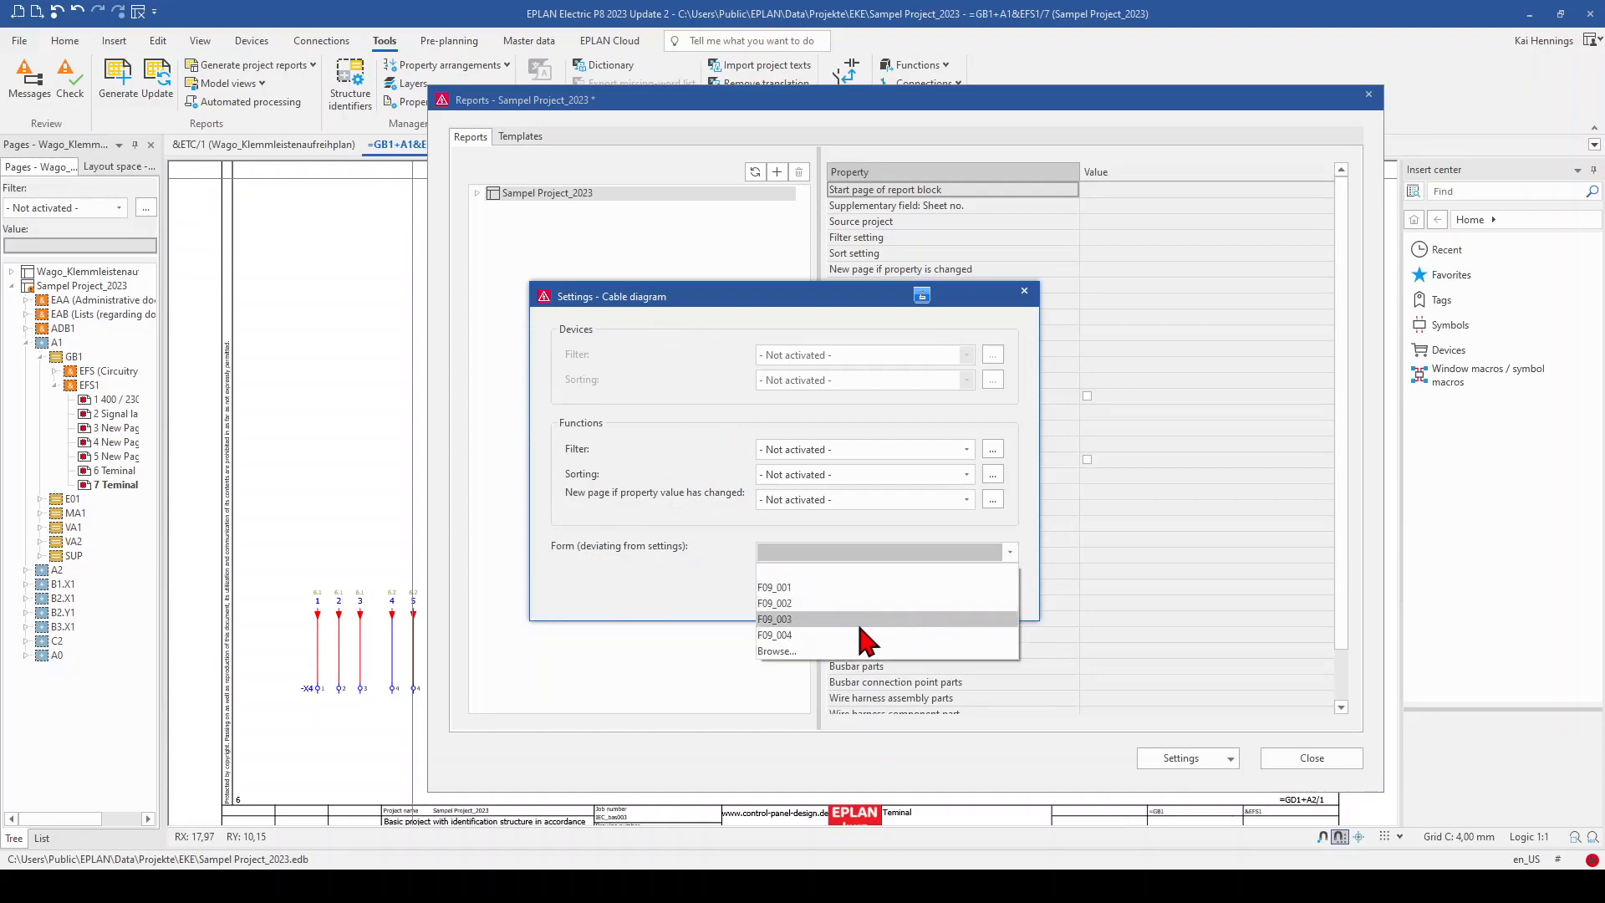
click(774, 618)
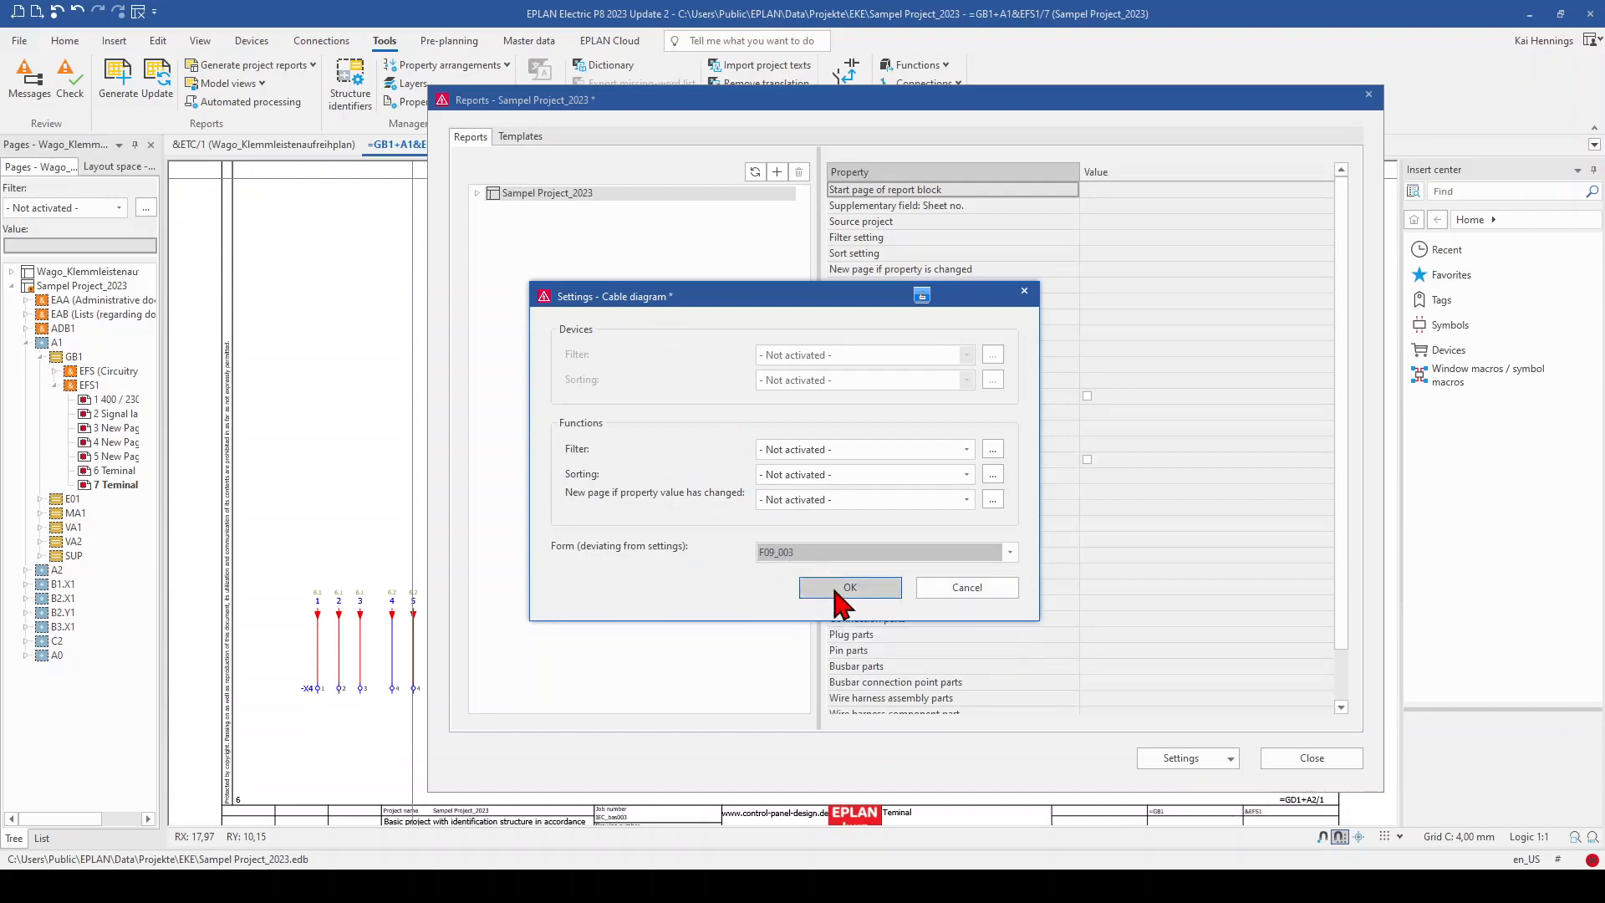
click(849, 586)
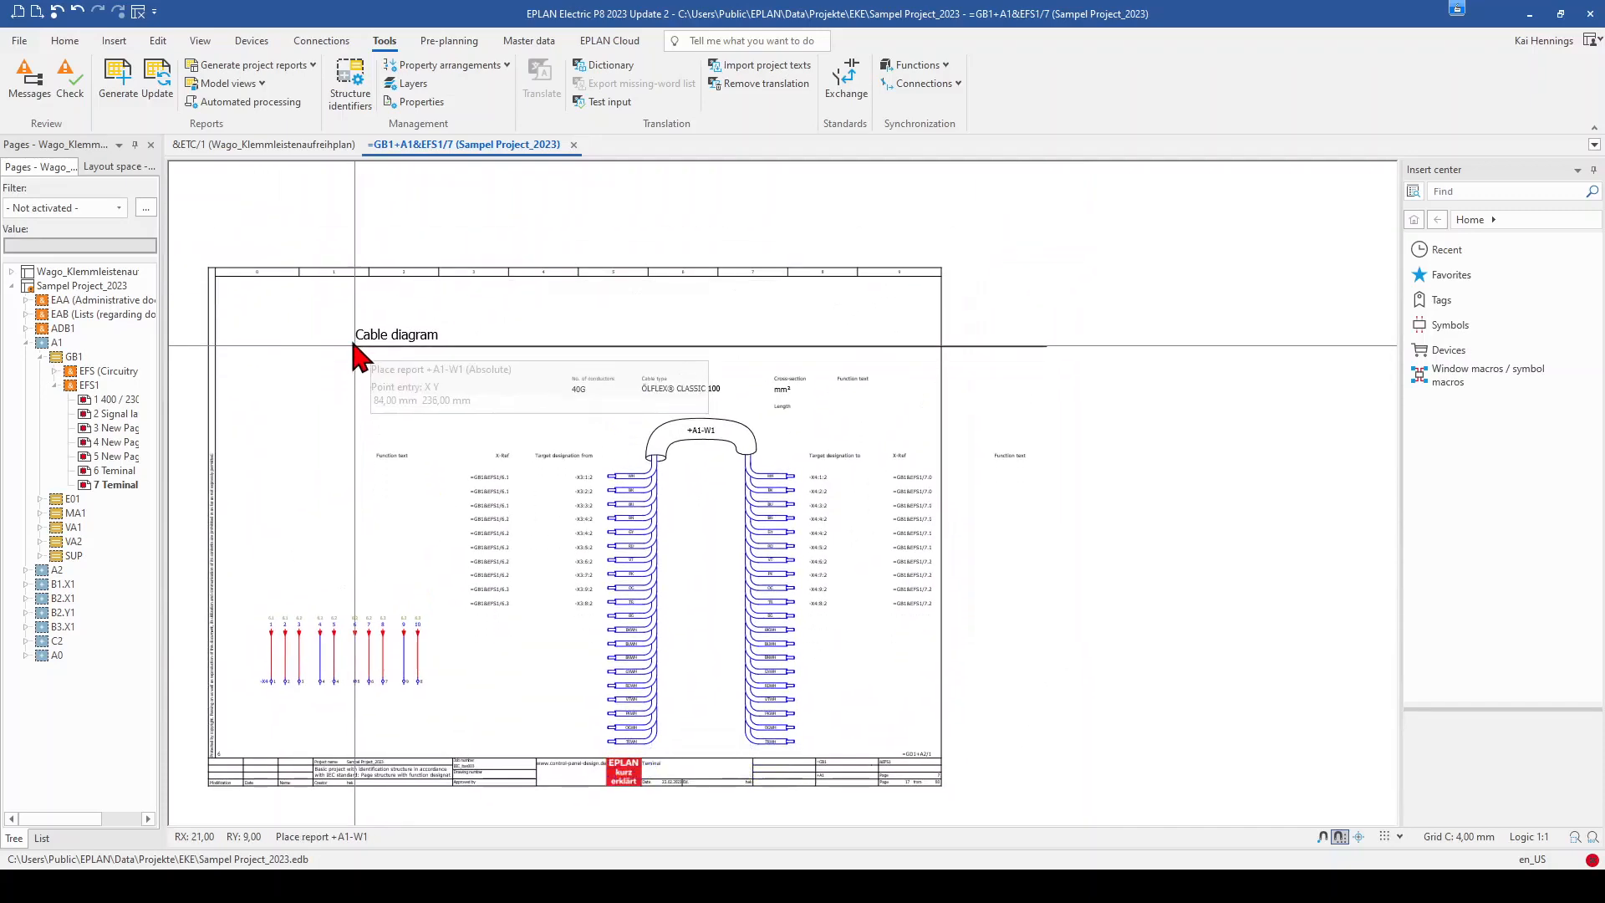
mouse_move(276, 326)
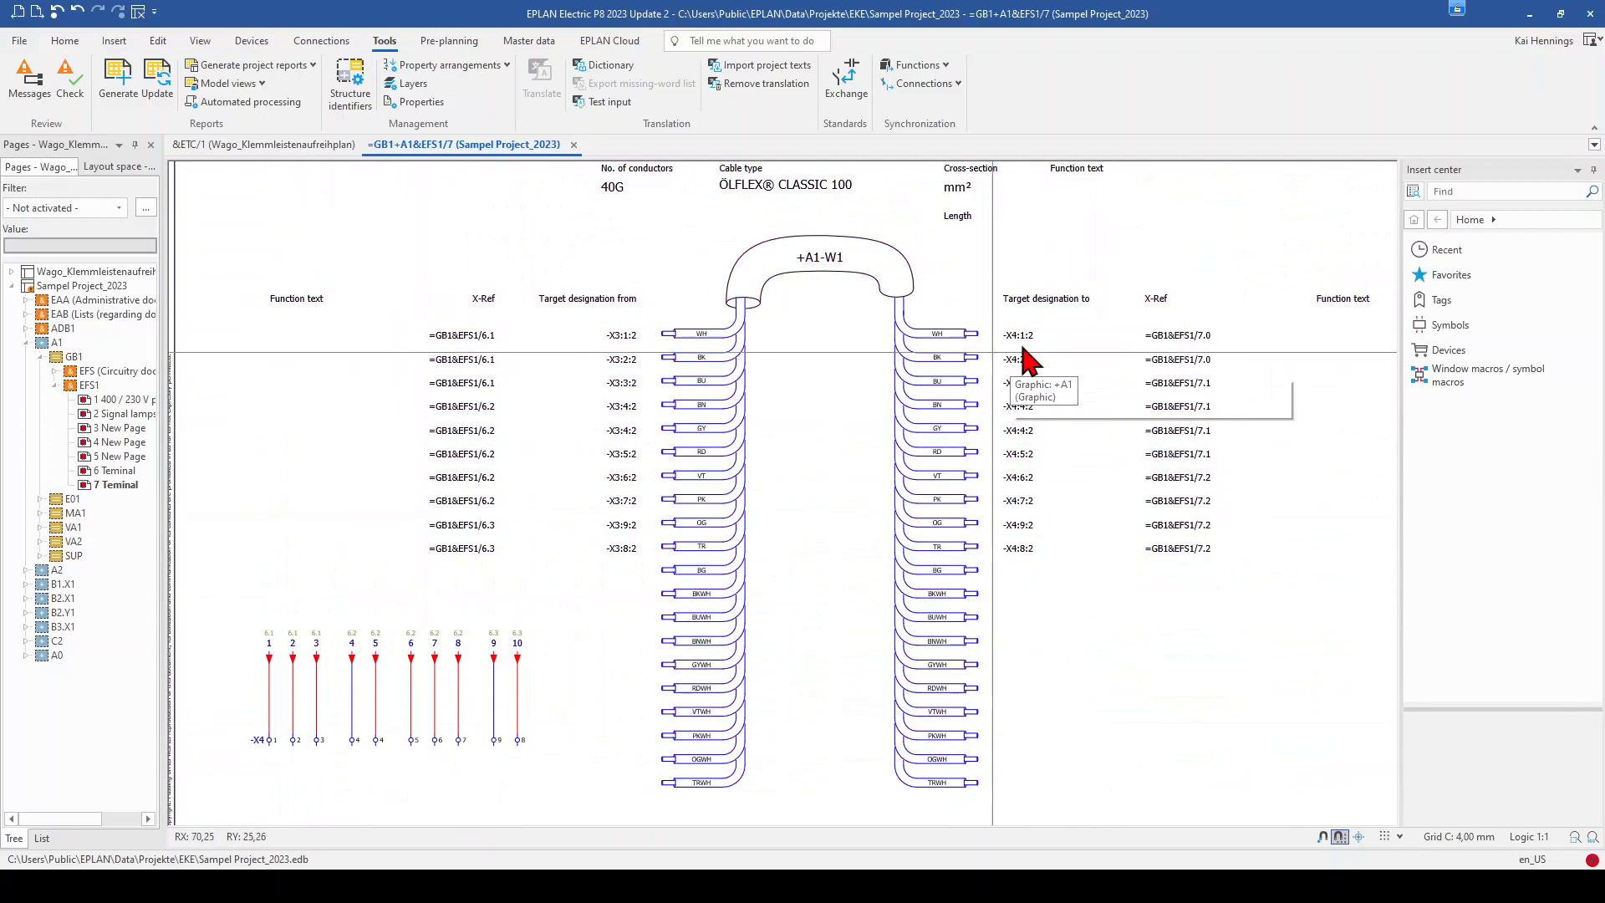
mouse_move(516, 747)
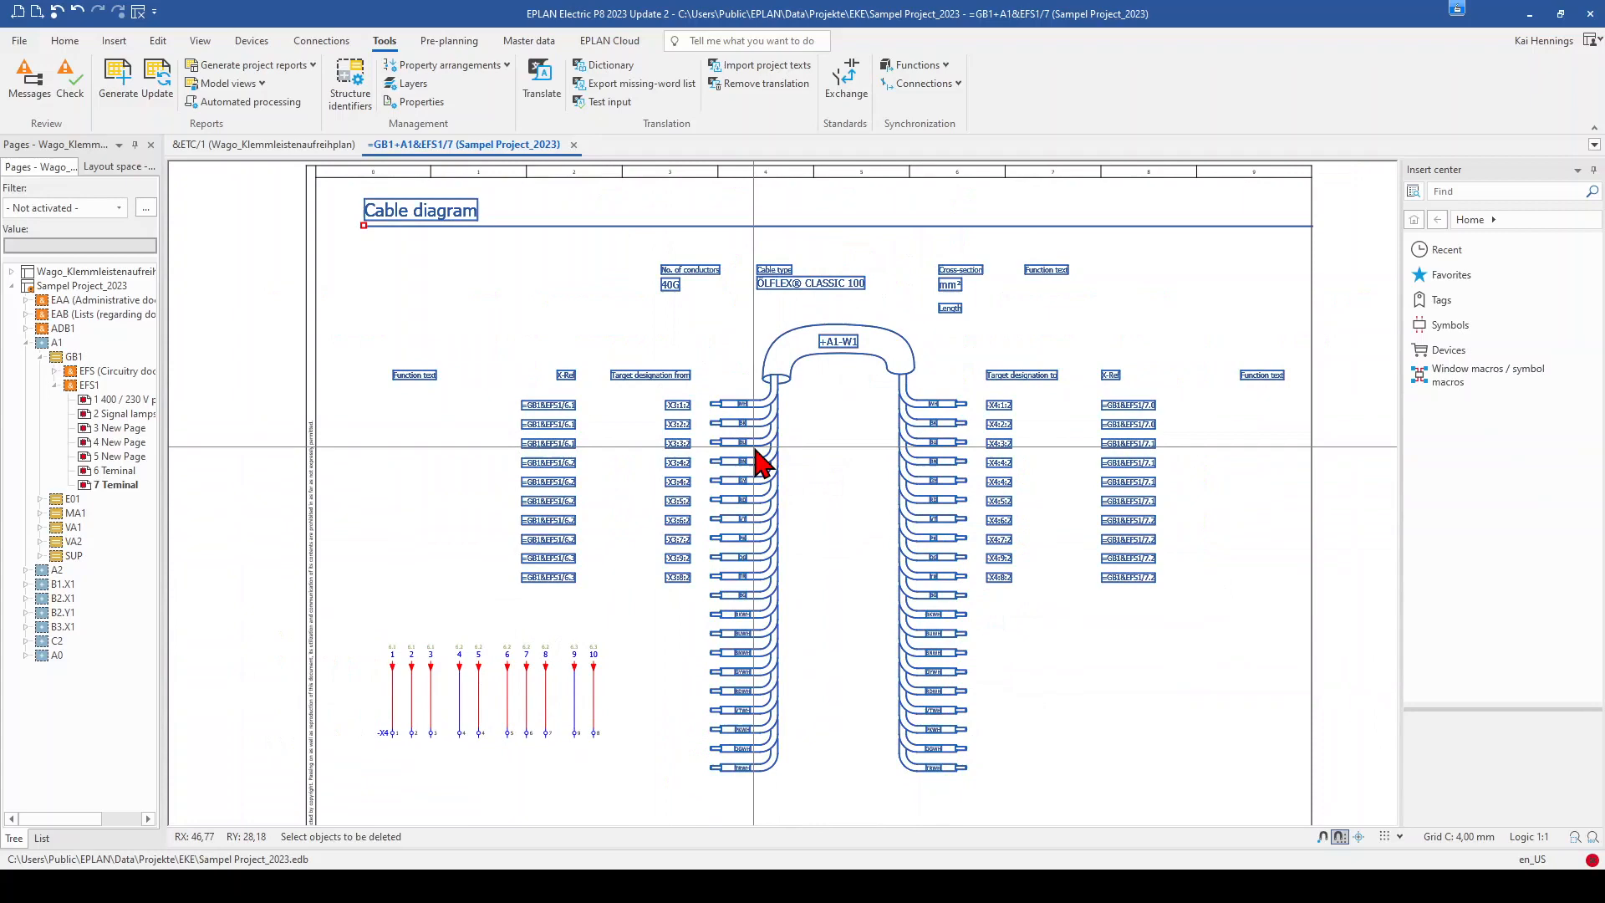
Delete the placed +A1-W1 cable diagram, leaving only the -X4 terminals on page 7
key(Delete)
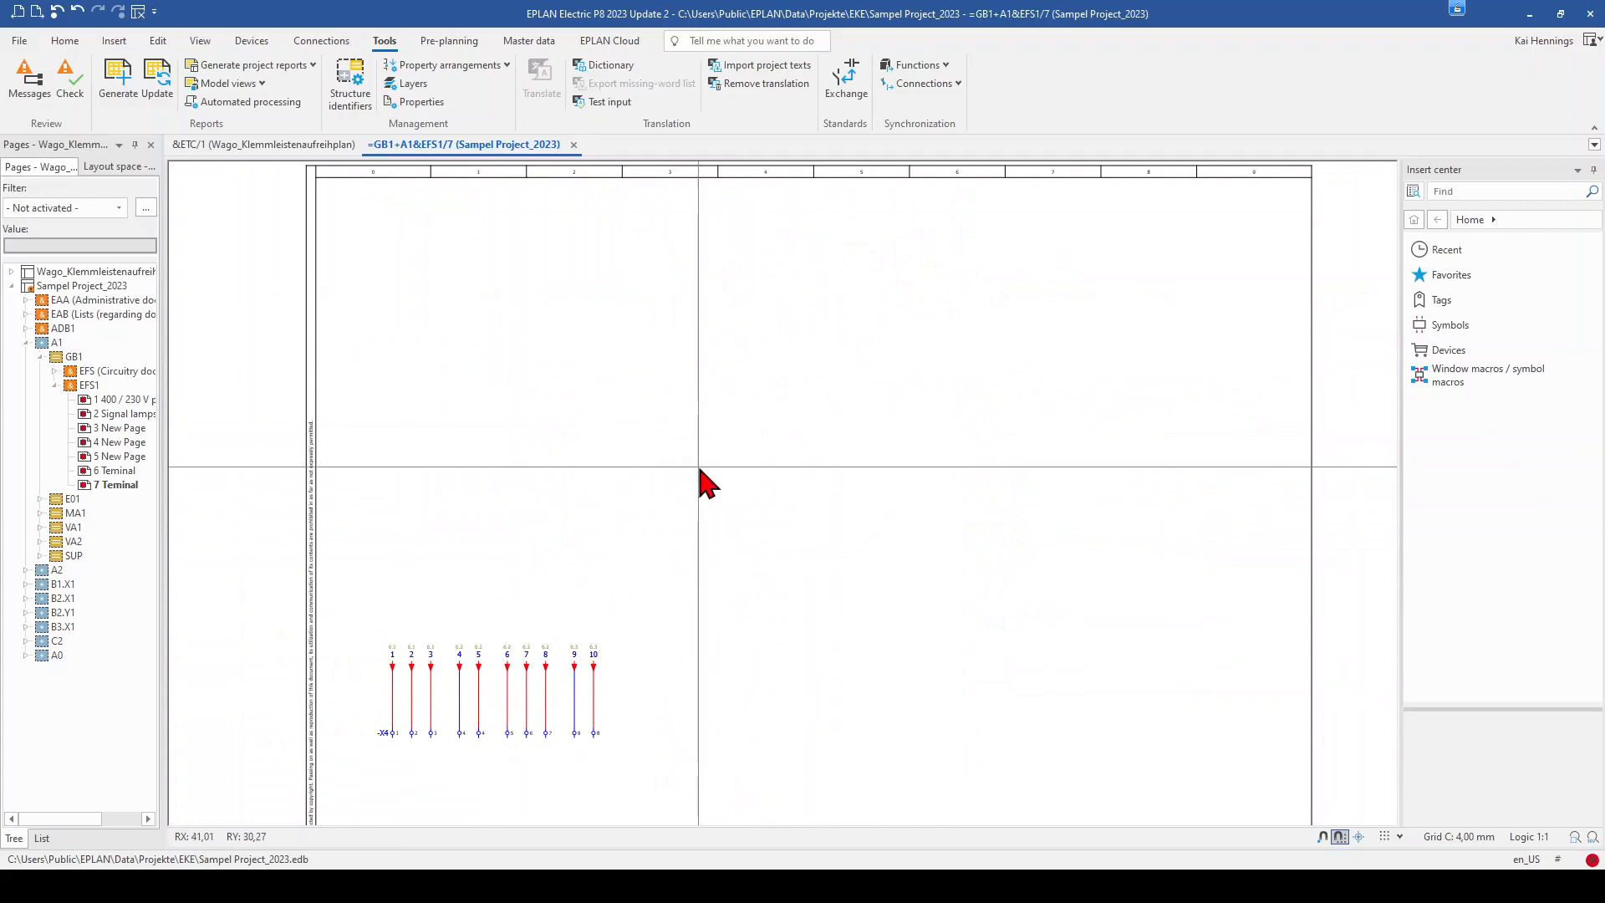
mouse_move(635, 532)
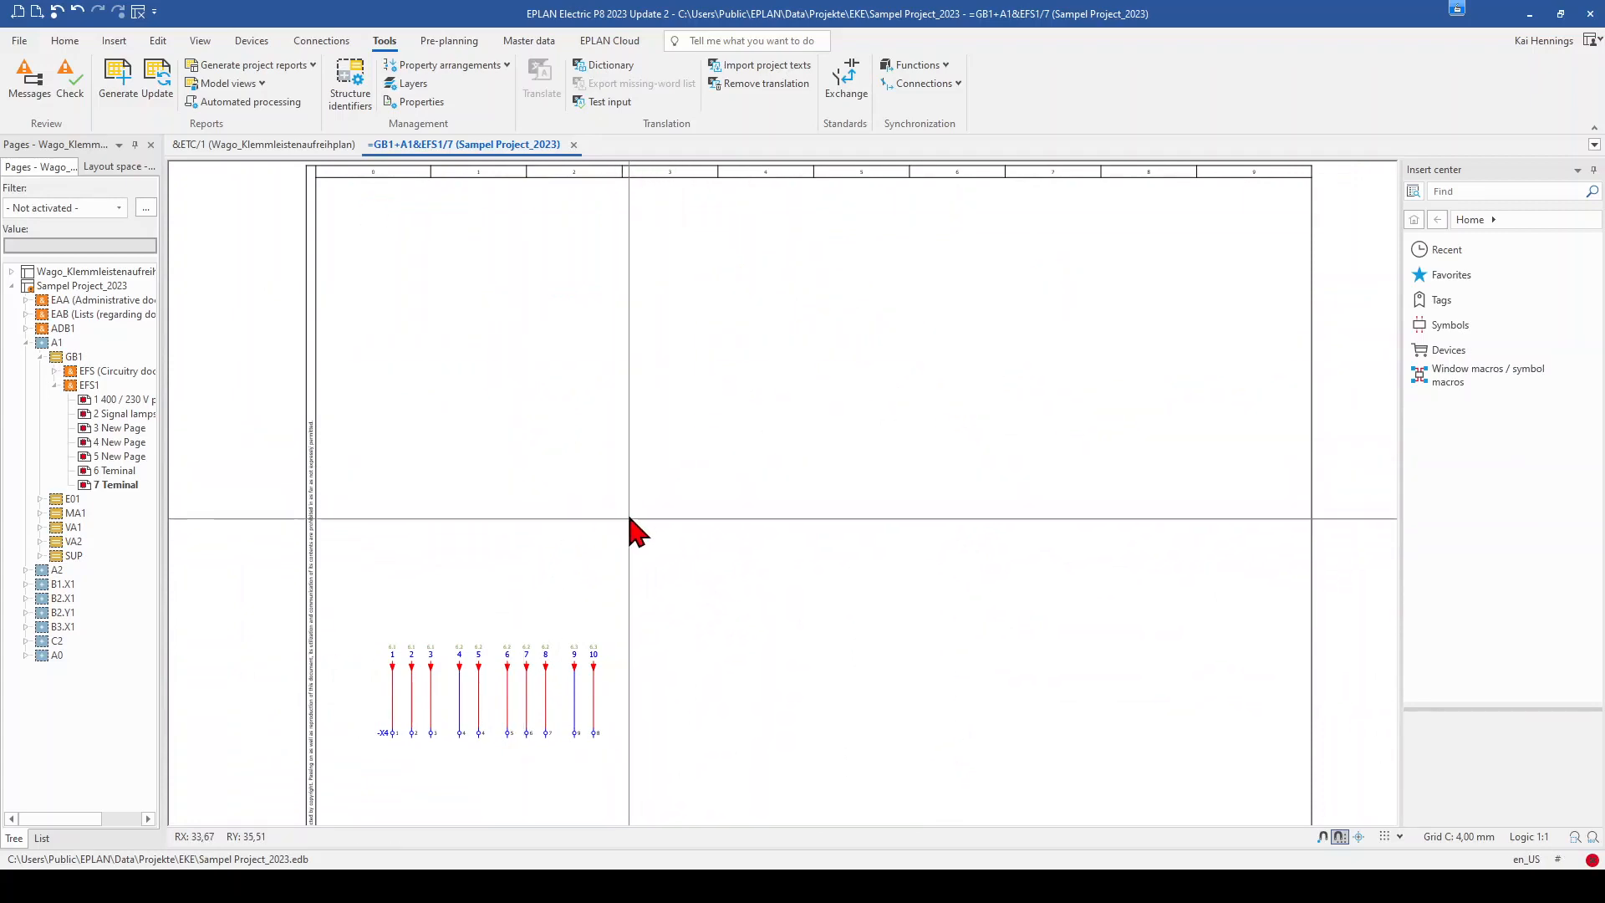
mouse_move(537, 313)
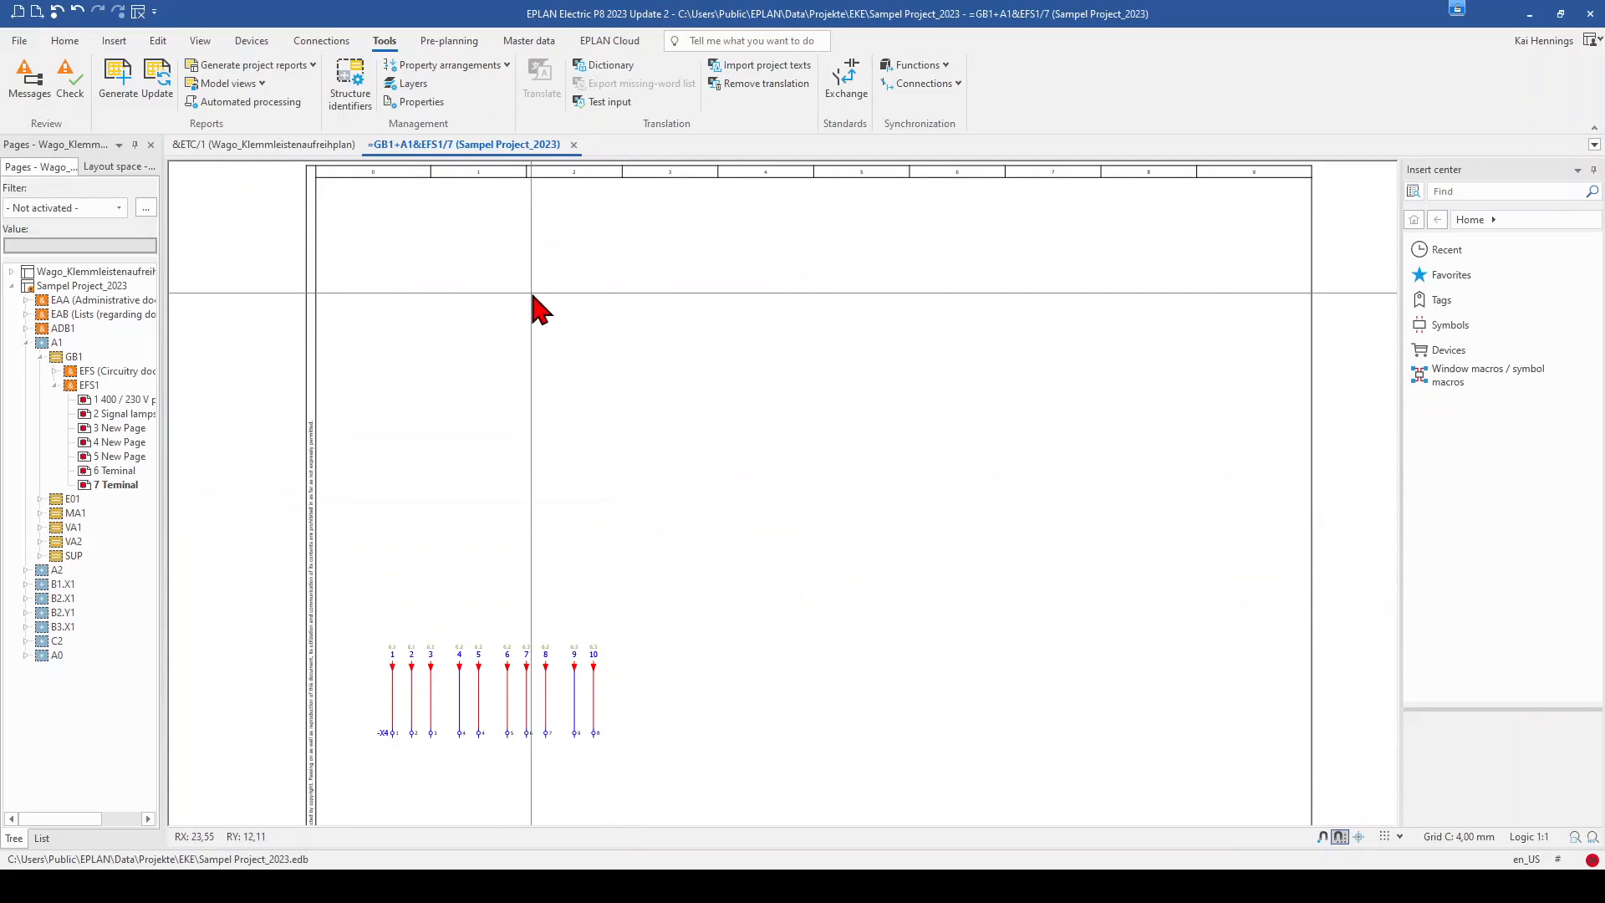
mouse_move(778, 680)
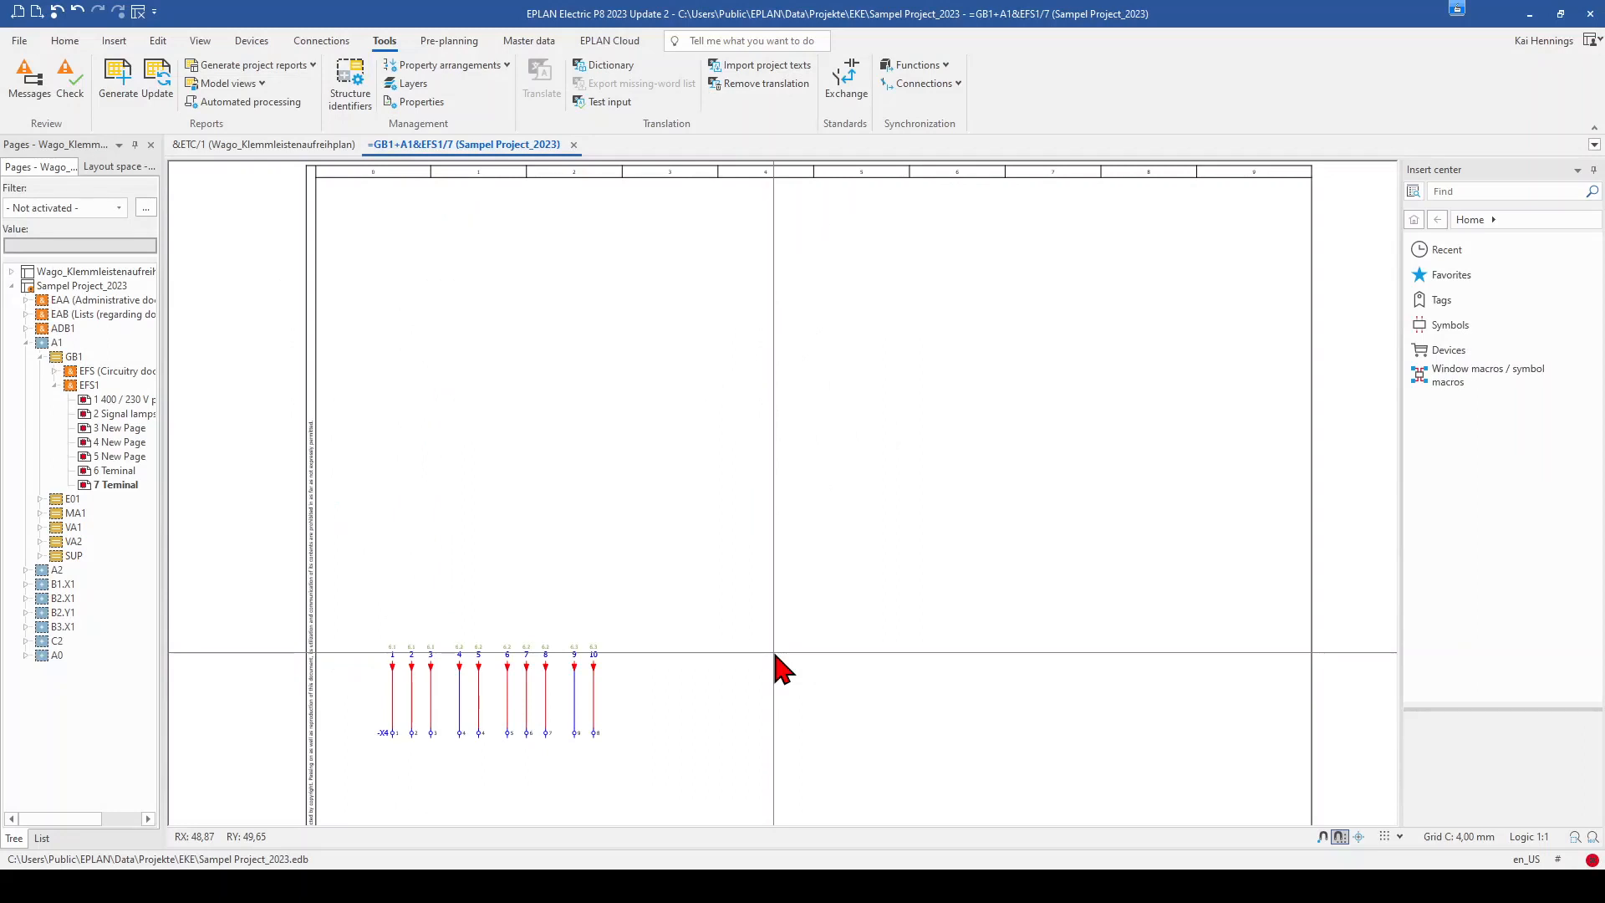
mouse_move(640, 733)
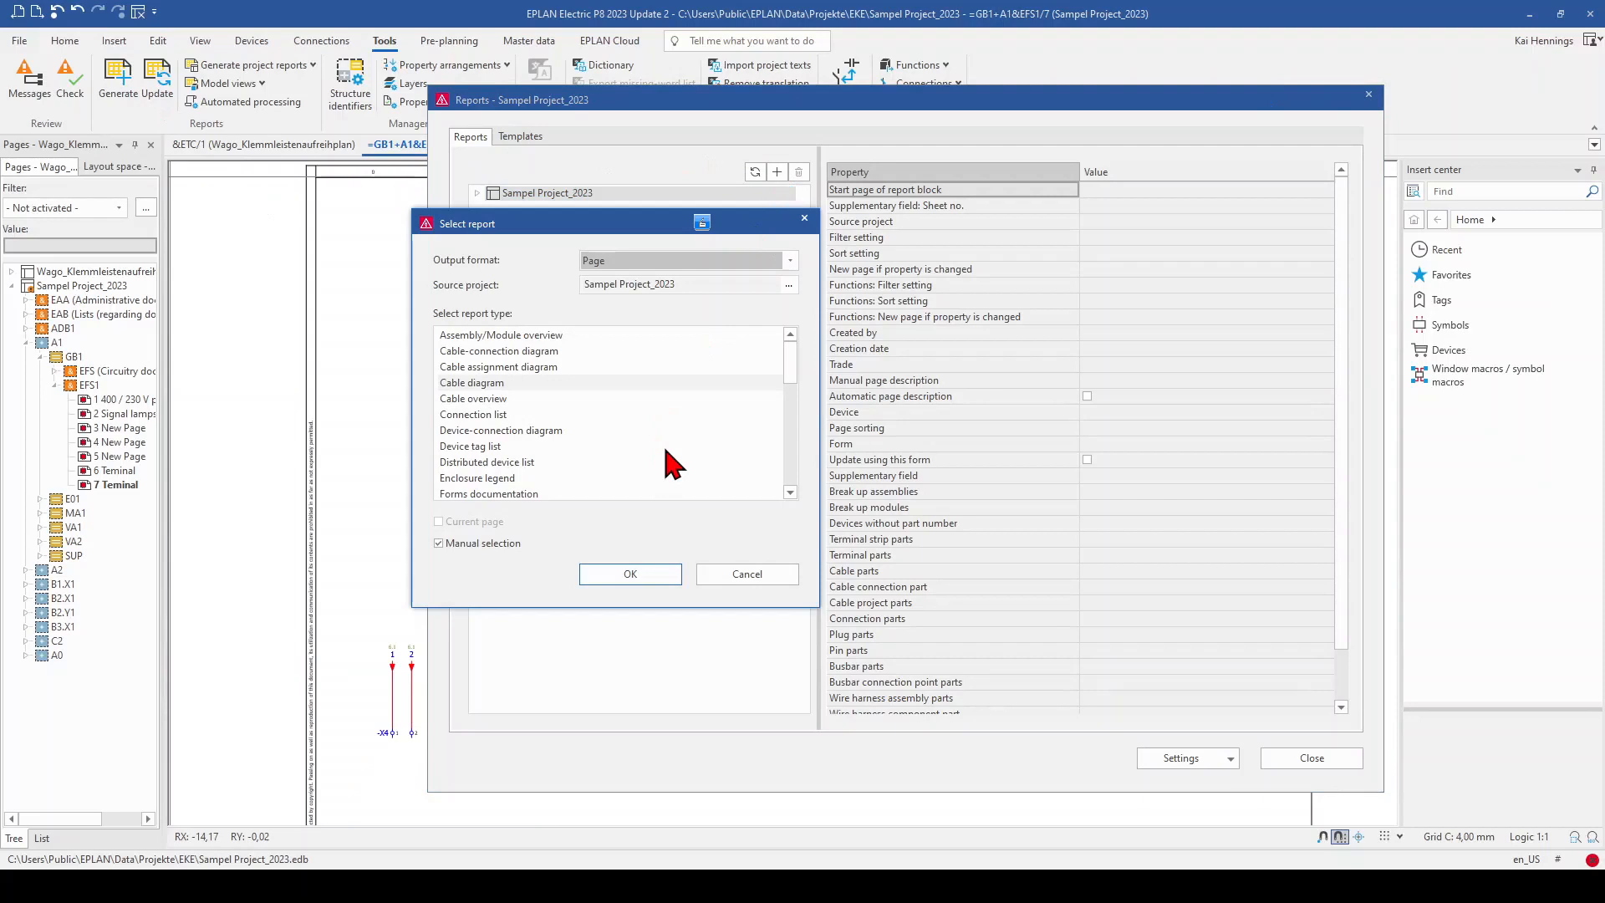
Choose a manually placed Terminal line-up diagram report for the current page with manual strip selection
click(788, 261)
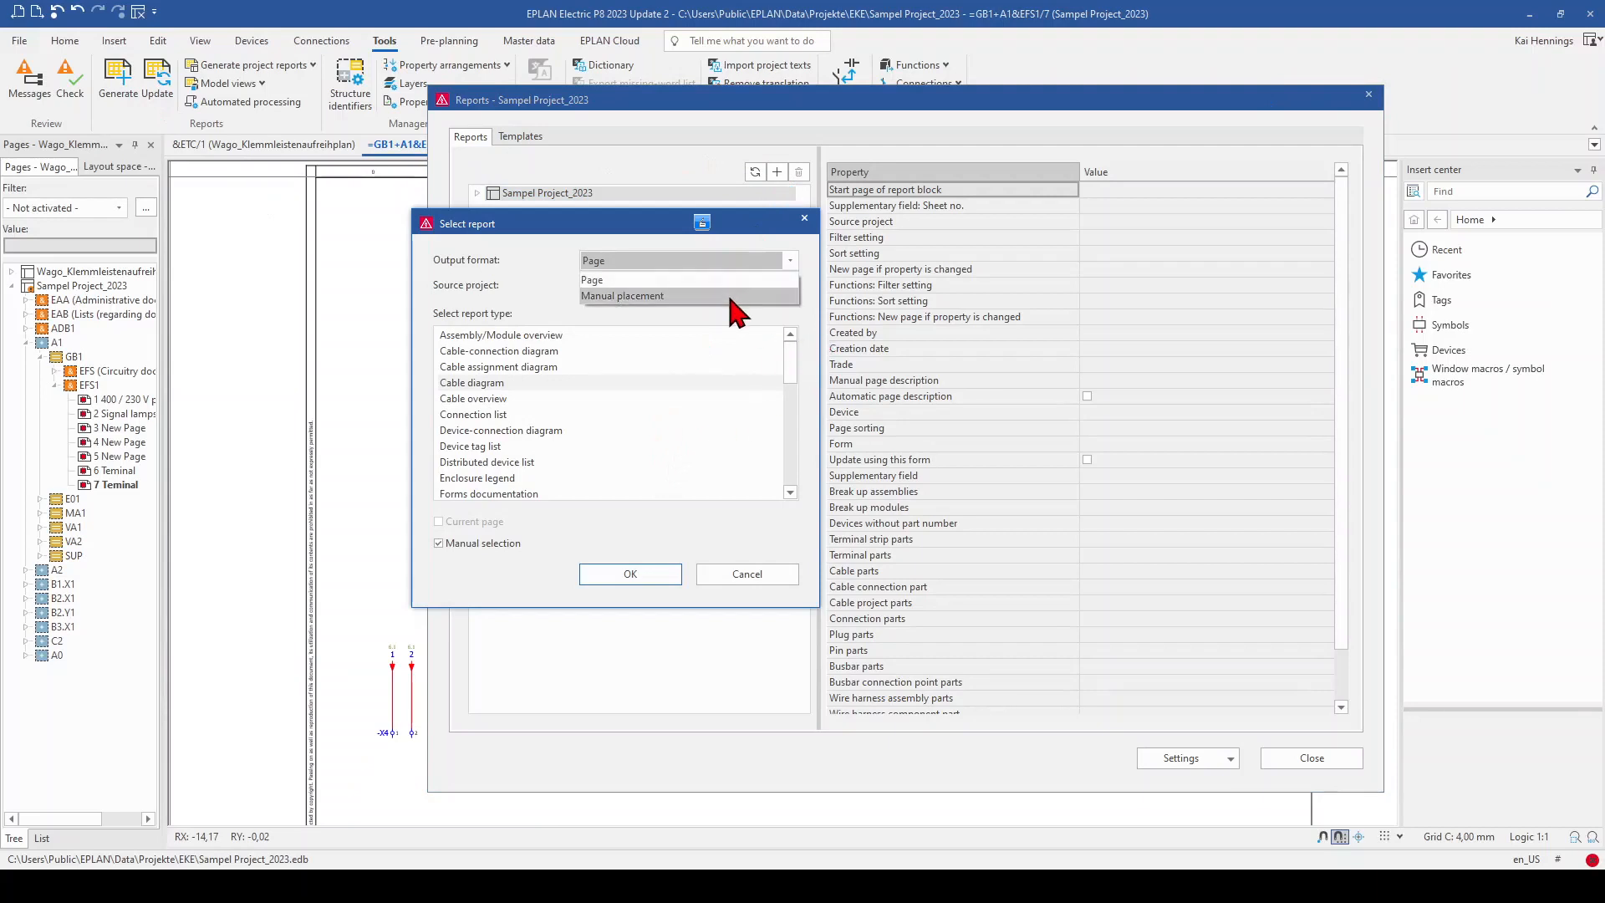
click(622, 296)
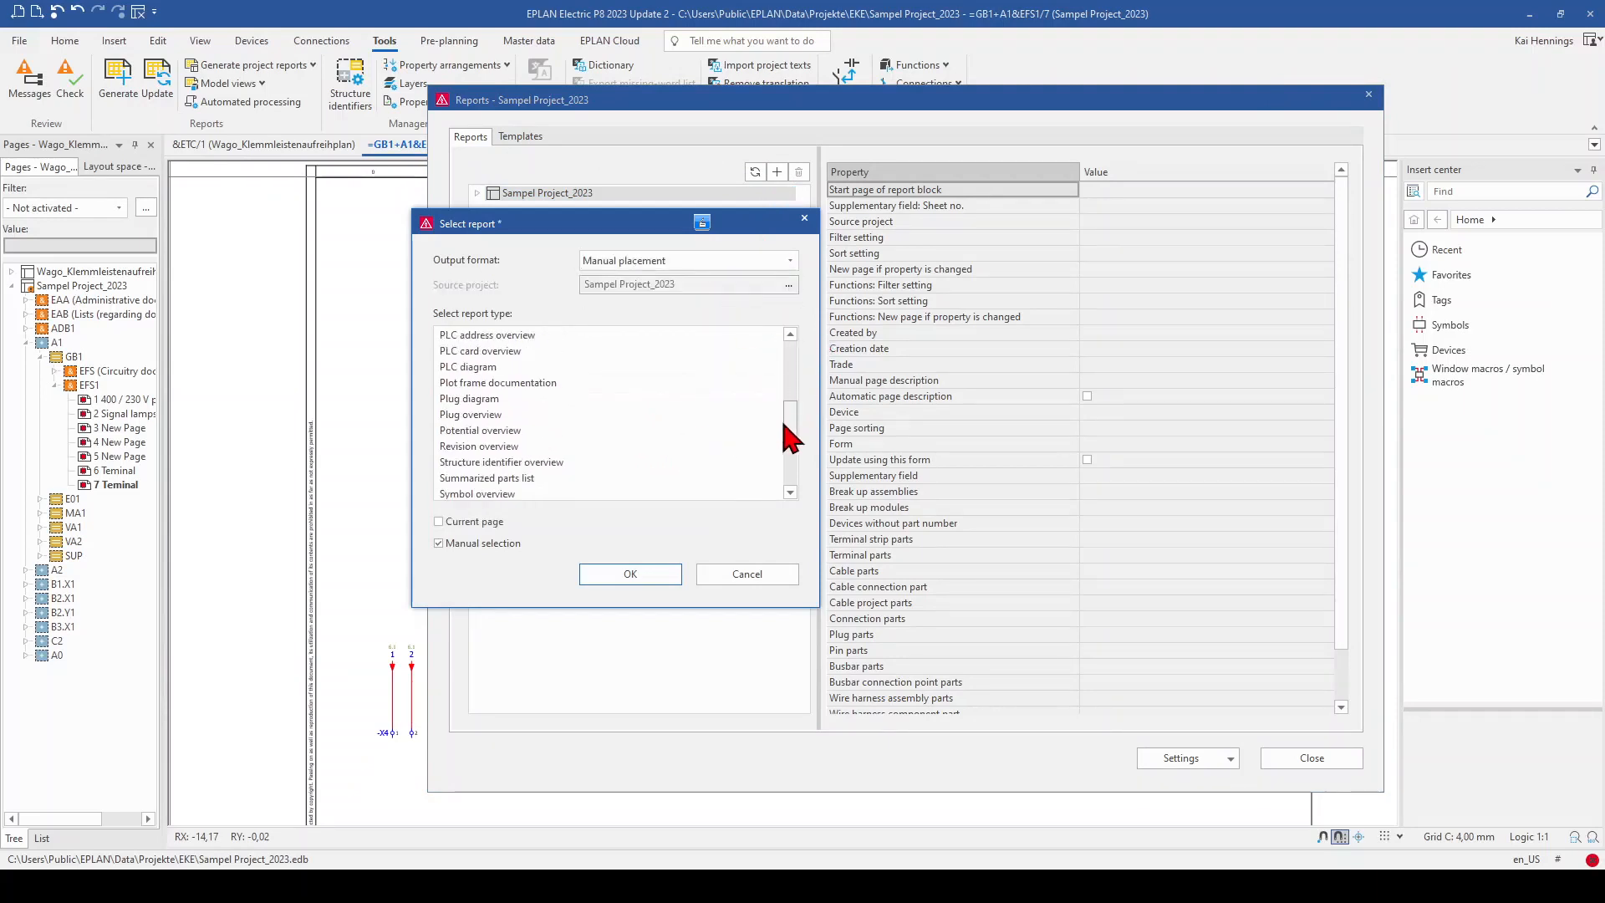
scroll(down, 3)
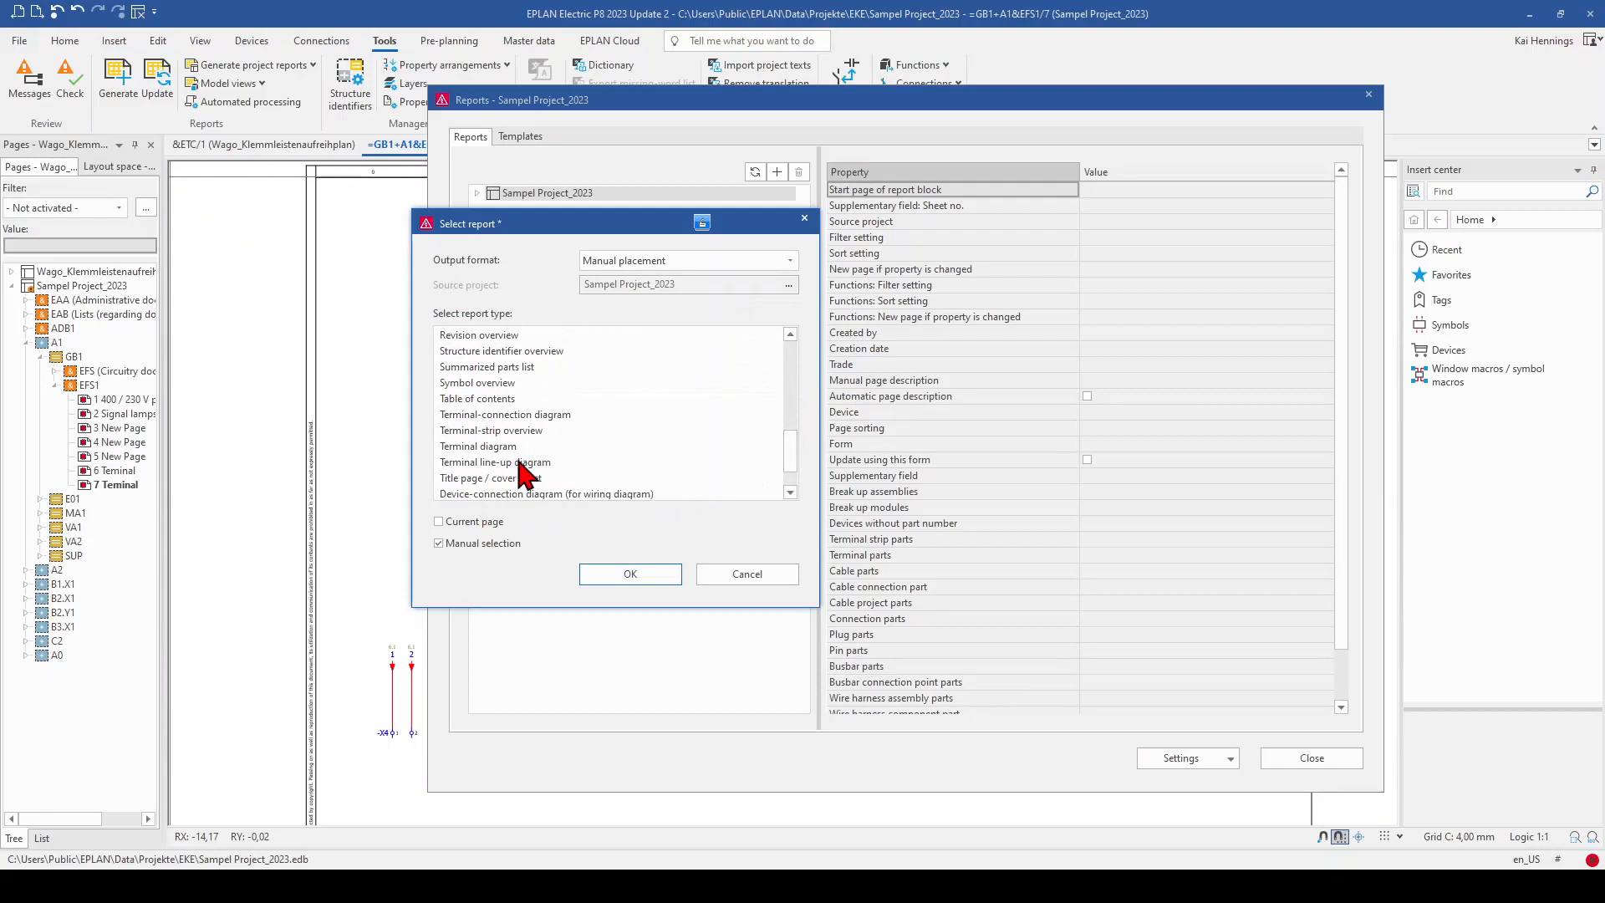
click(495, 461)
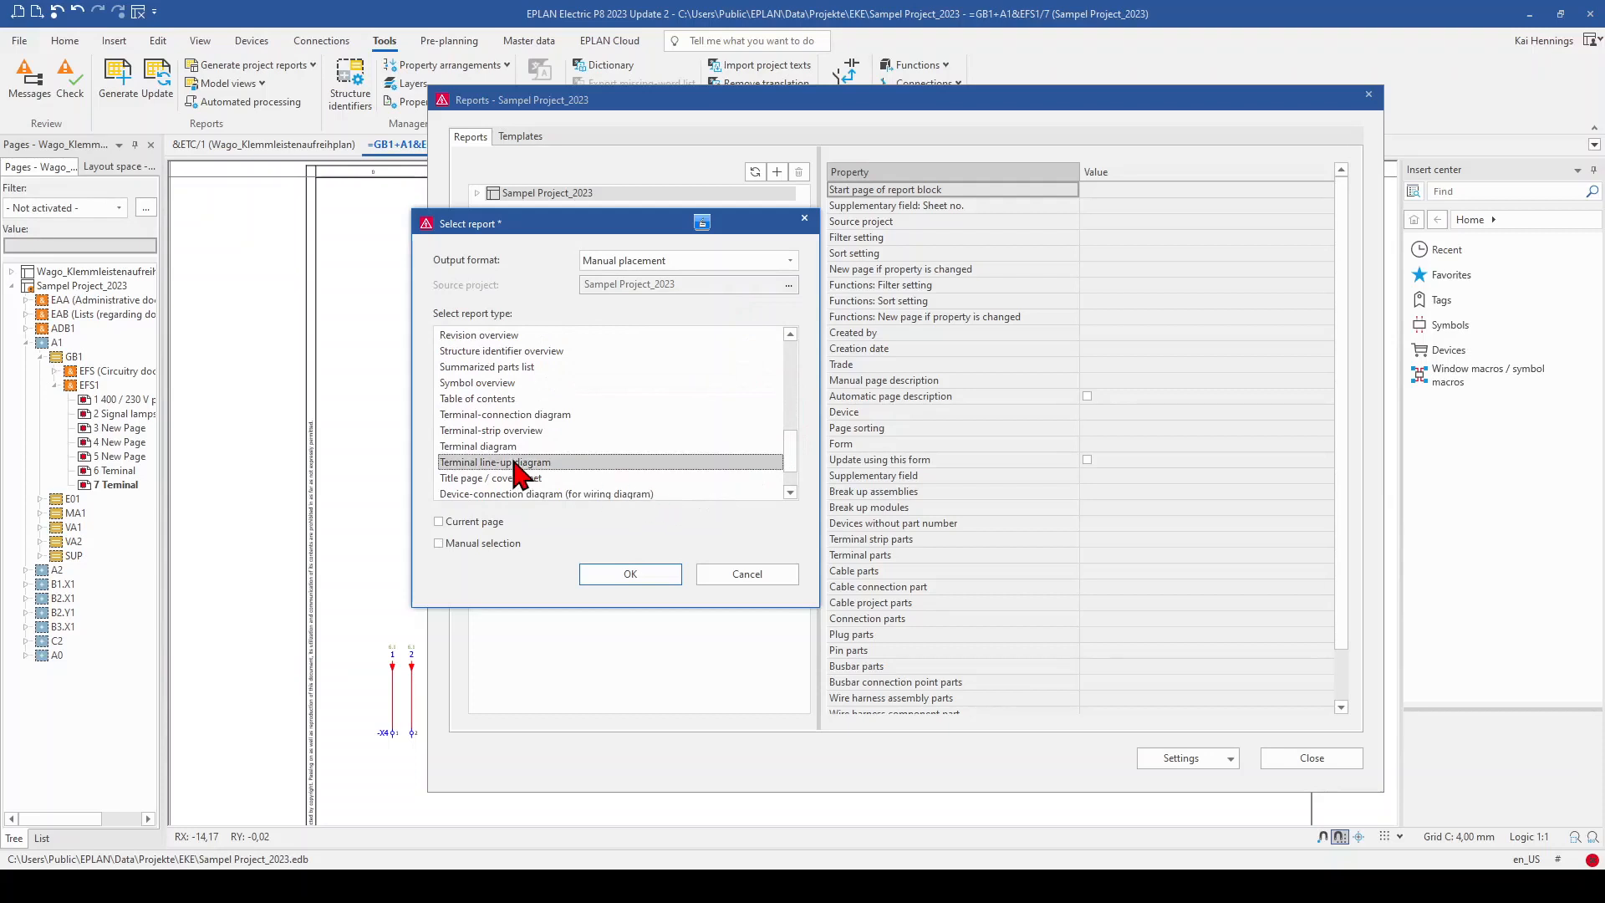
mouse_move(497, 347)
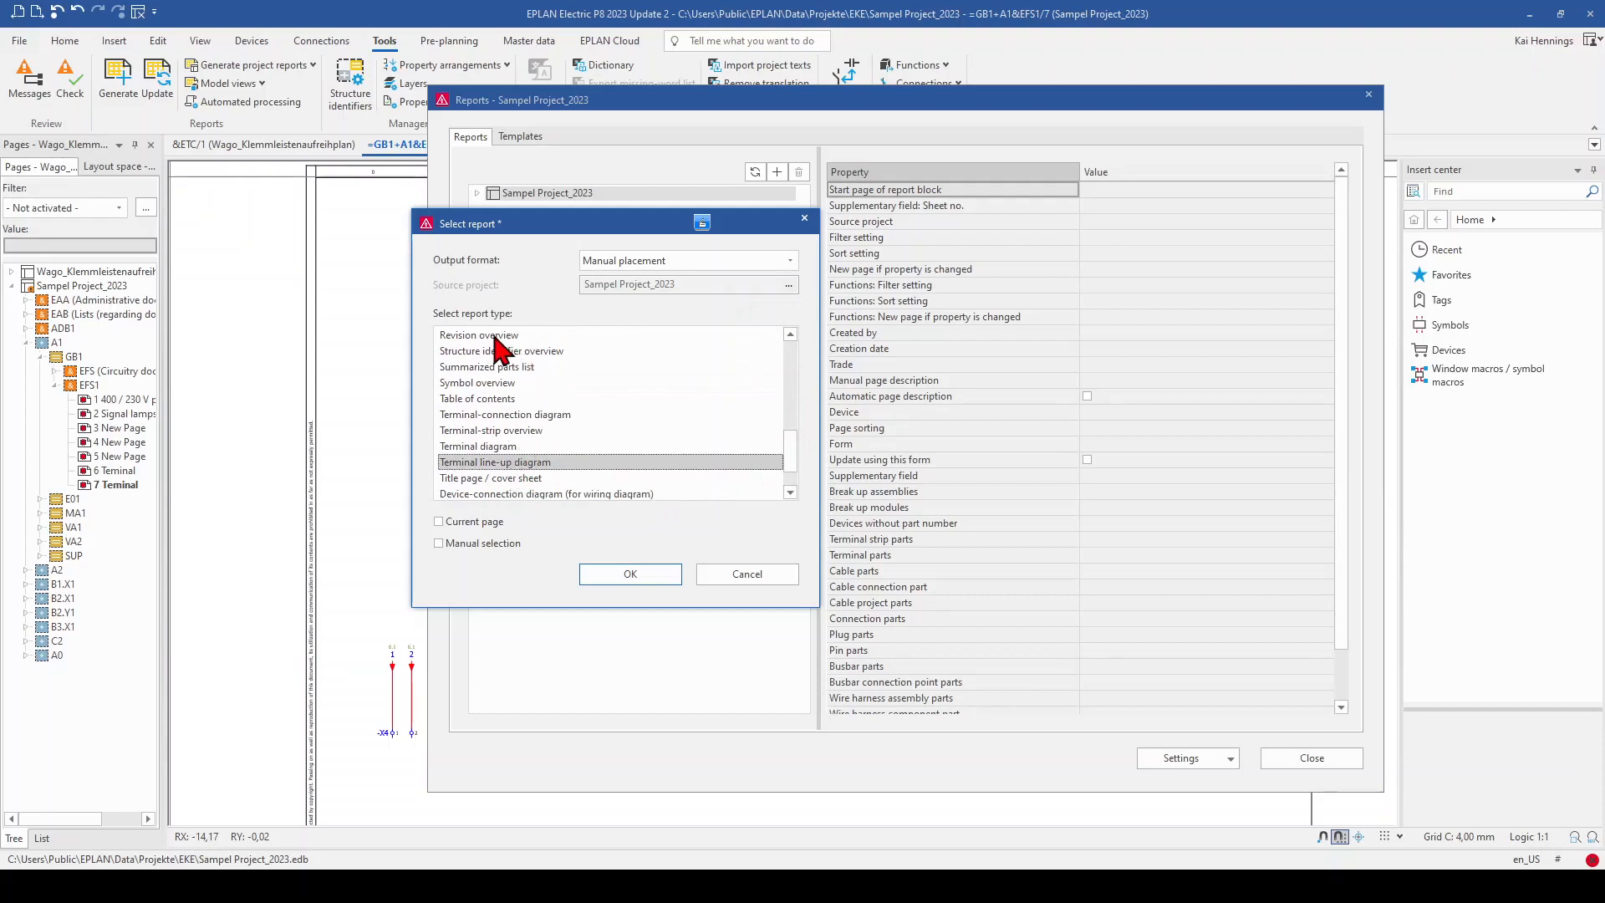
mouse_move(486, 385)
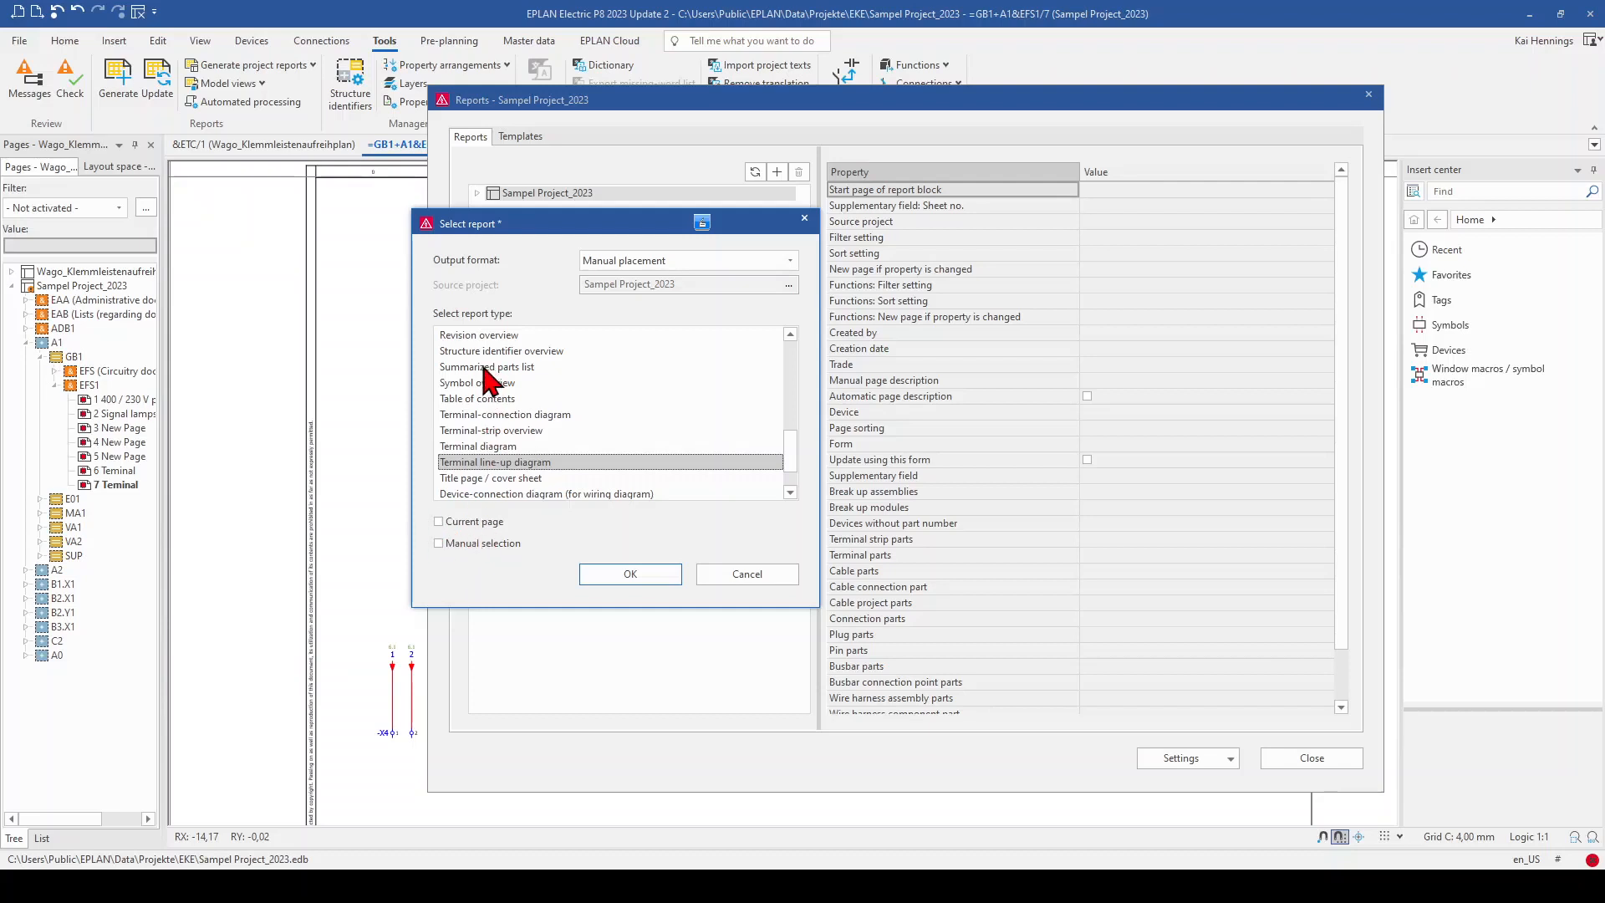
click(476, 381)
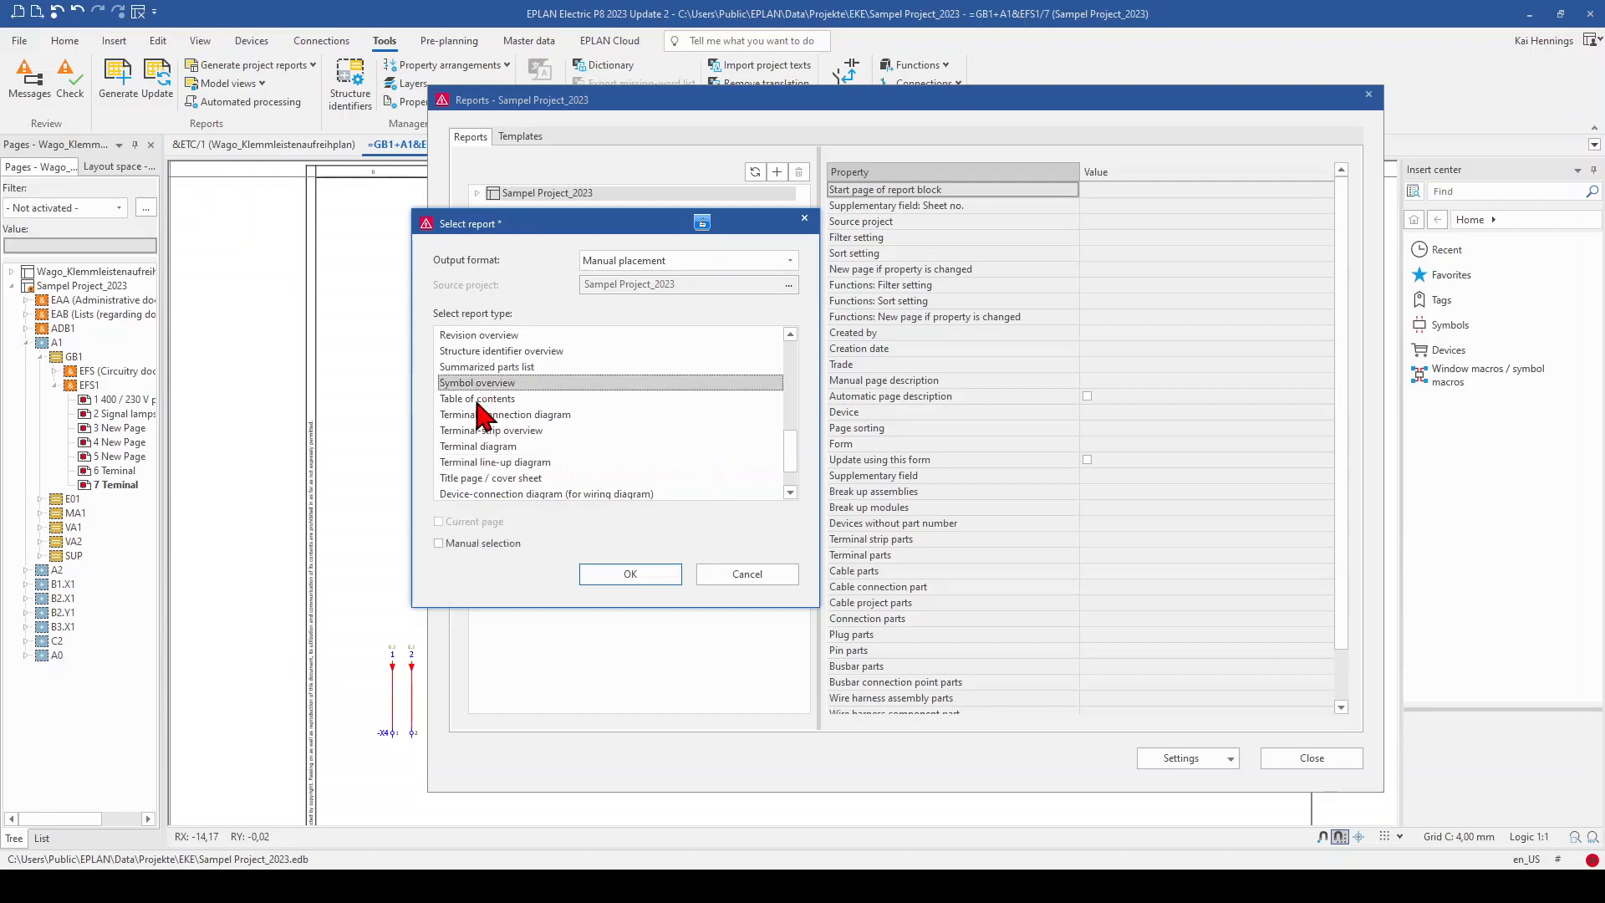
click(476, 398)
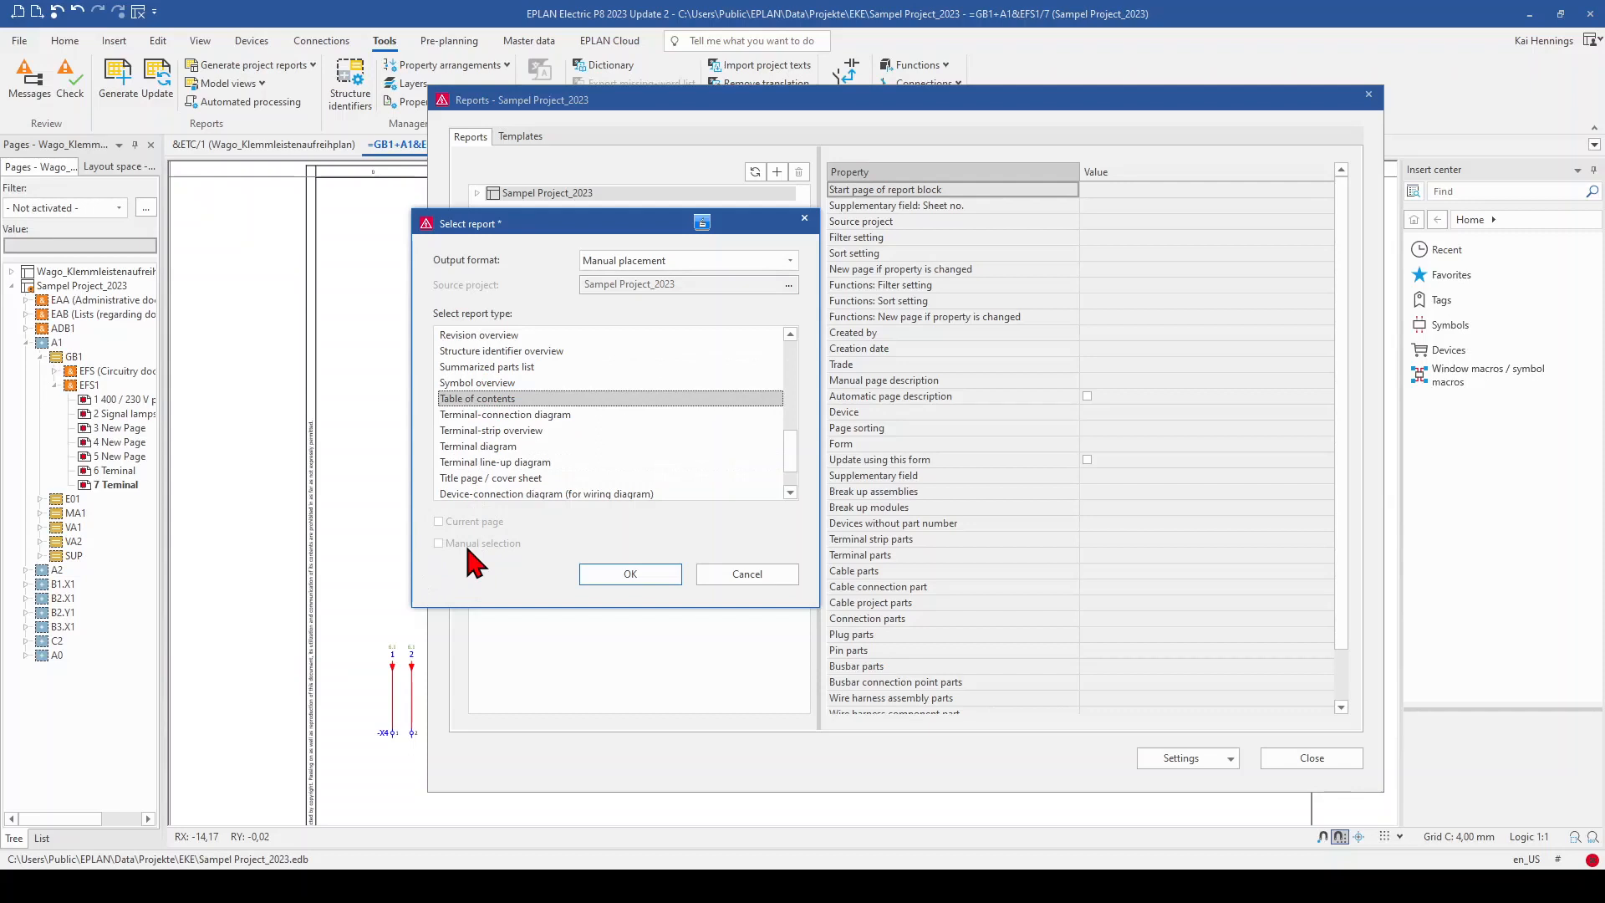
mouse_move(474, 561)
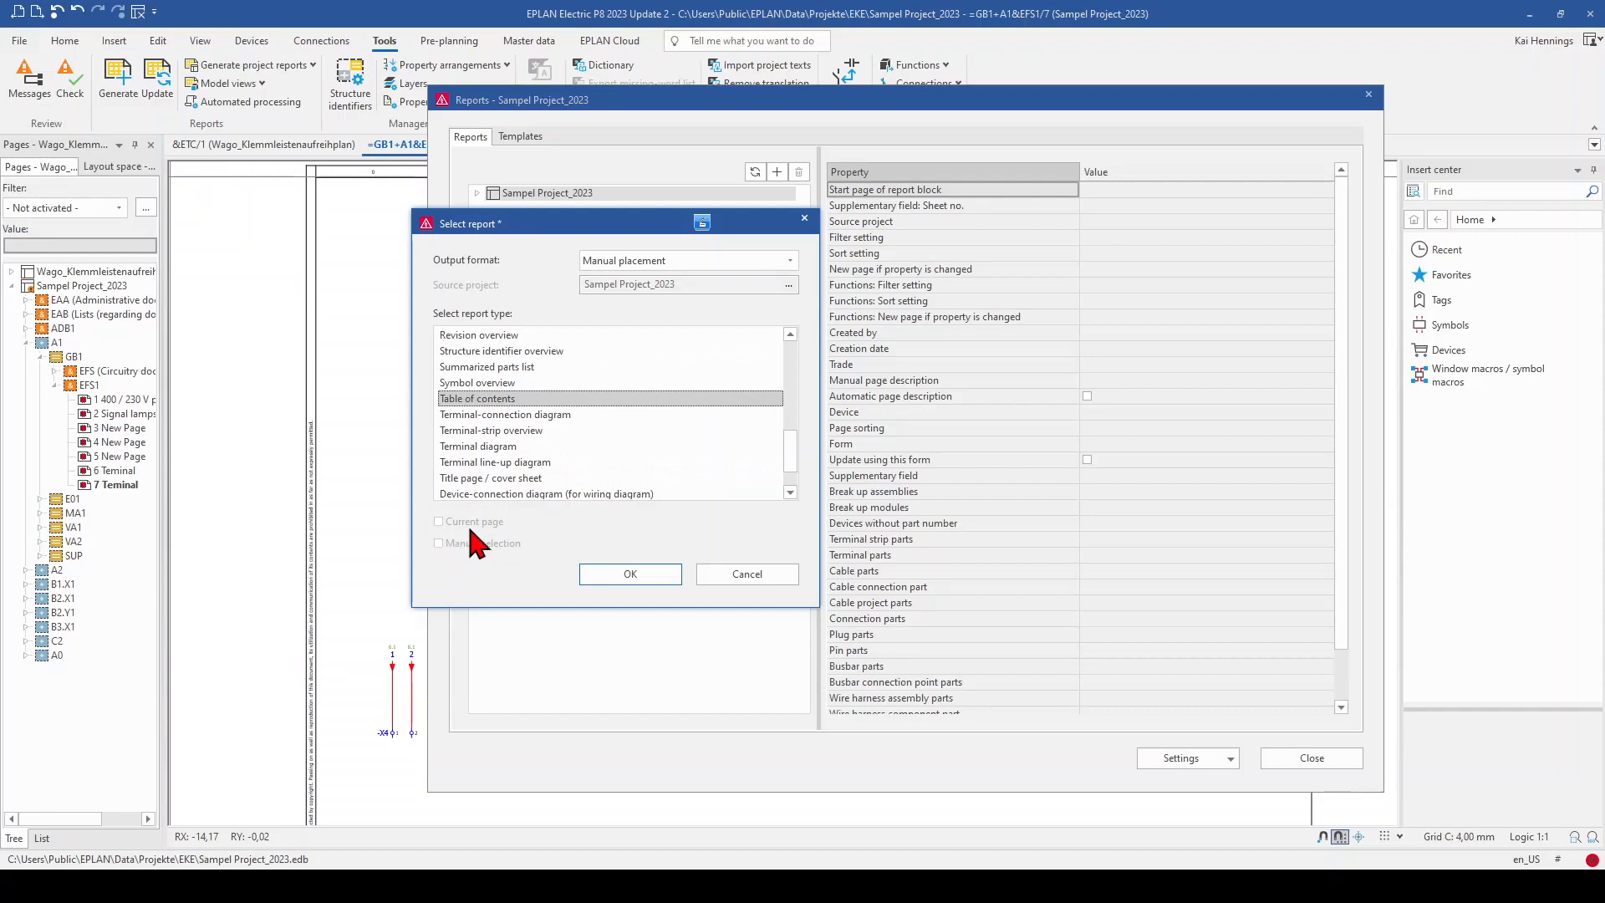
mouse_move(513, 488)
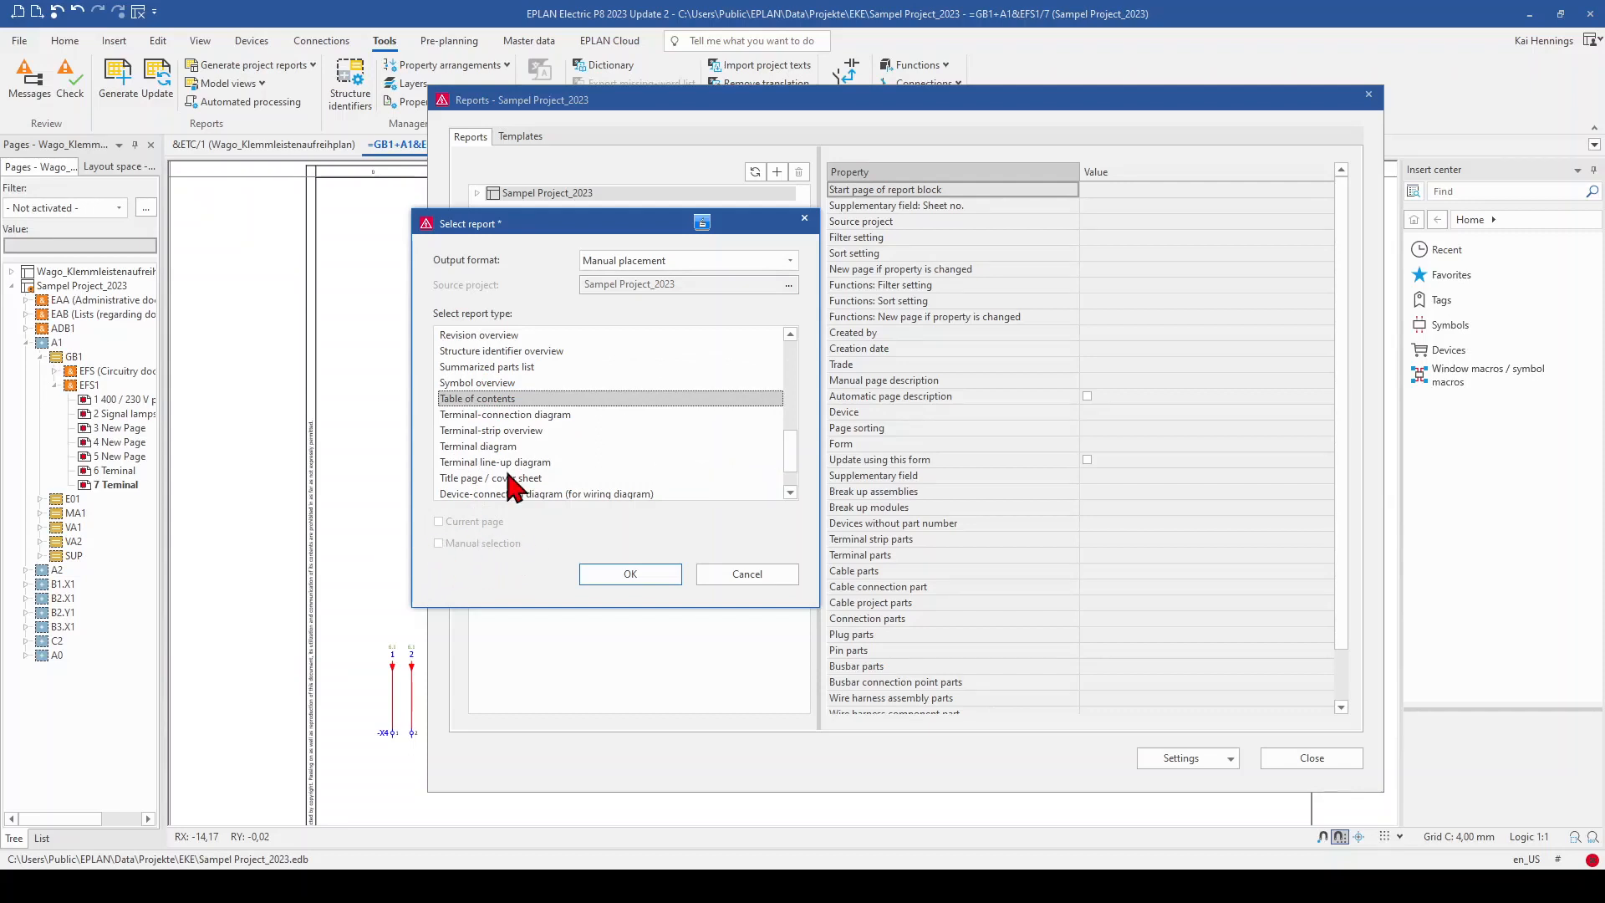
click(490, 430)
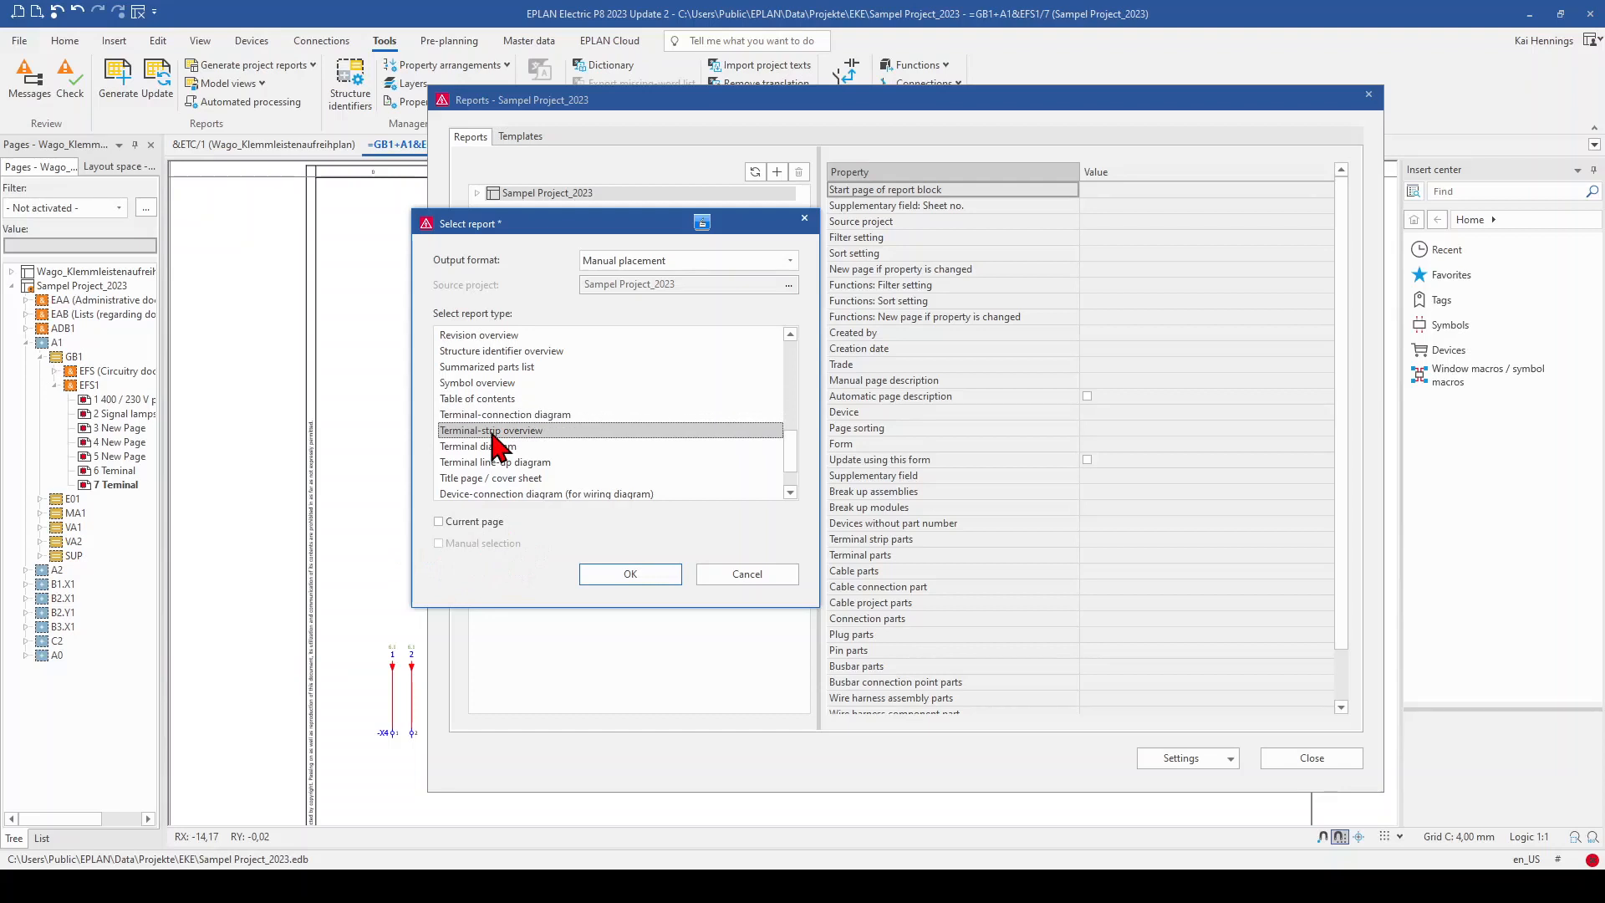
click(494, 461)
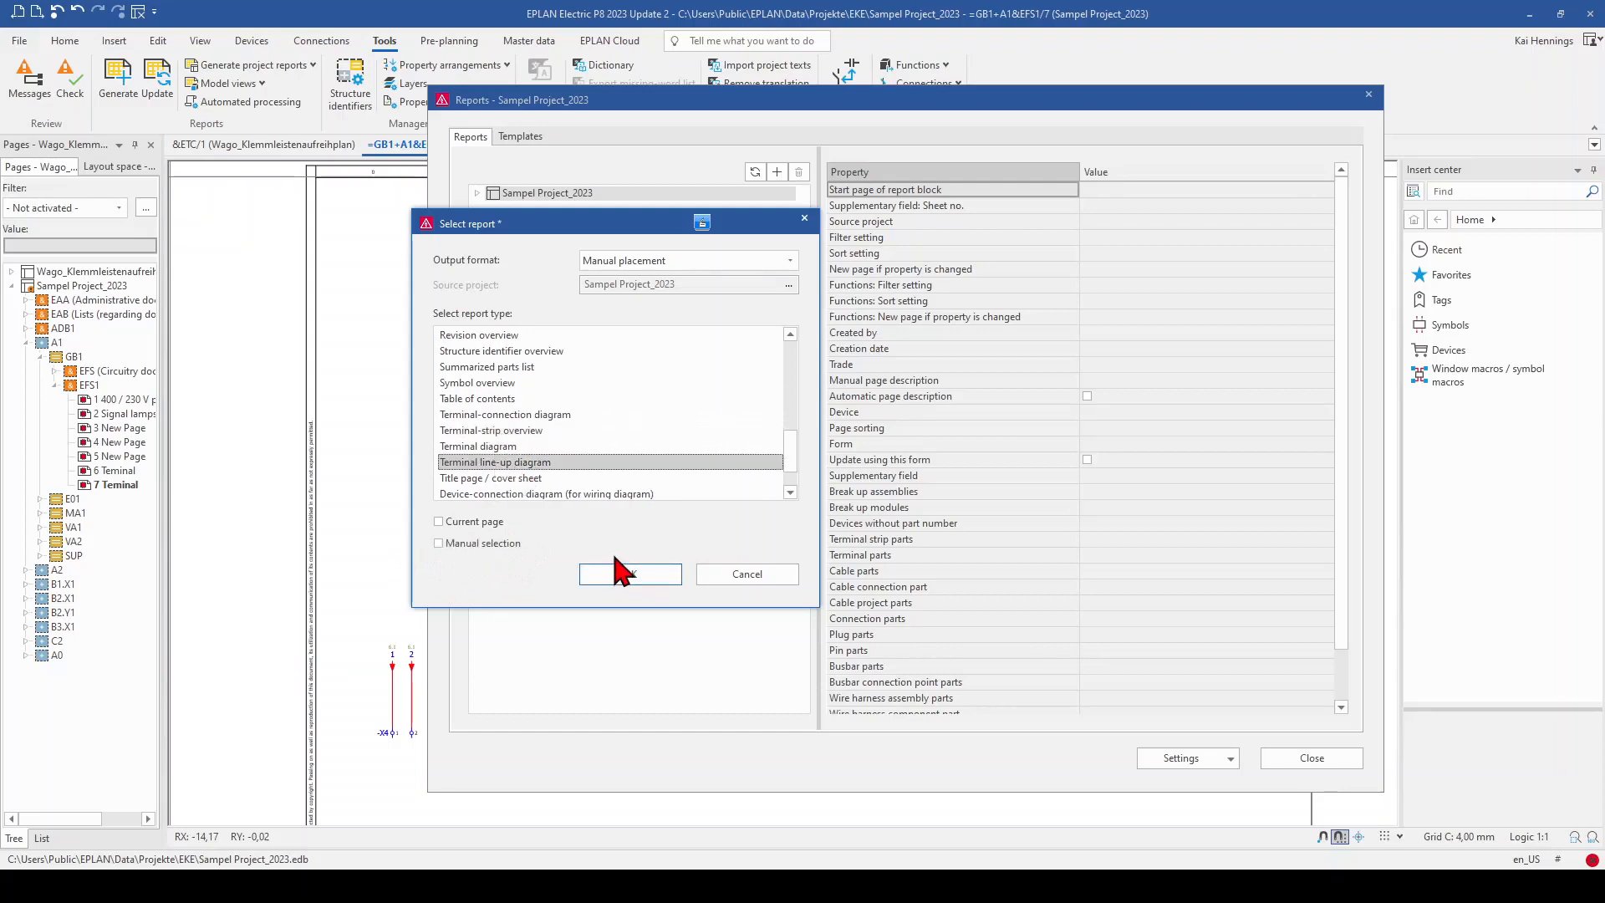
mouse_move(481, 531)
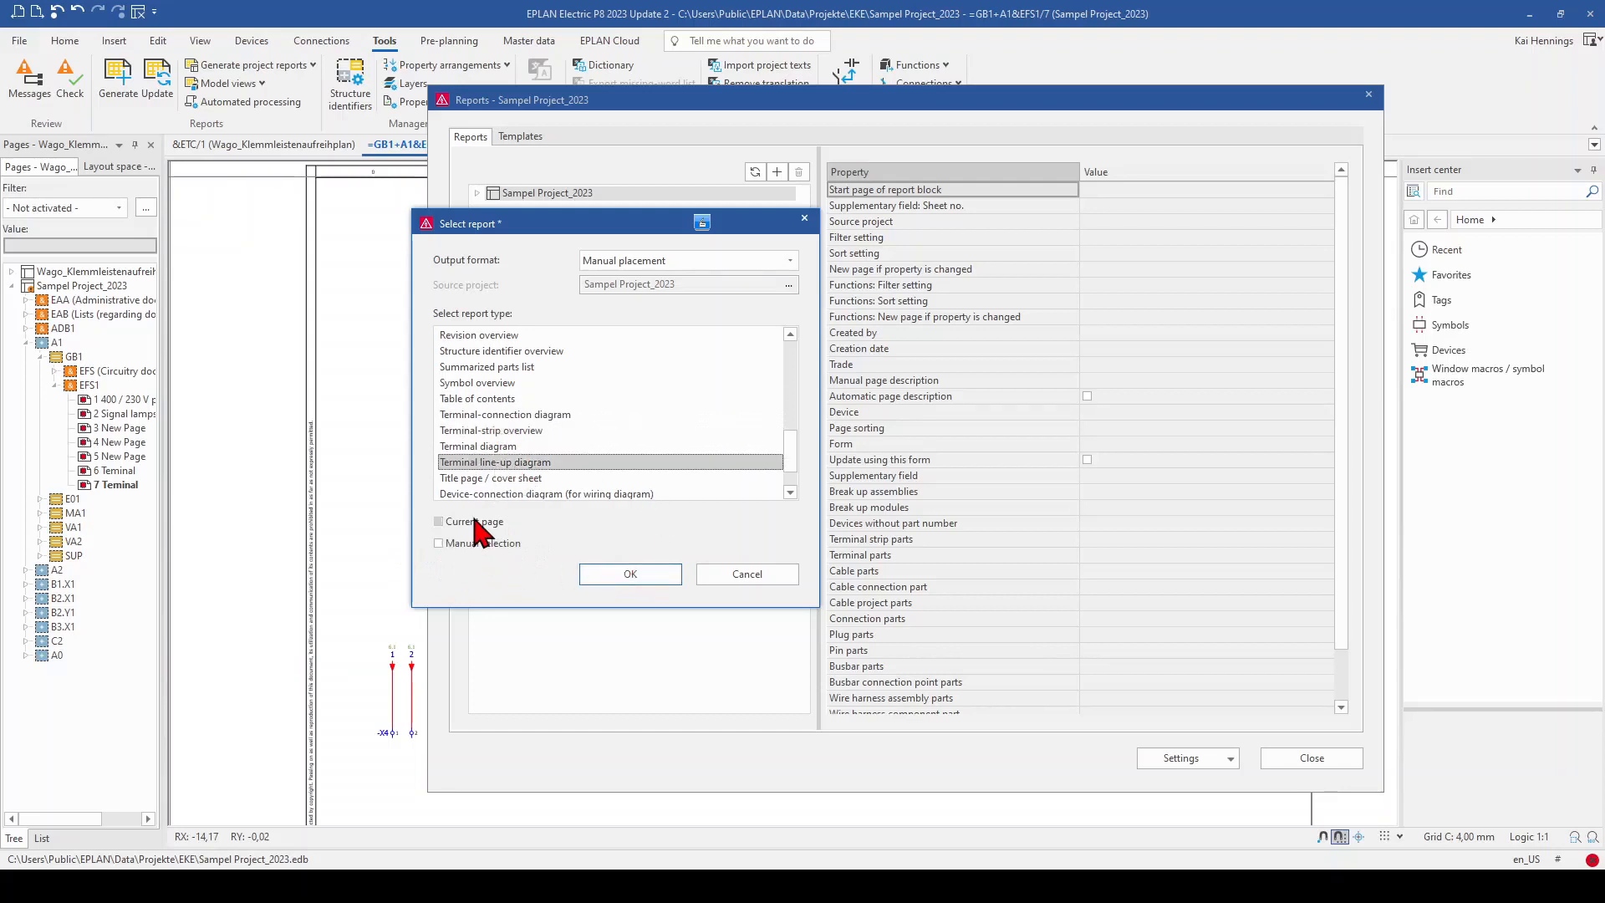
click(439, 542)
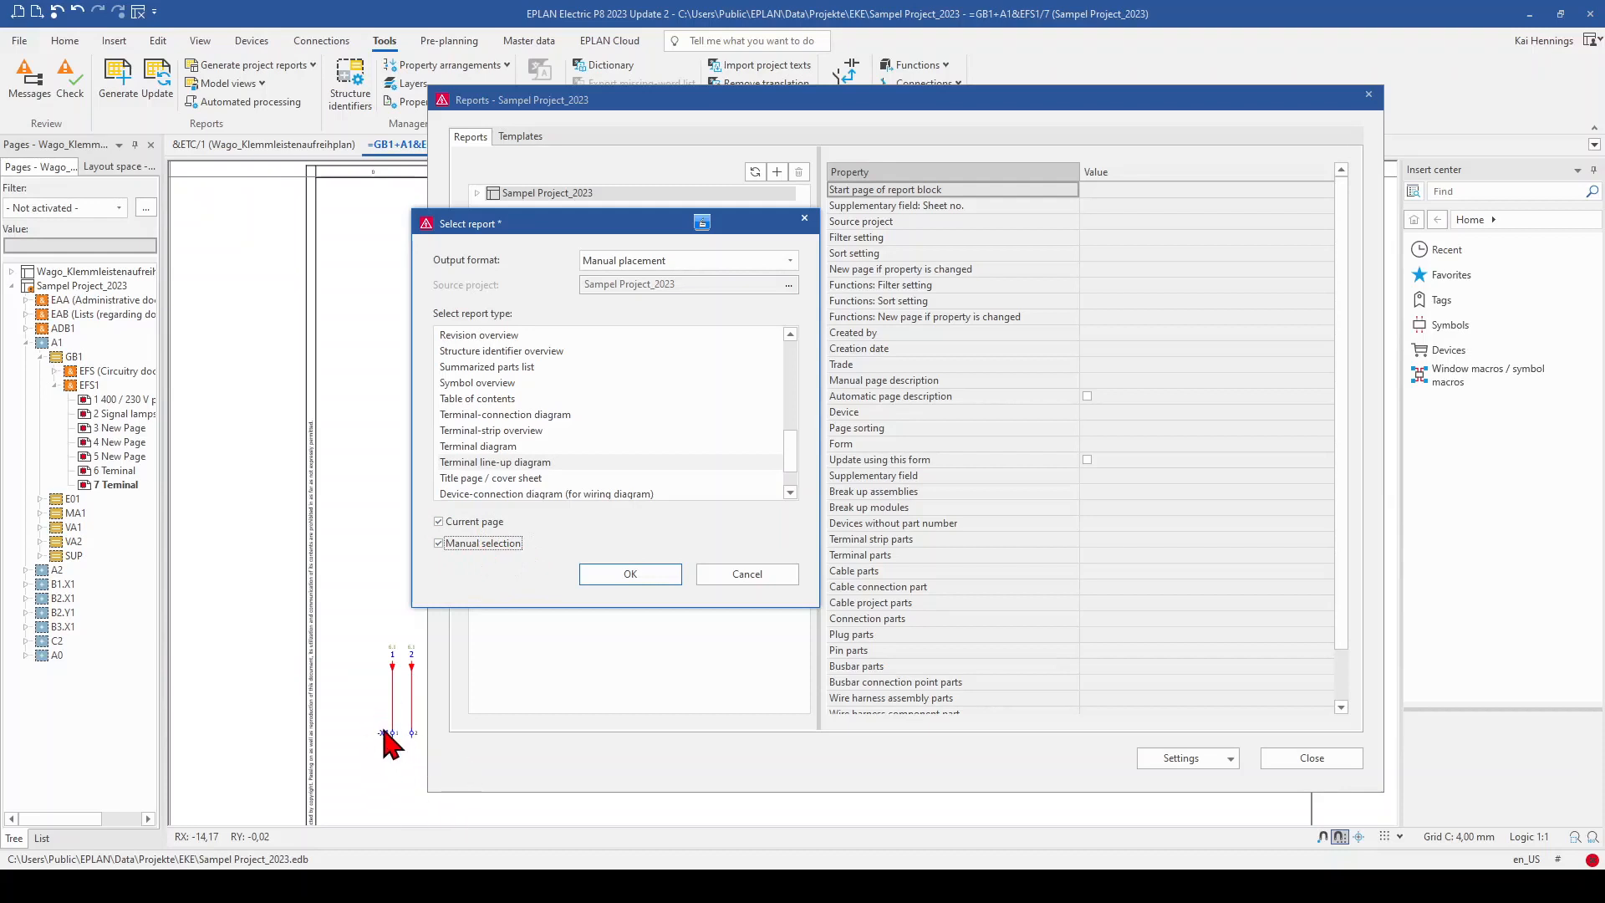
click(630, 573)
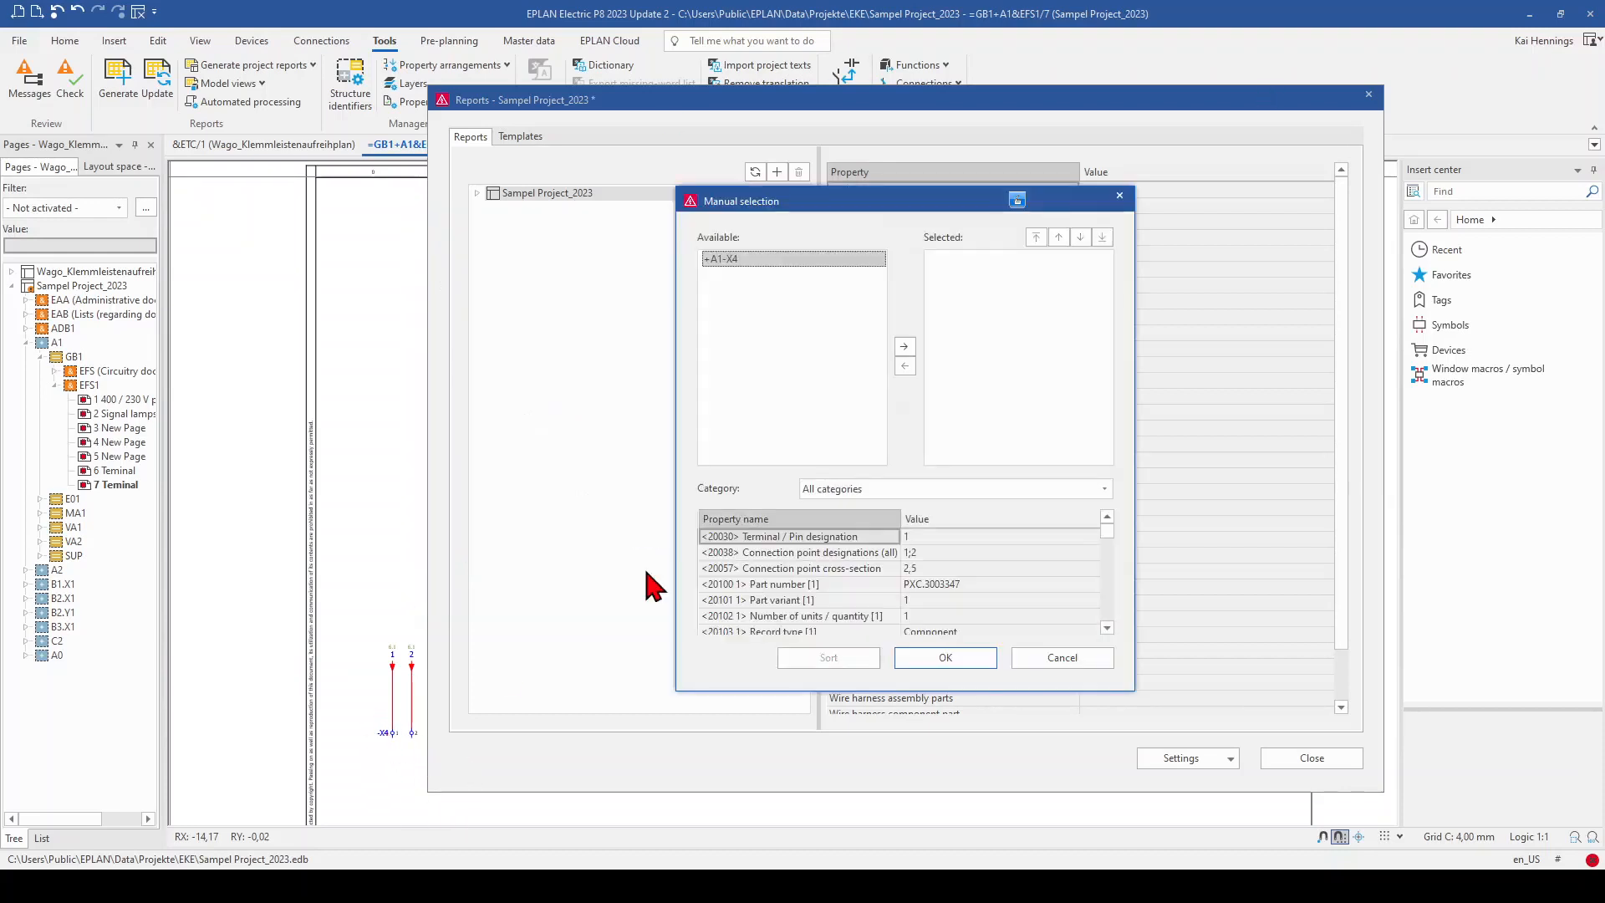
mouse_move(781, 284)
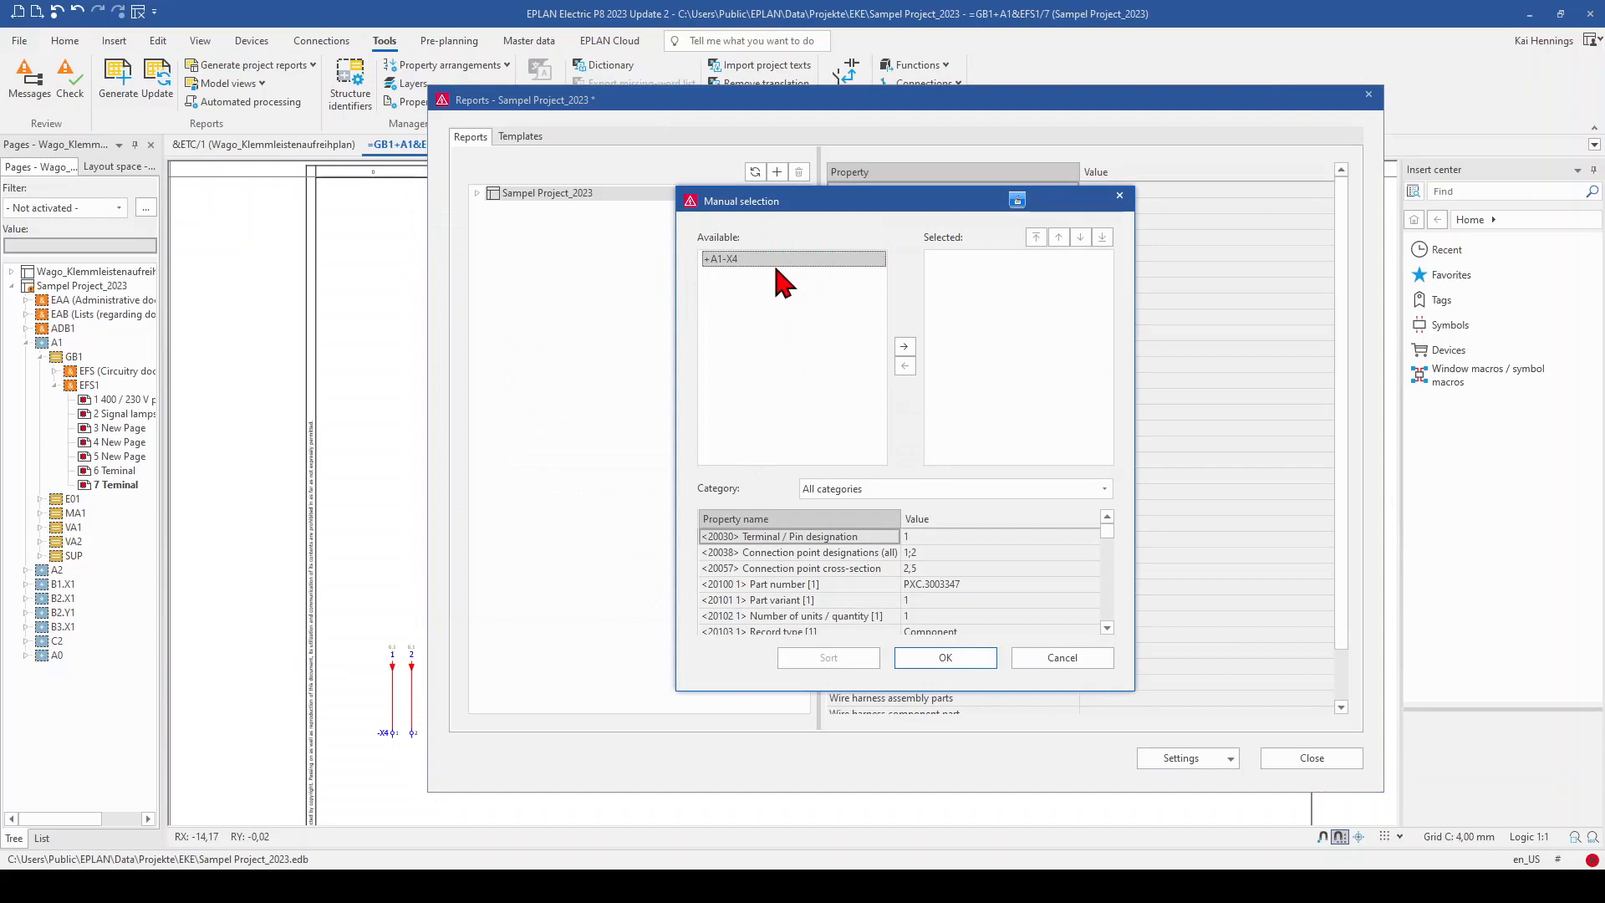
mouse_move(723, 284)
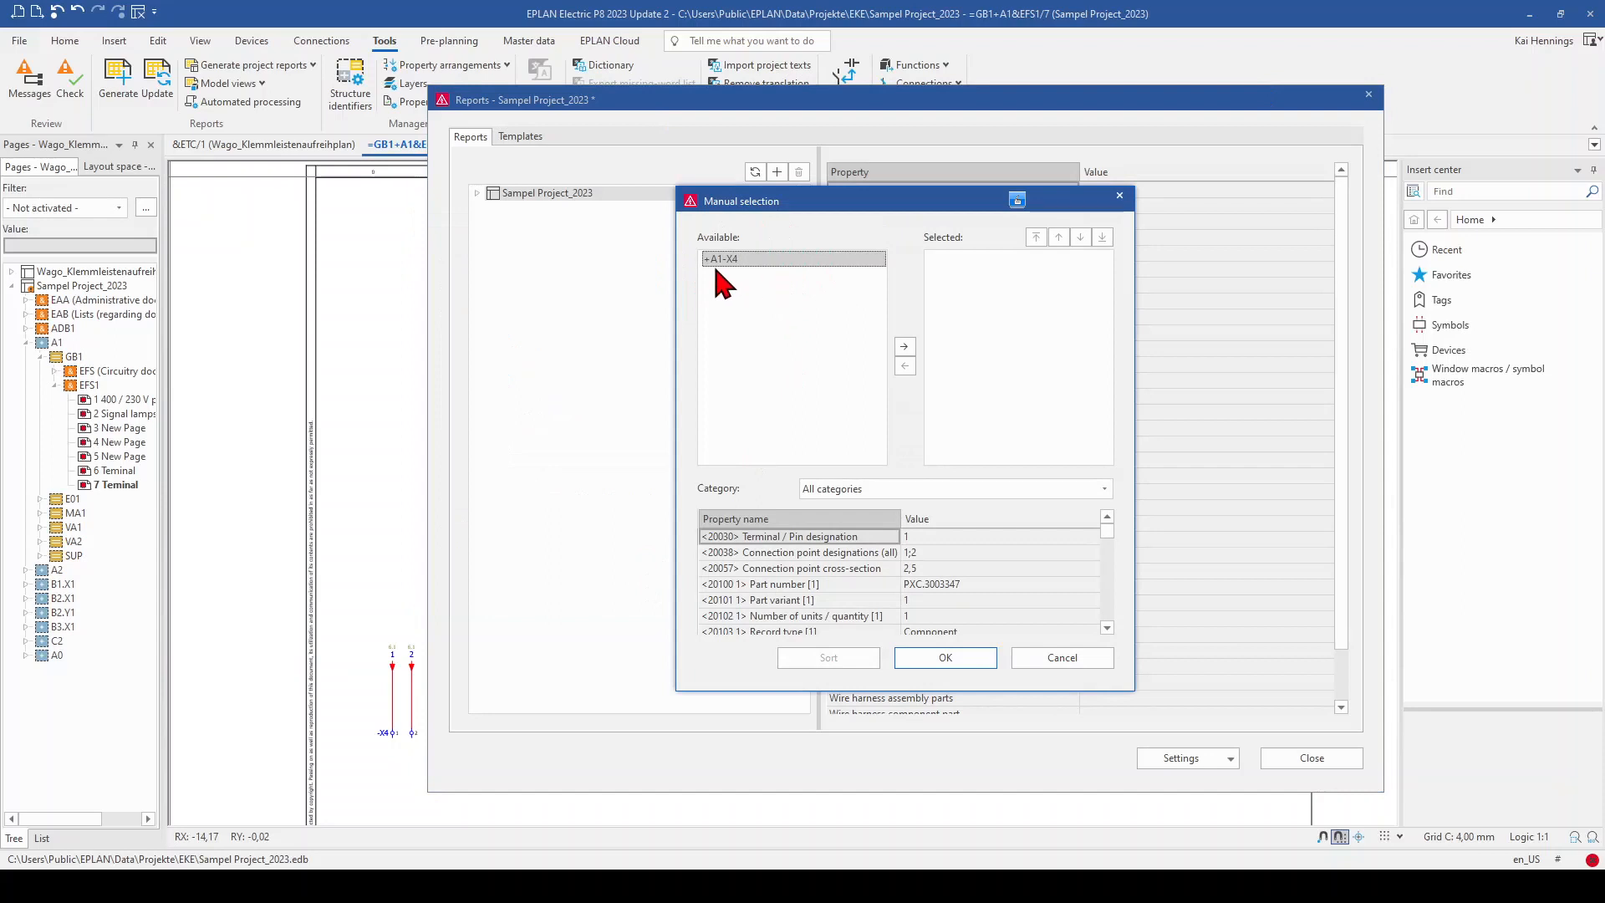
Move strip +A1-X4 into Selected and confirm to reach the diagram settings
click(904, 345)
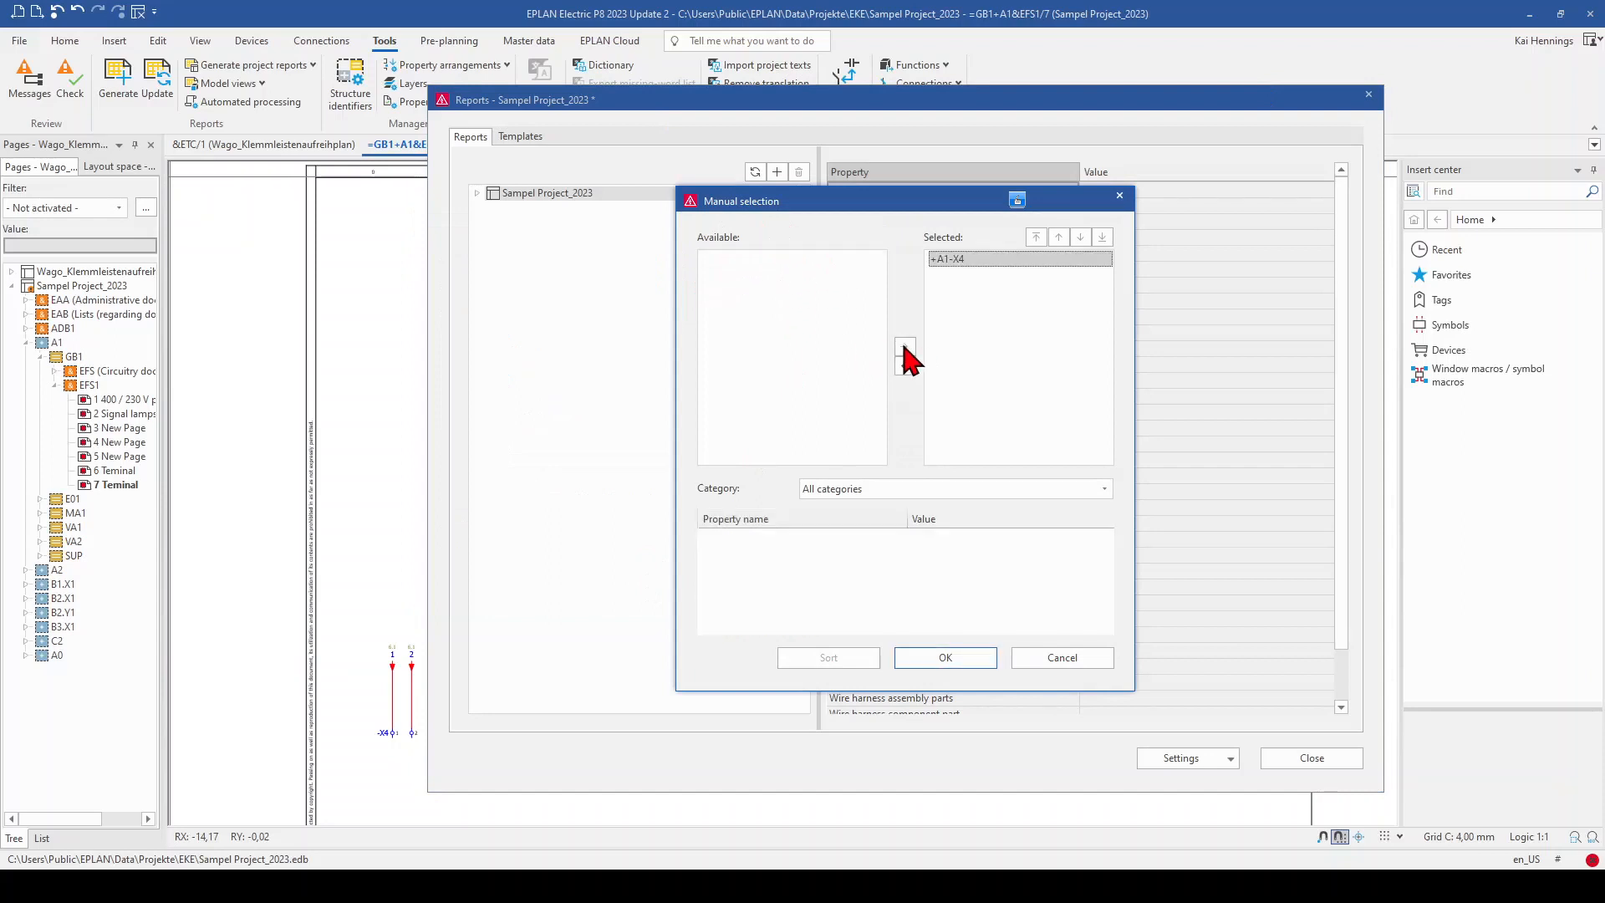
click(943, 657)
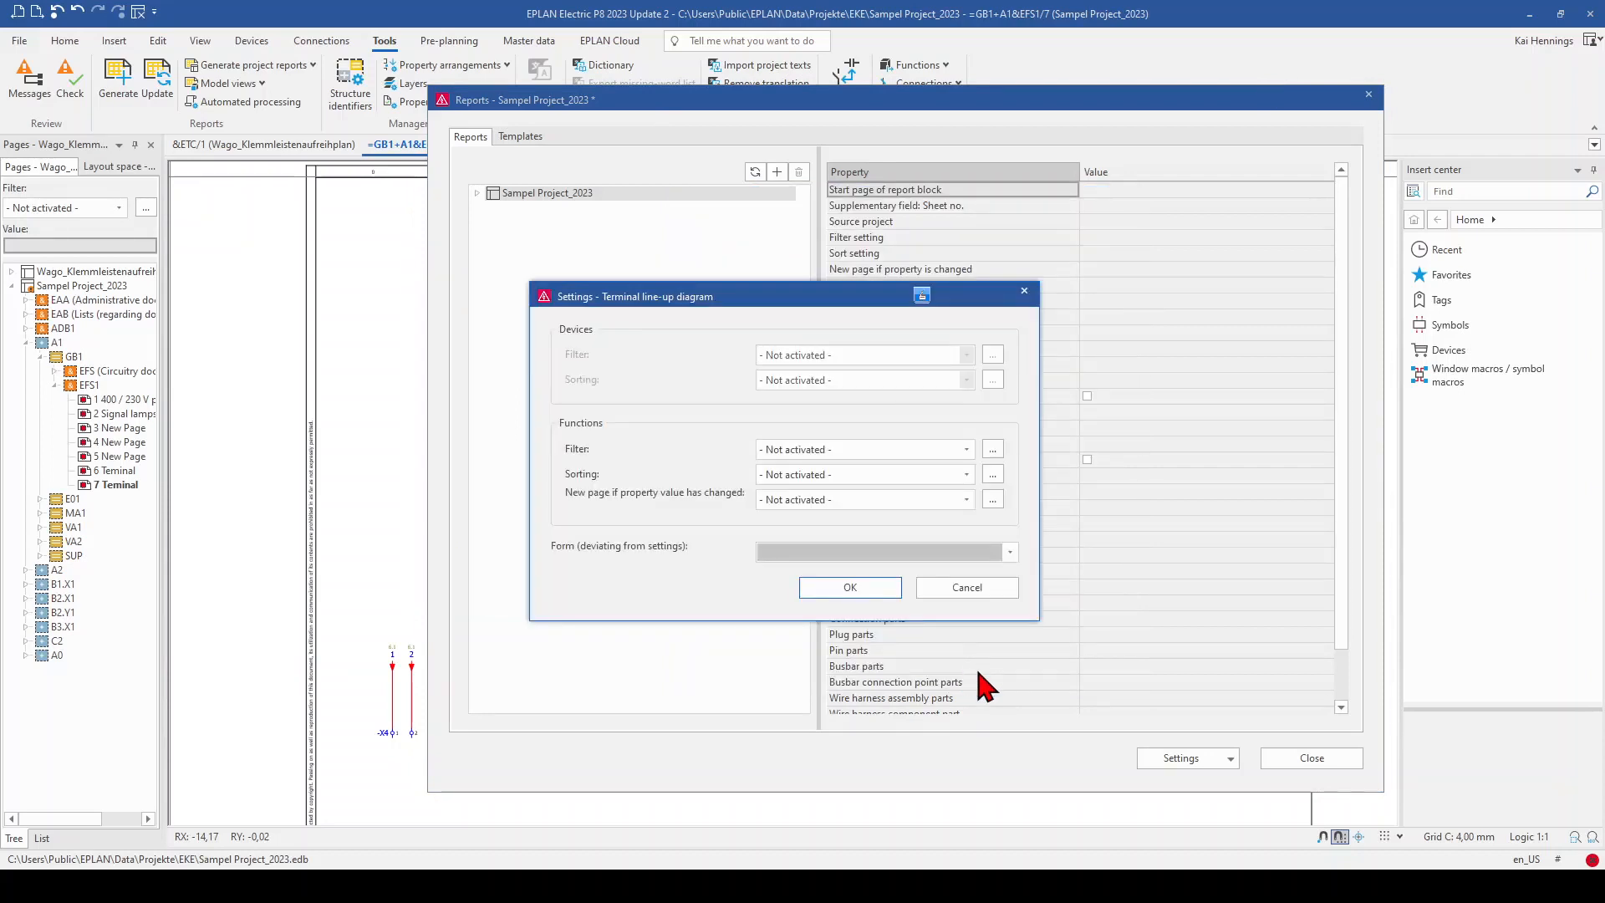
Set the line-up diagram form to F12_002, accept, and place it on terminal page 7
click(1008, 550)
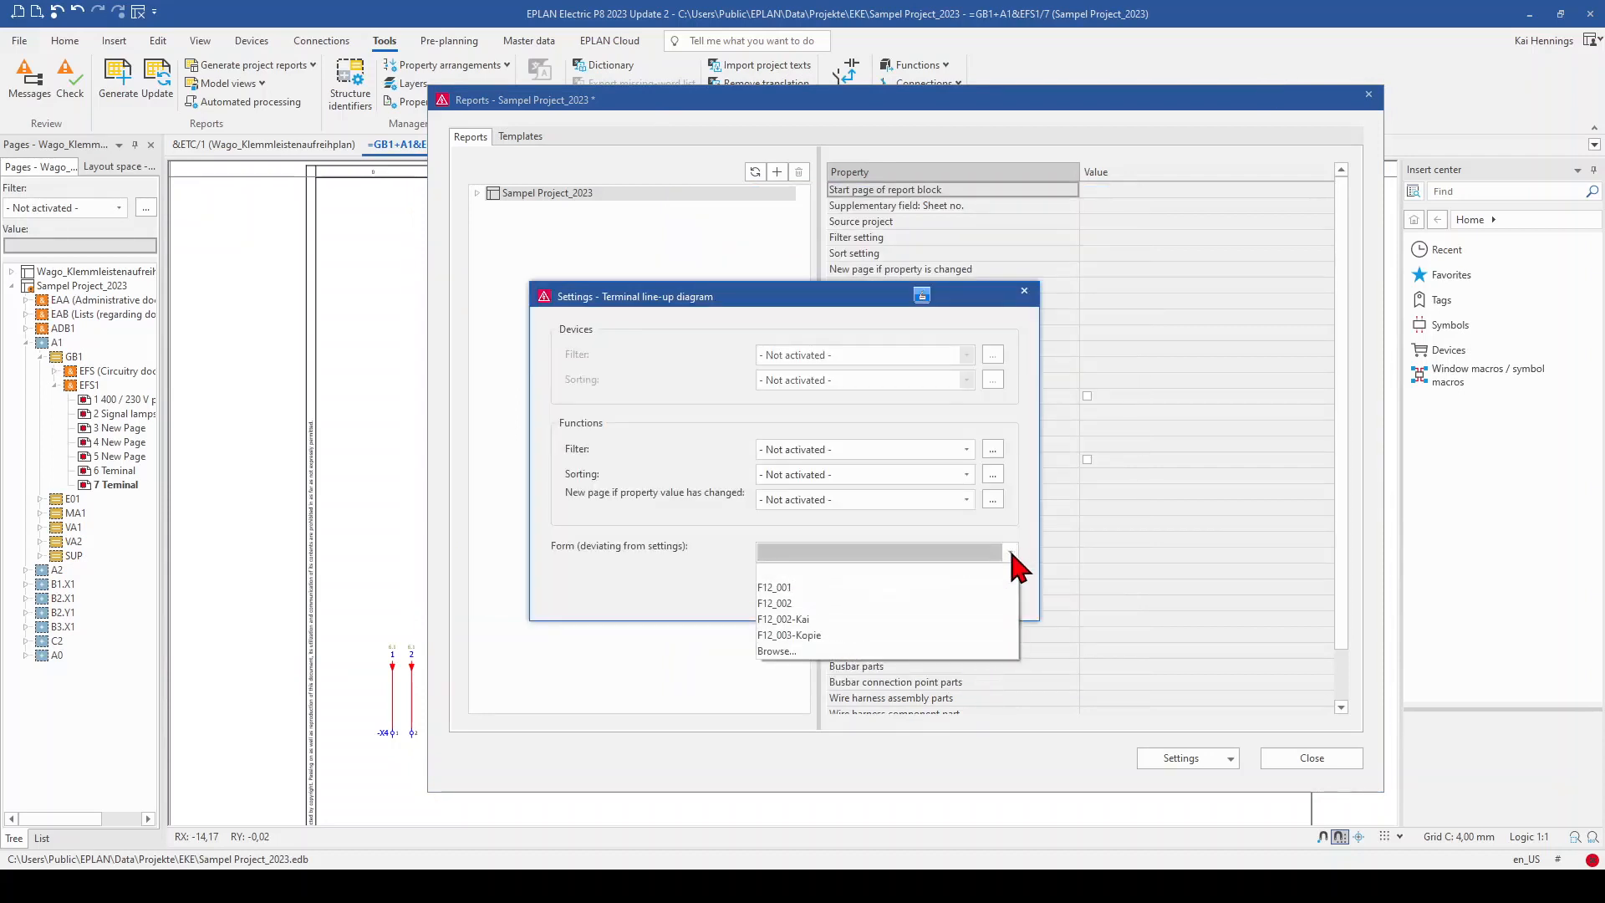
mouse_move(774, 603)
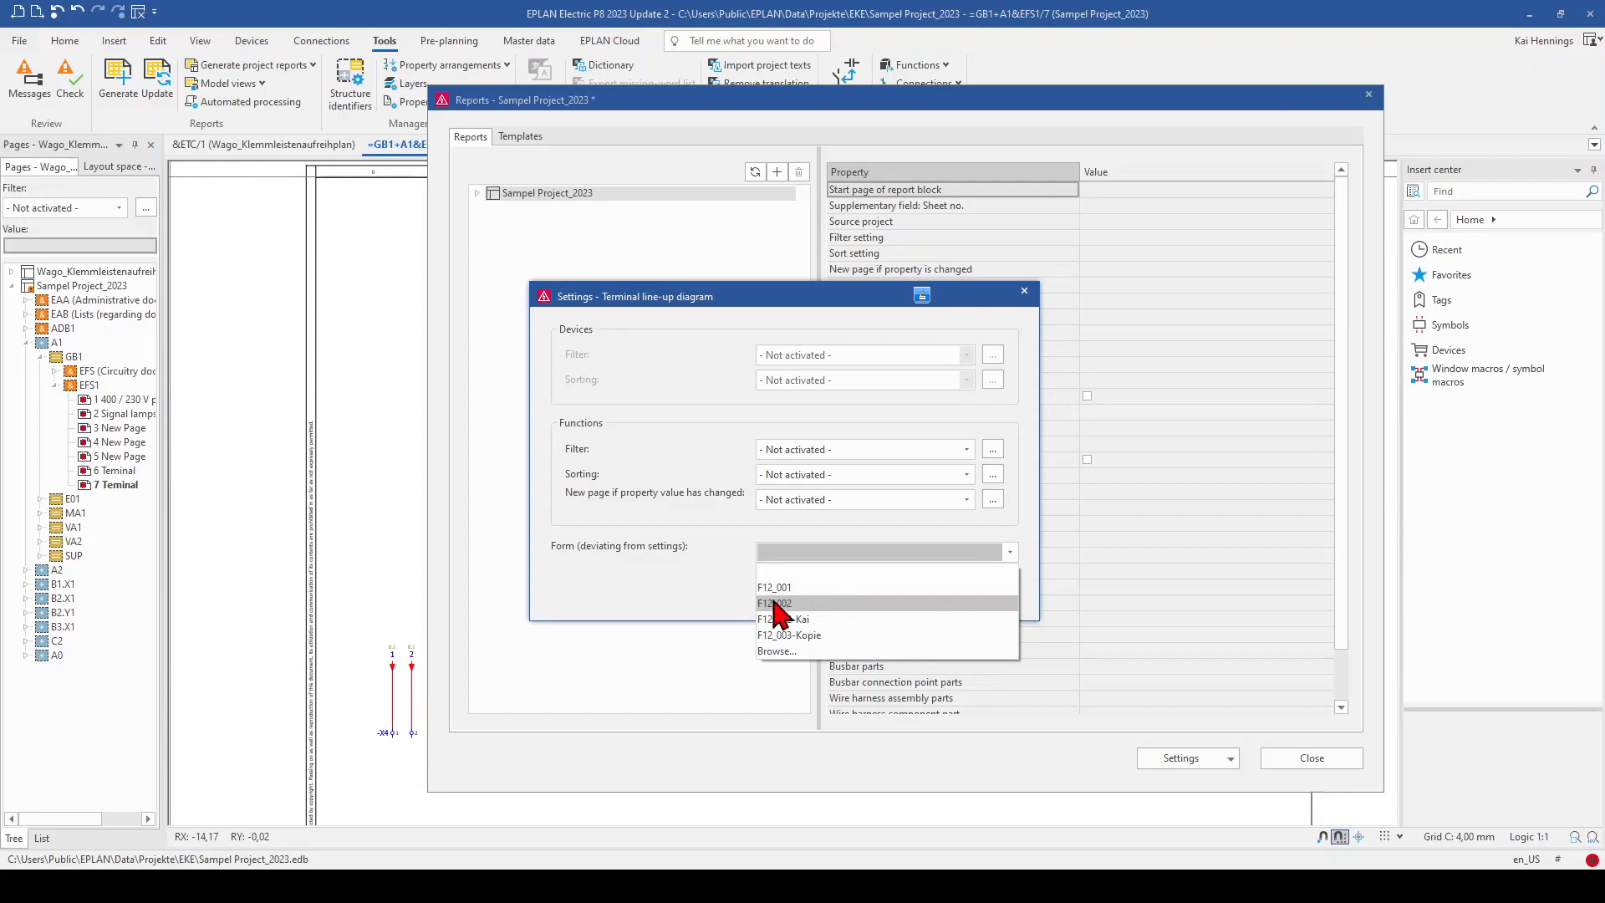
click(774, 603)
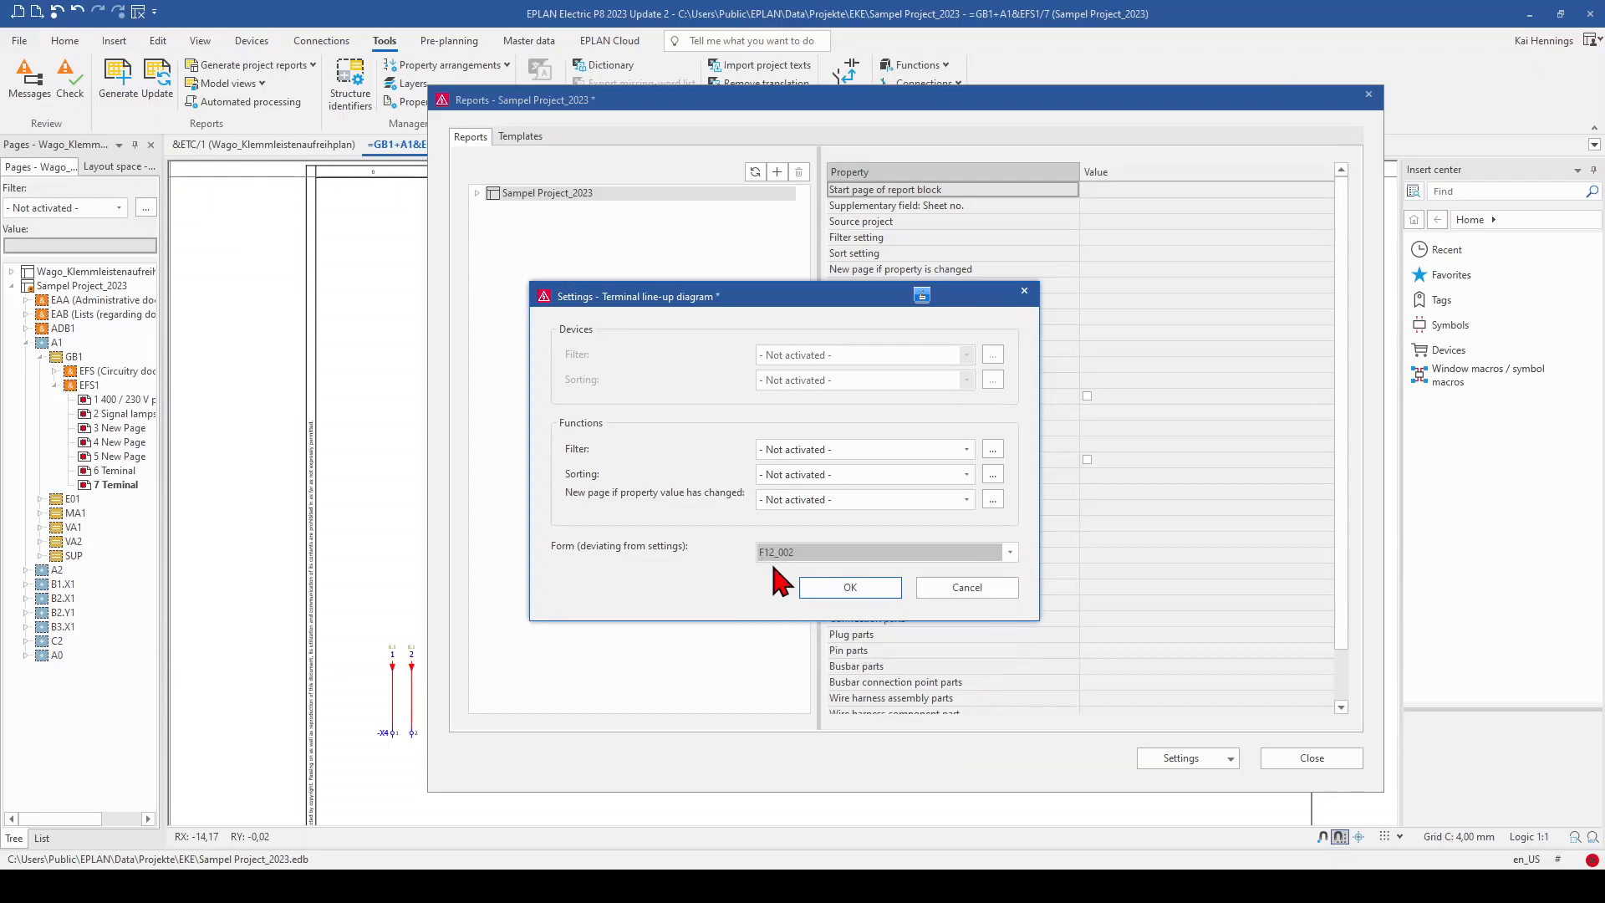
click(849, 587)
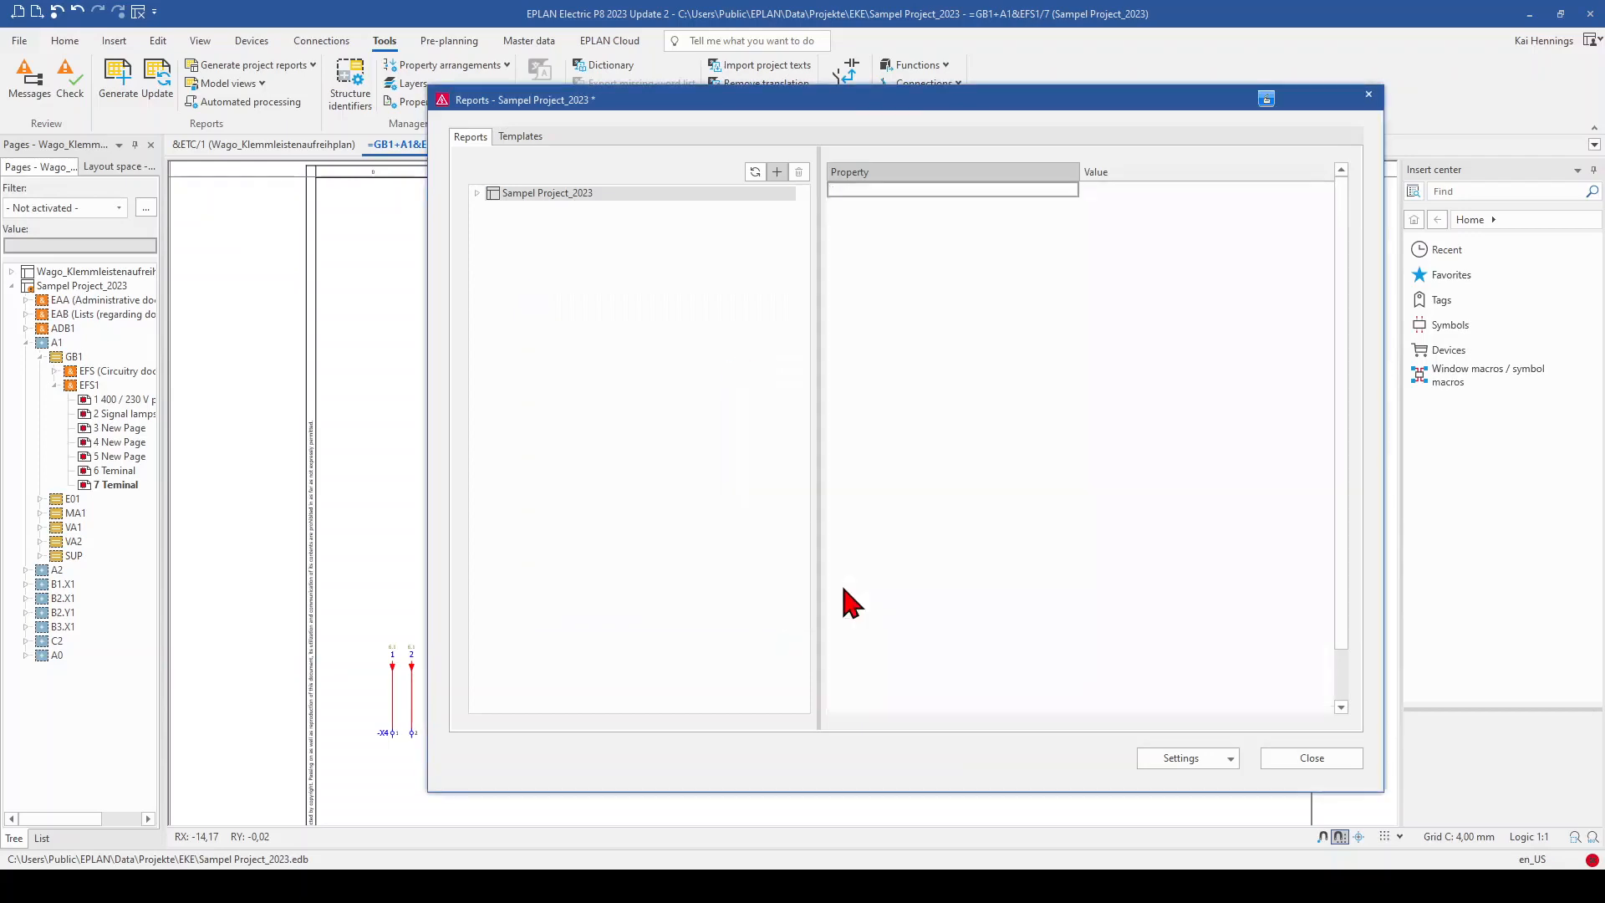
click(1311, 757)
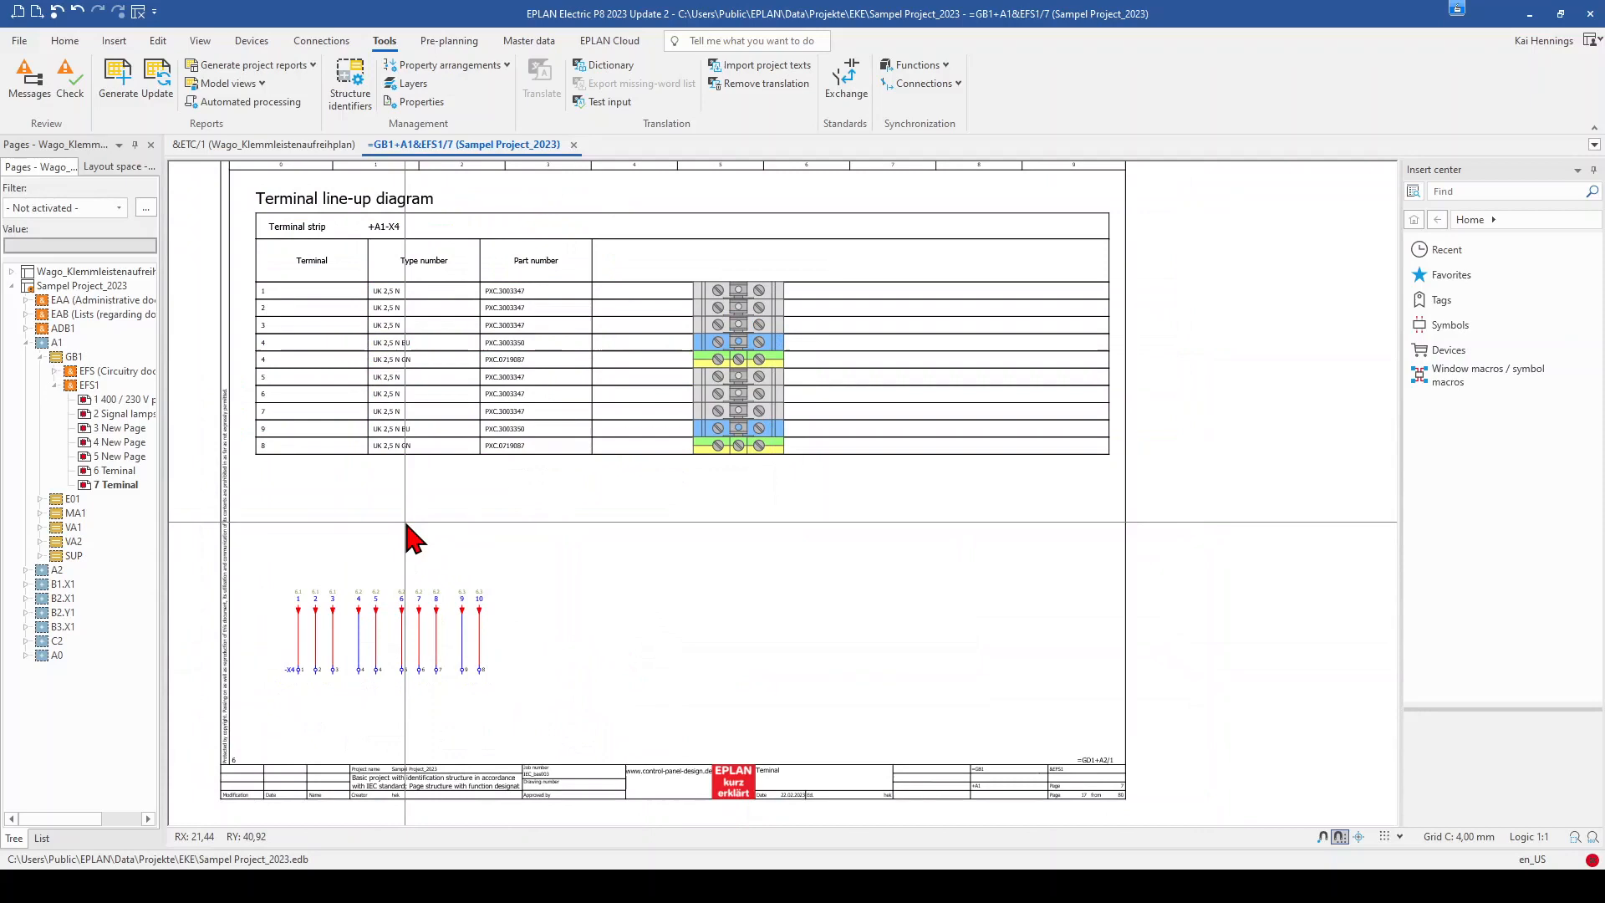
mouse_move(420, 533)
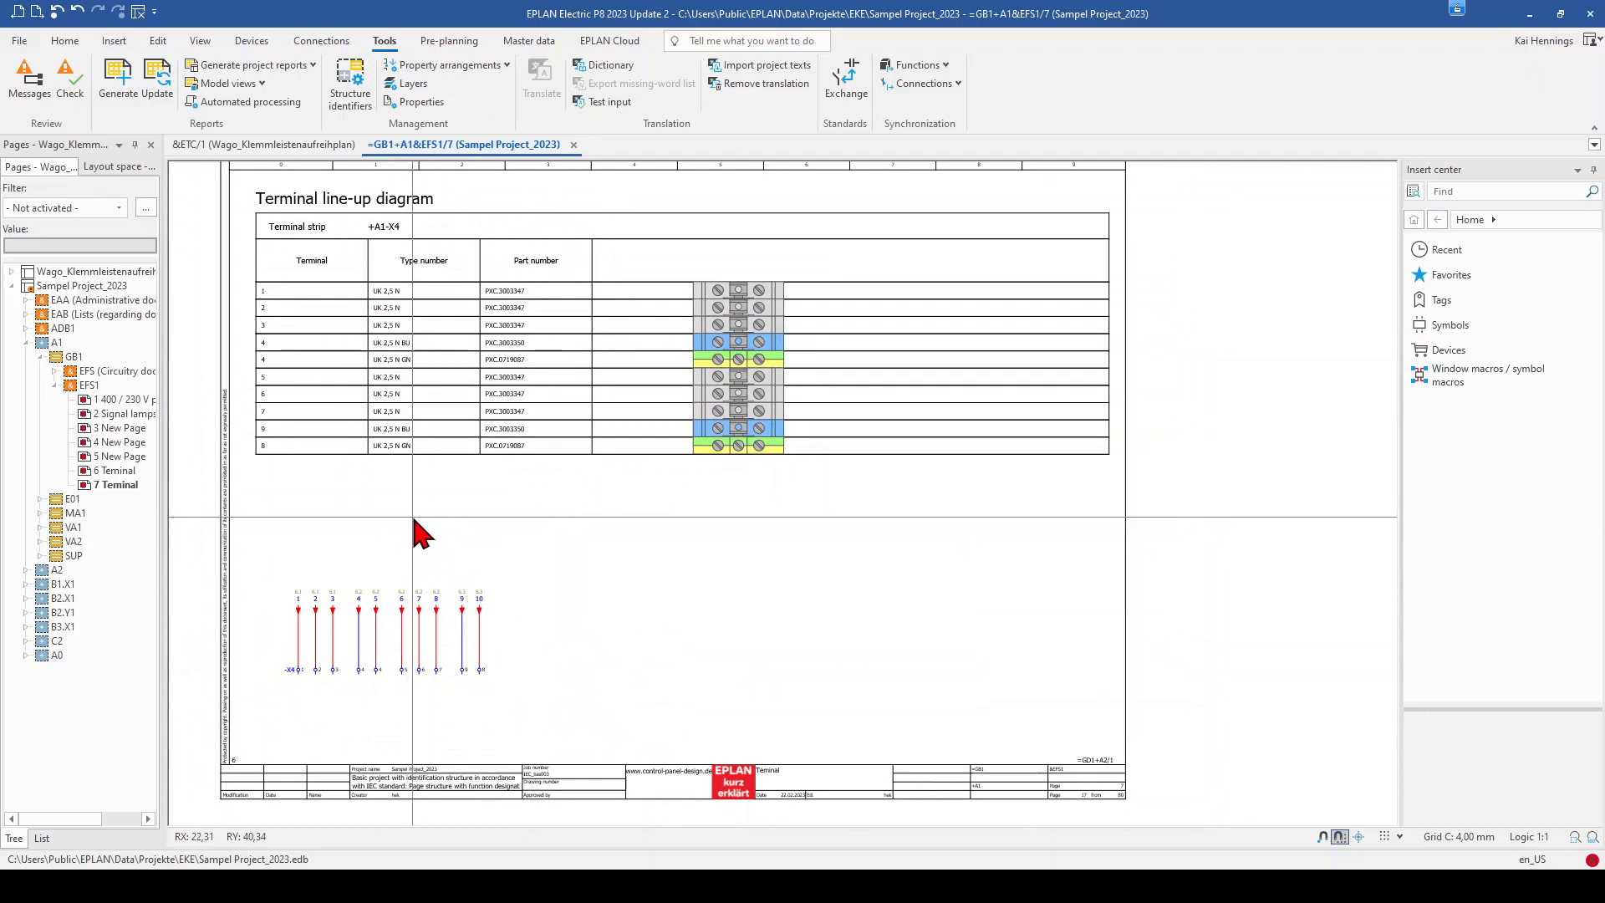
mouse_move(747, 548)
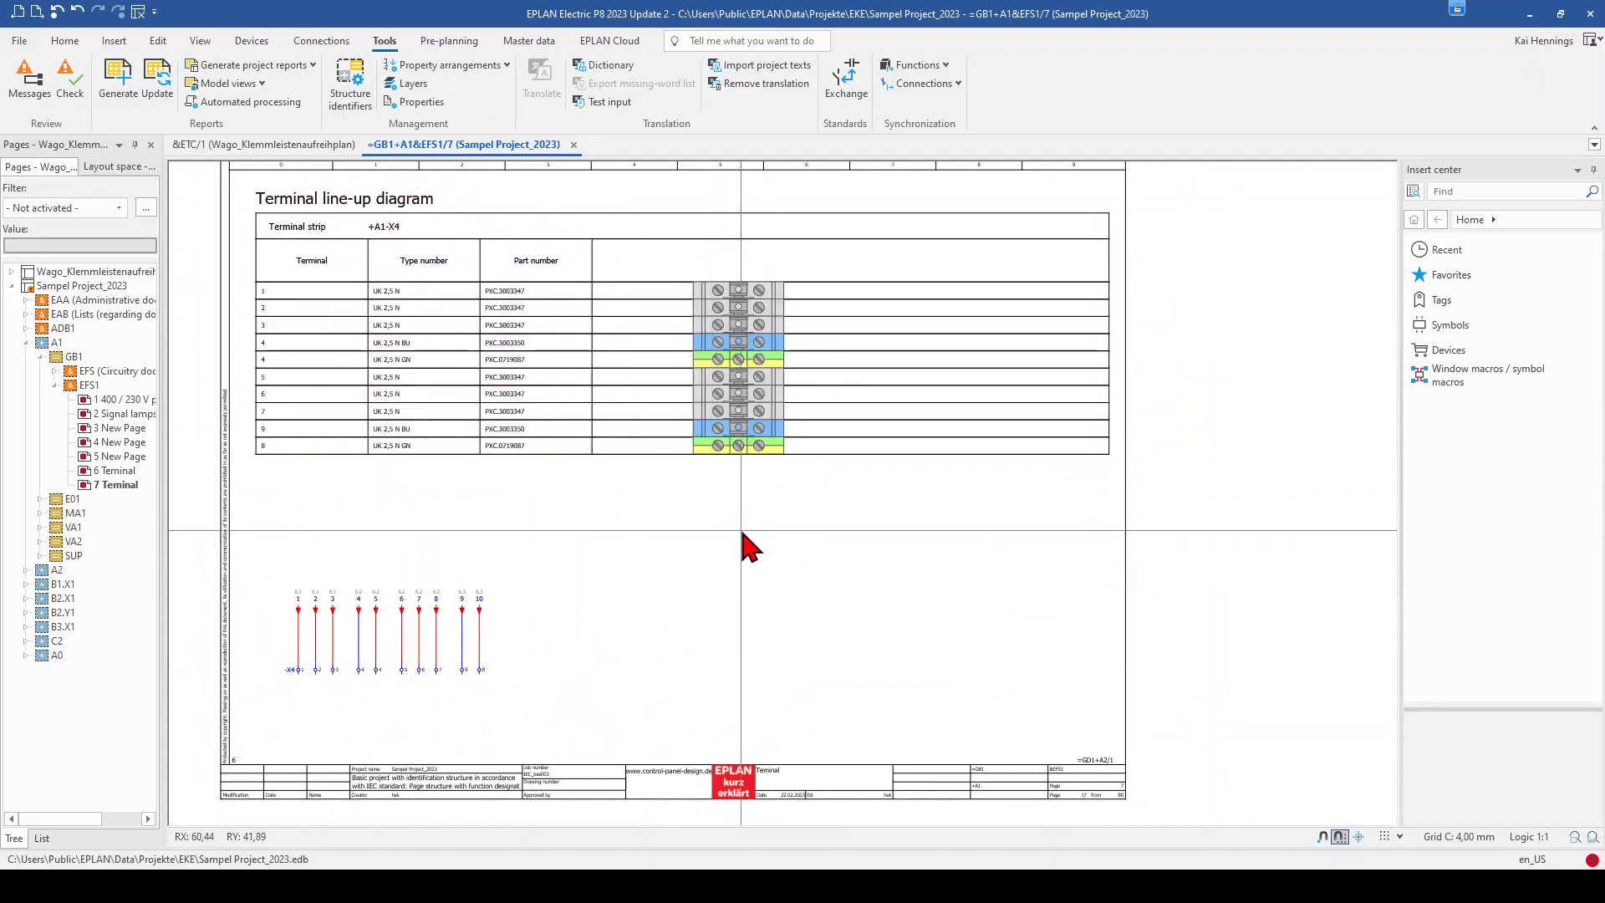
mouse_move(434, 532)
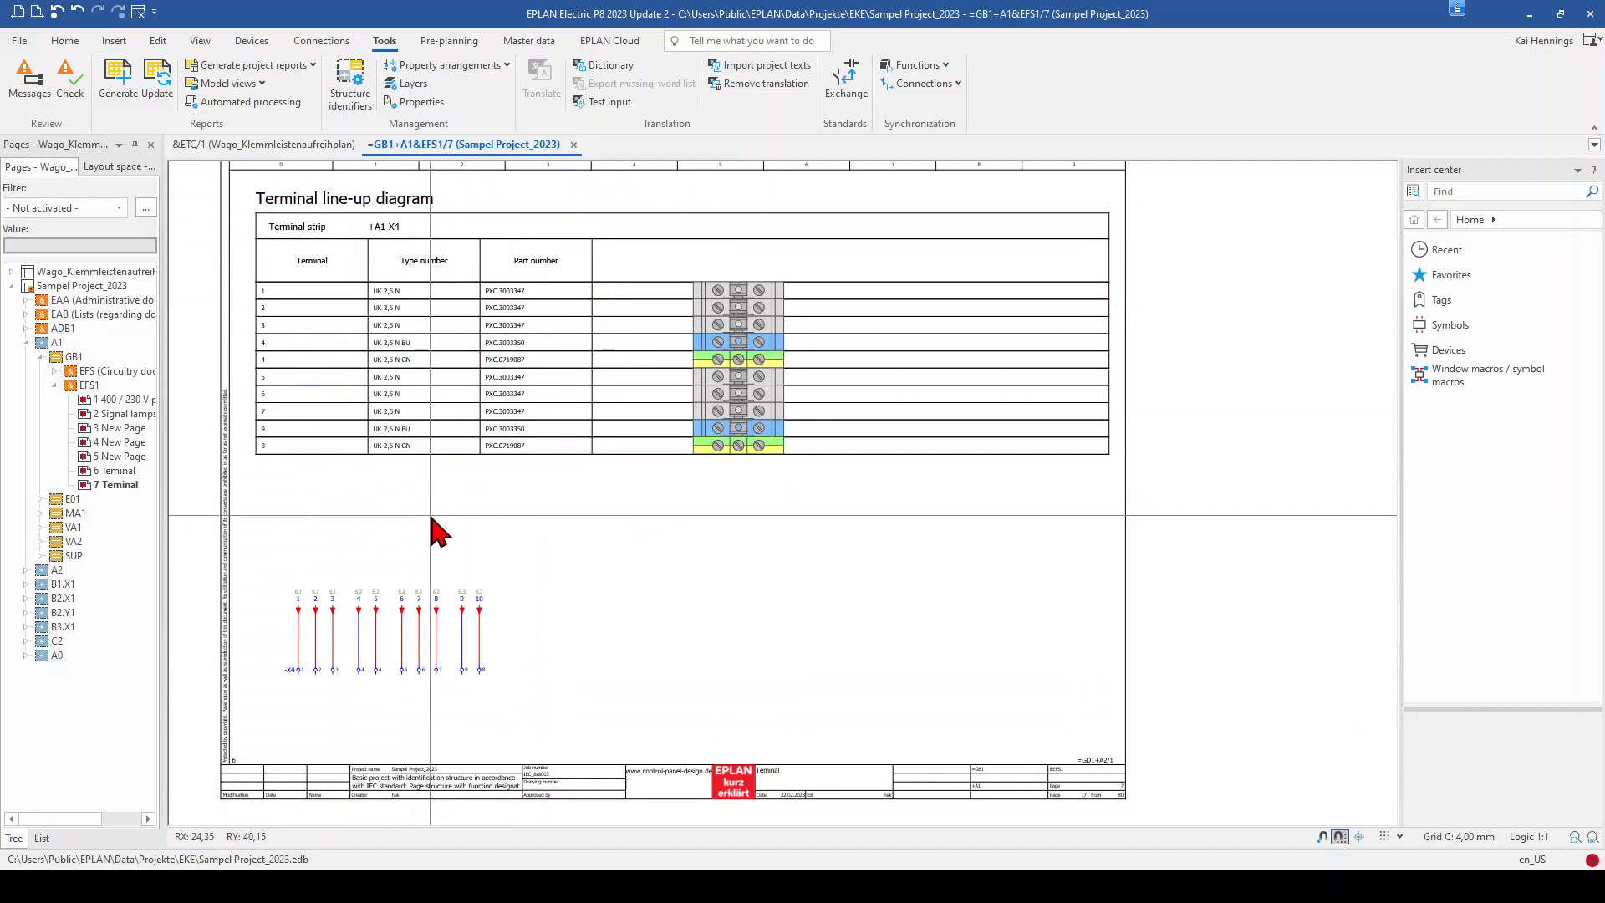
mouse_move(675, 553)
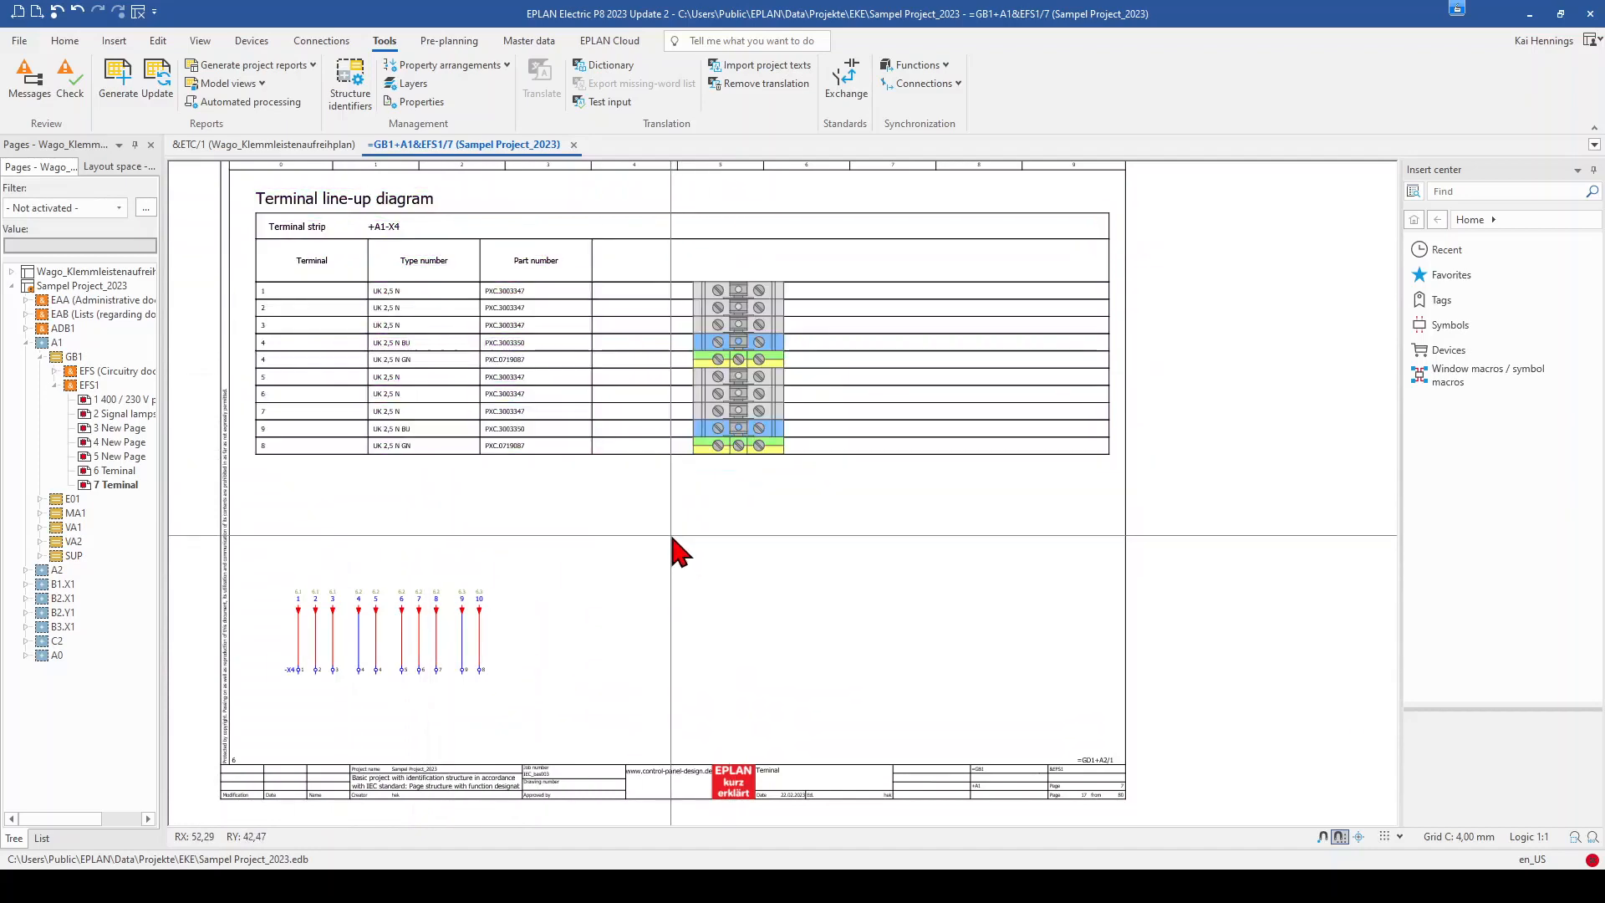